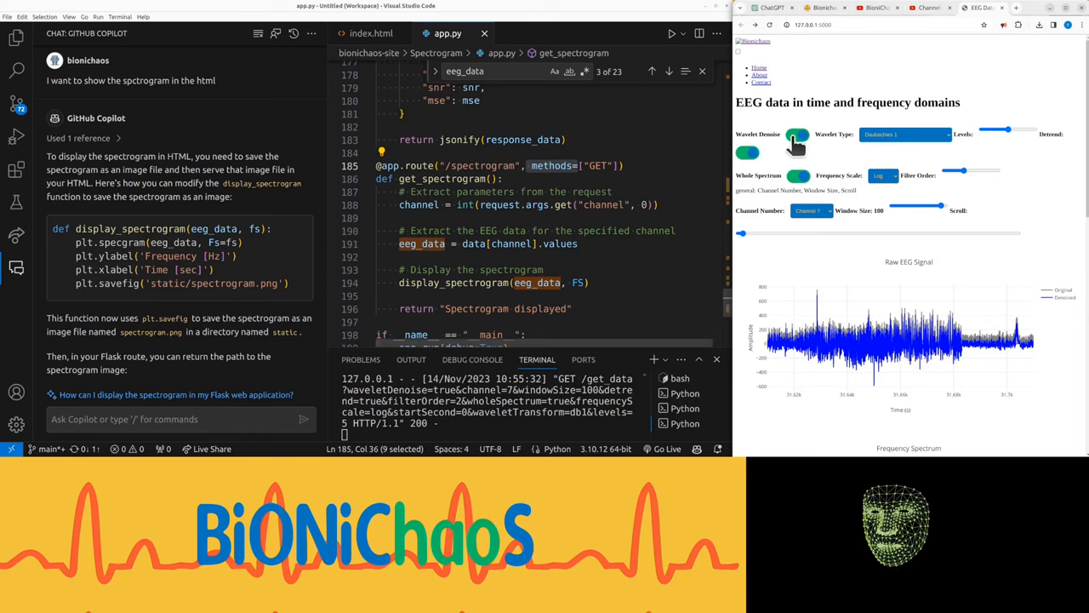
# Step: Load 127.0.0.1:5000/spectrogram in Chrome to try the new route
pyautogui.click(885, 24)
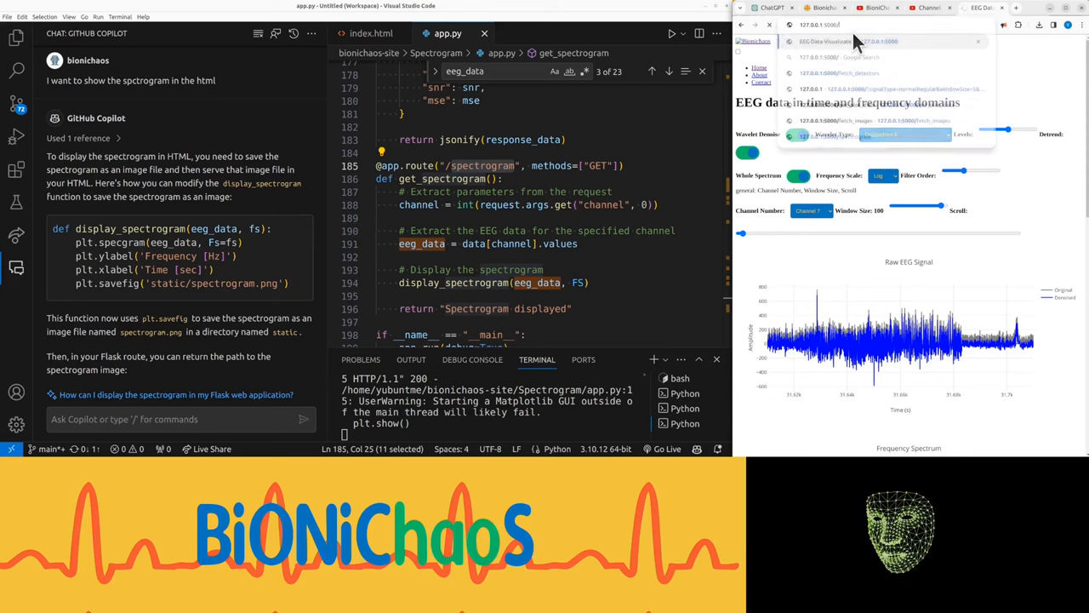
pyautogui.click(851, 25)
pyautogui.write('spectrogram')
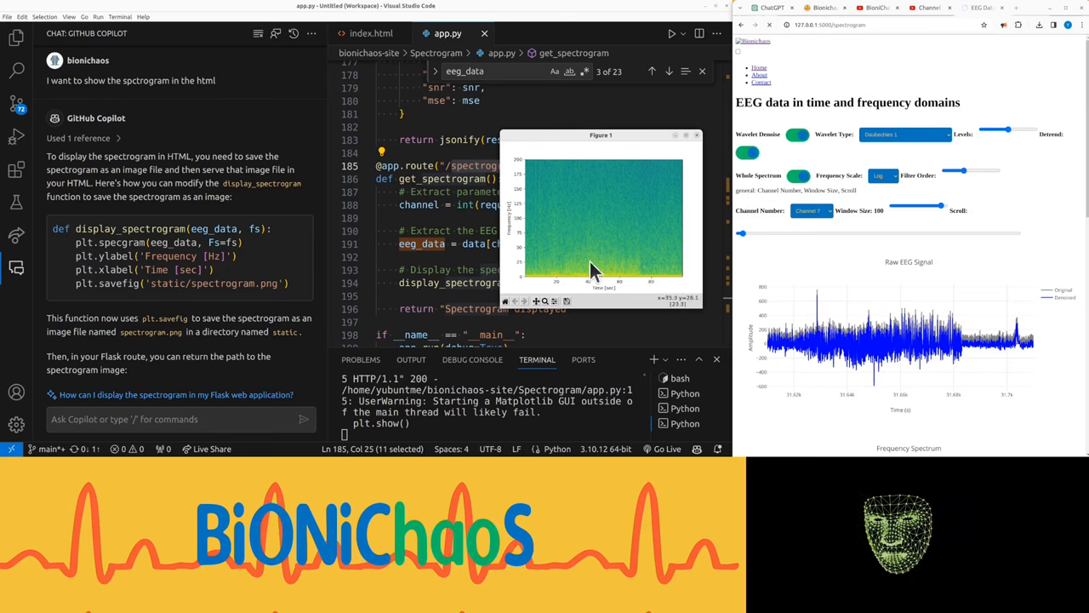
pyautogui.moveTo(676, 292)
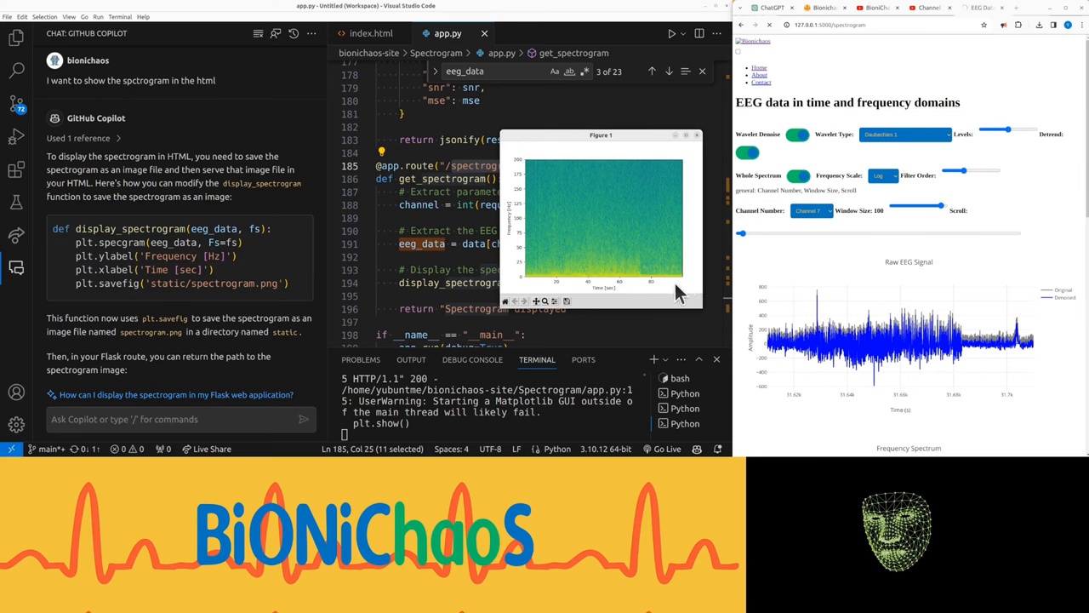
pyautogui.moveTo(583, 273)
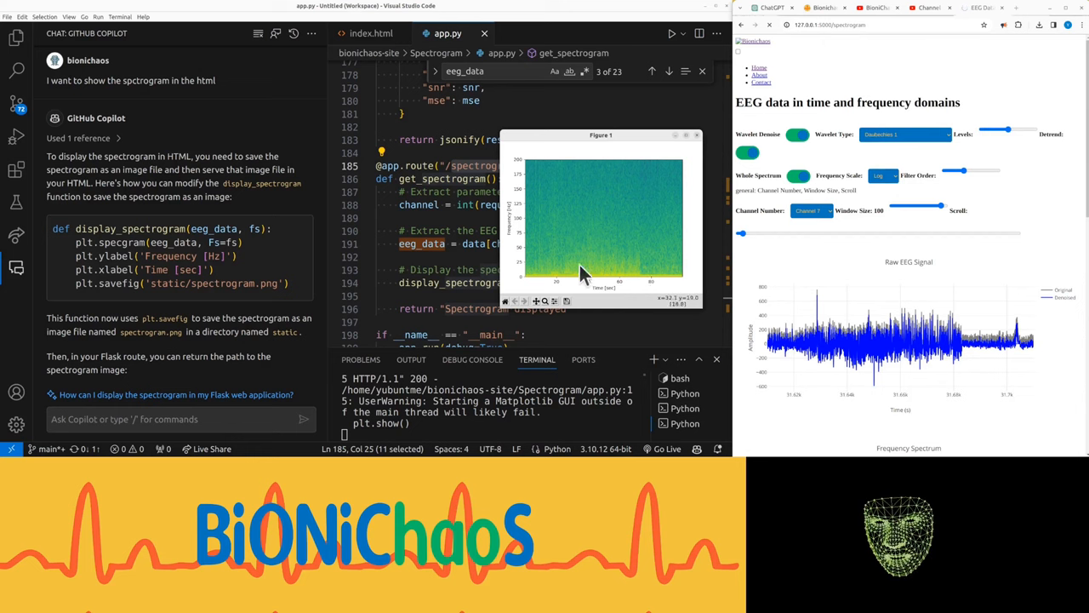
pyautogui.moveTo(639, 264)
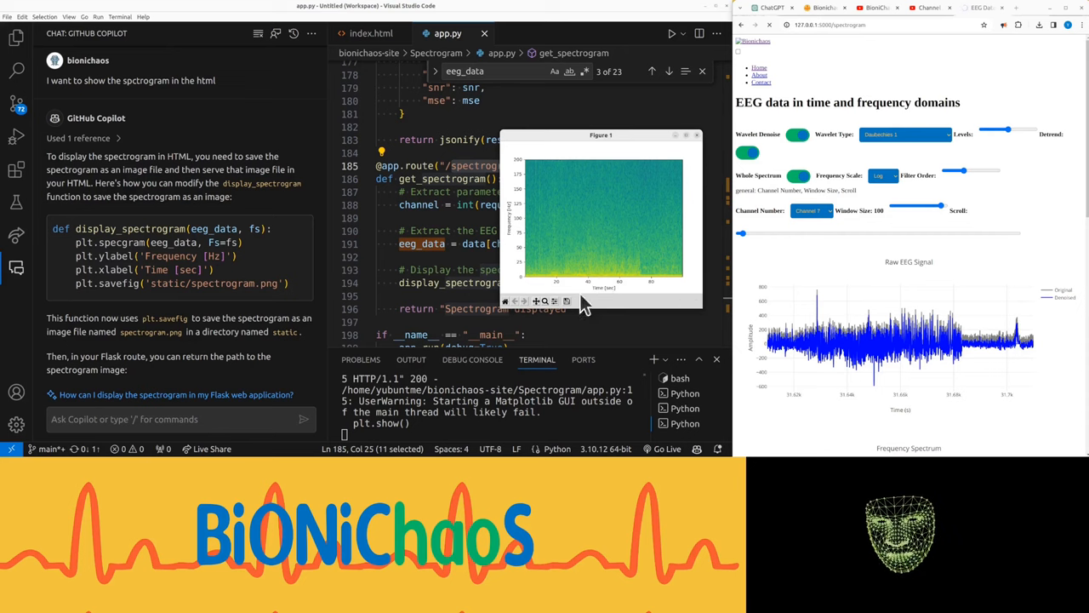
pyautogui.moveTo(554, 319)
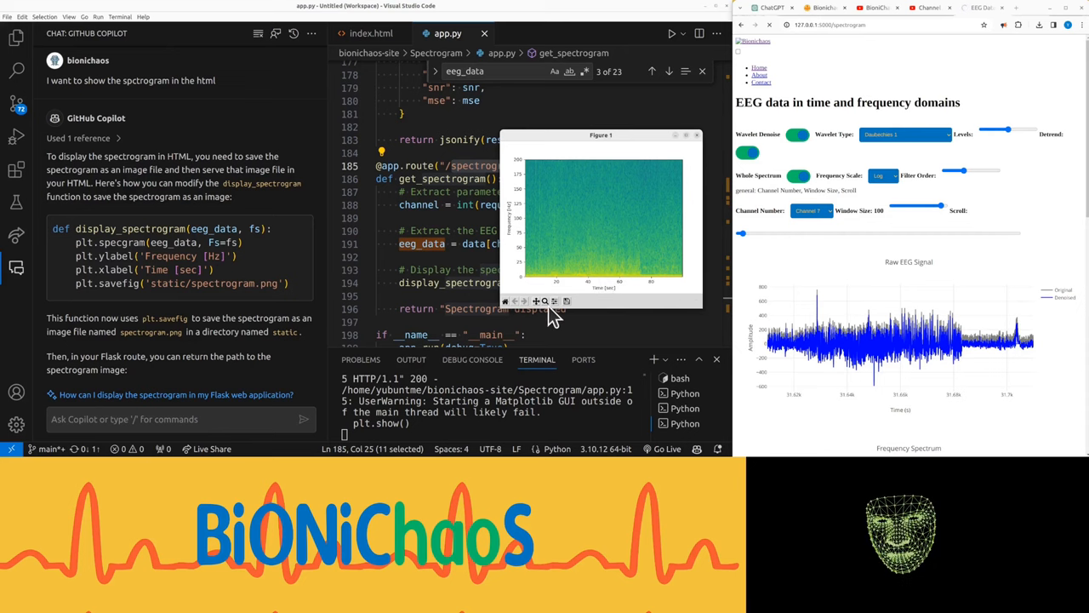
pyautogui.moveTo(527, 255)
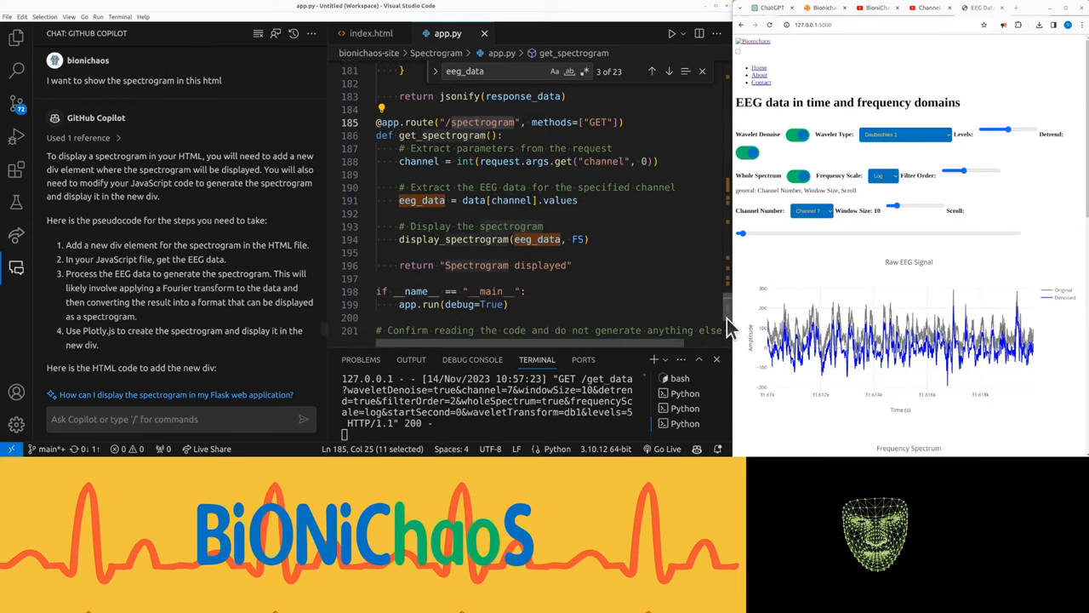
# Step: Paste the spectrogram-plotly-div container right after the frequency spectrum plot in index.html
pyautogui.scroll(-3)
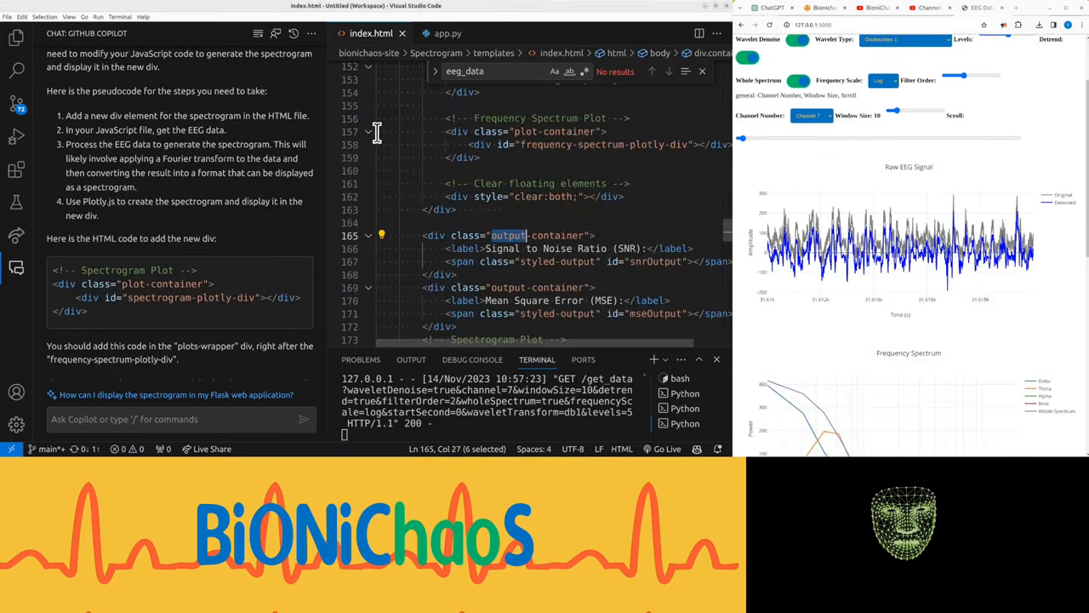
pyautogui.scroll(-3)
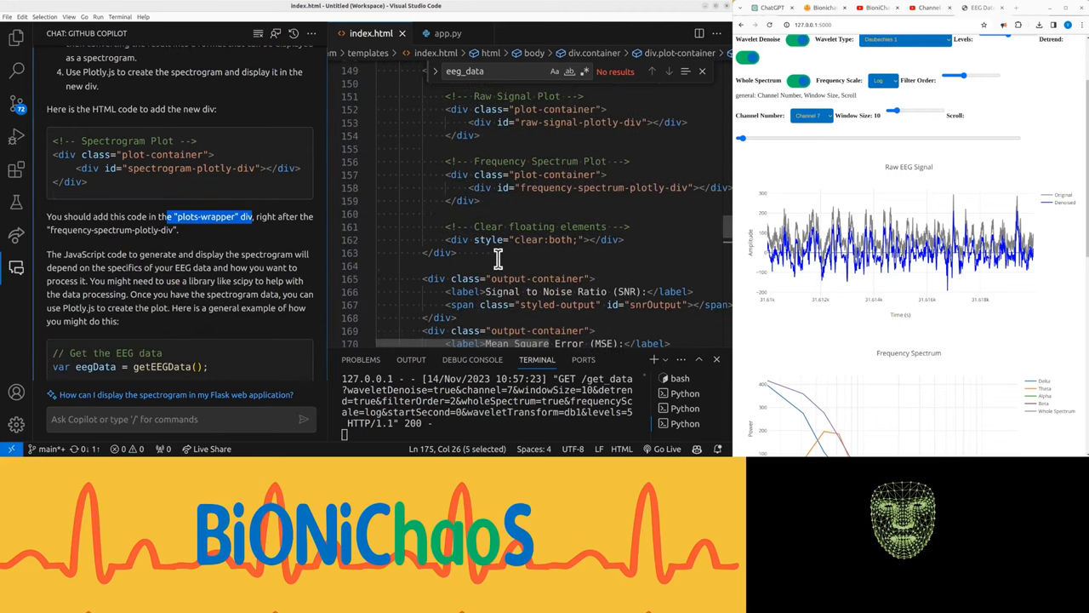
pyautogui.scroll(-3)
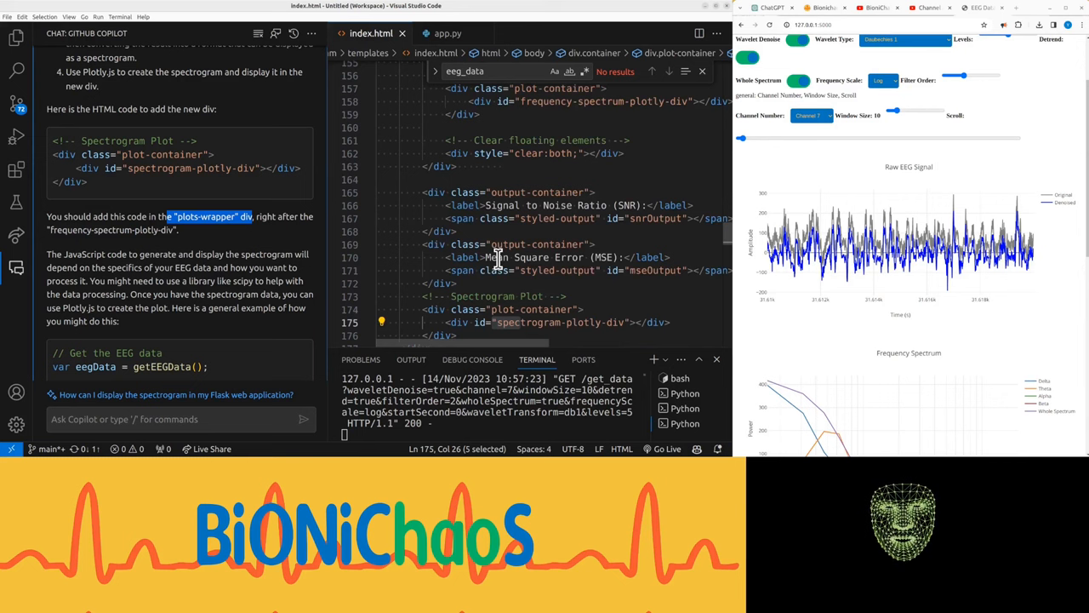
pyautogui.scroll(3)
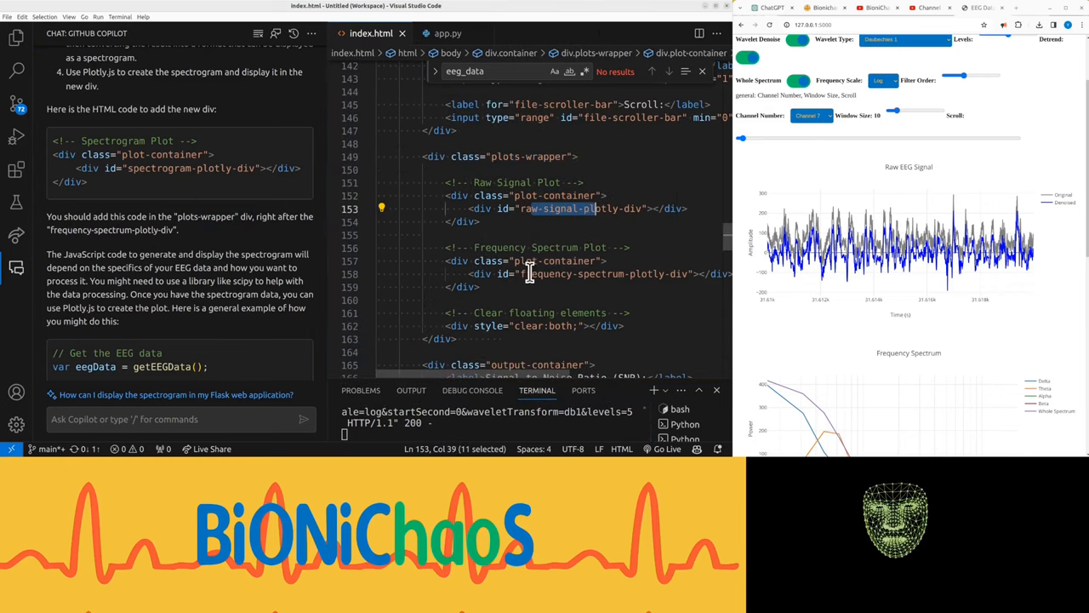
pyautogui.scroll(-3)
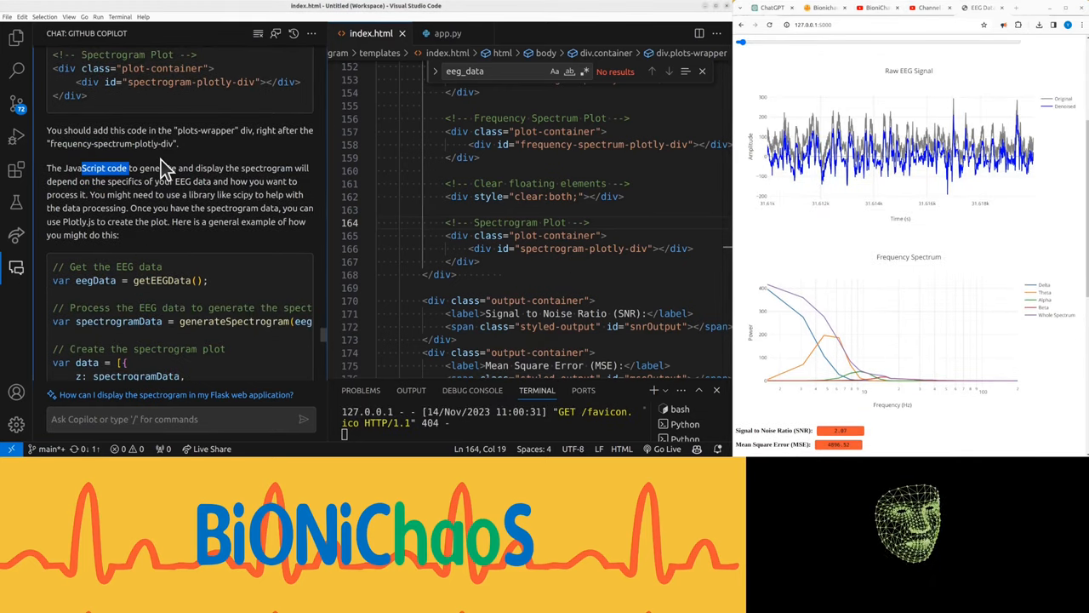
# Step: Search eeg.js for 'data' matches, then switch to app.py's /get_data route
pyautogui.click(446, 33)
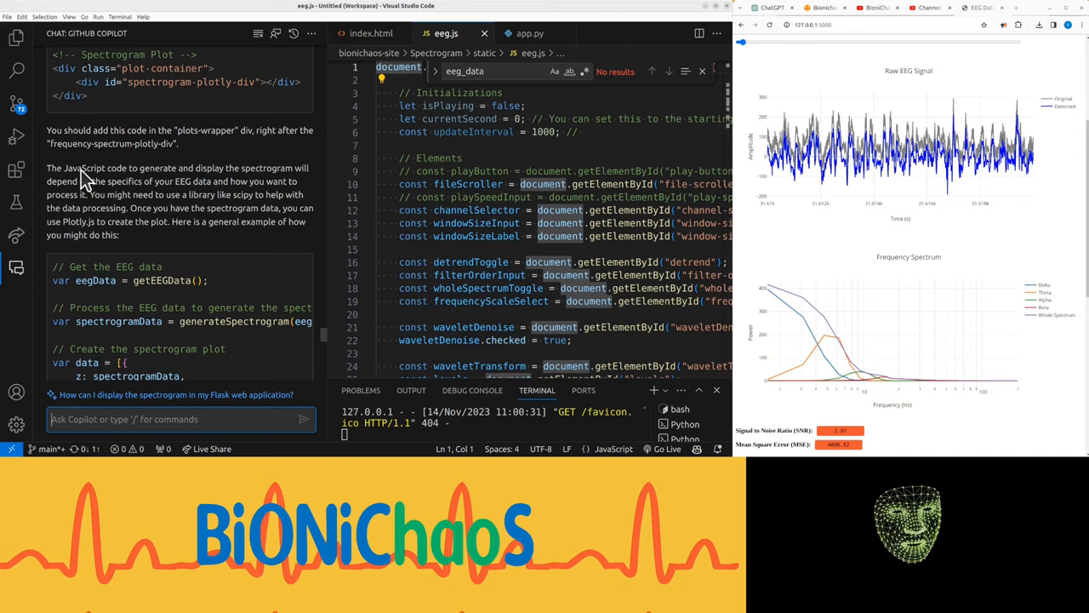
pyautogui.moveTo(70, 212)
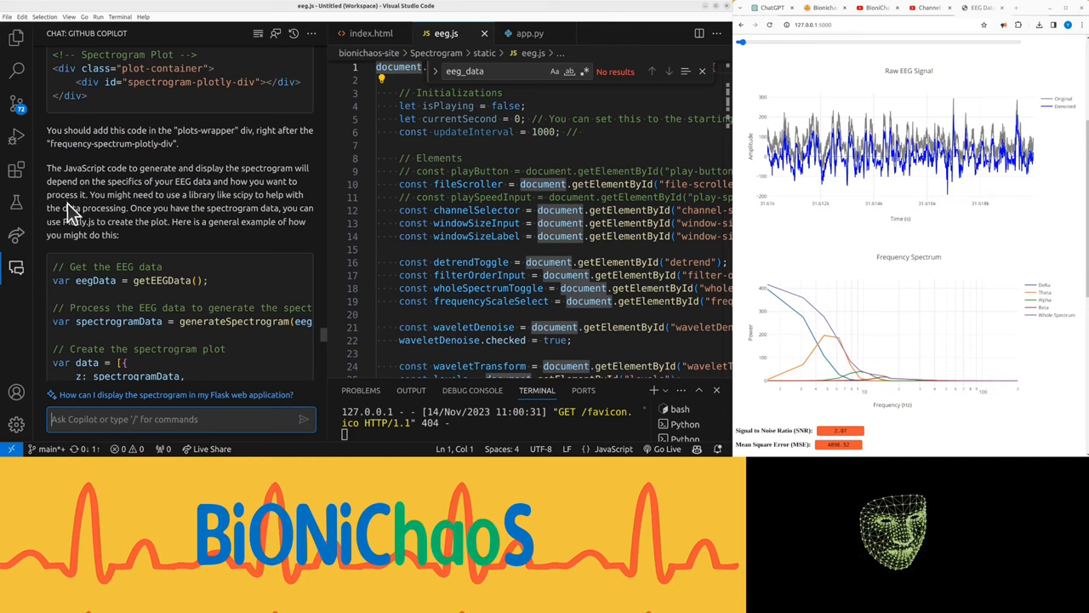
pyautogui.doubleClick(115, 182)
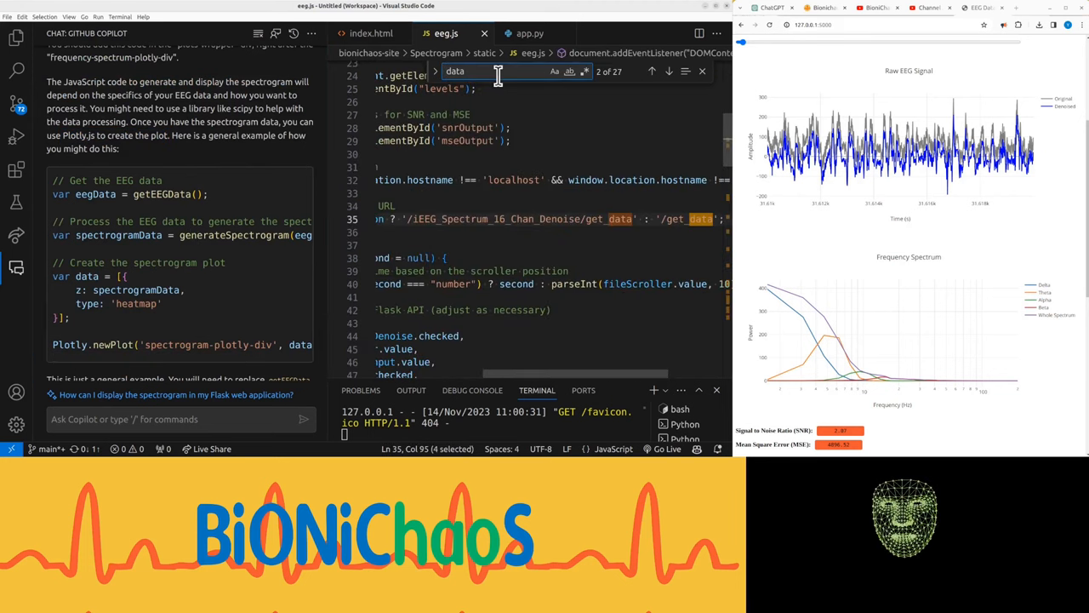
pyautogui.click(651, 71)
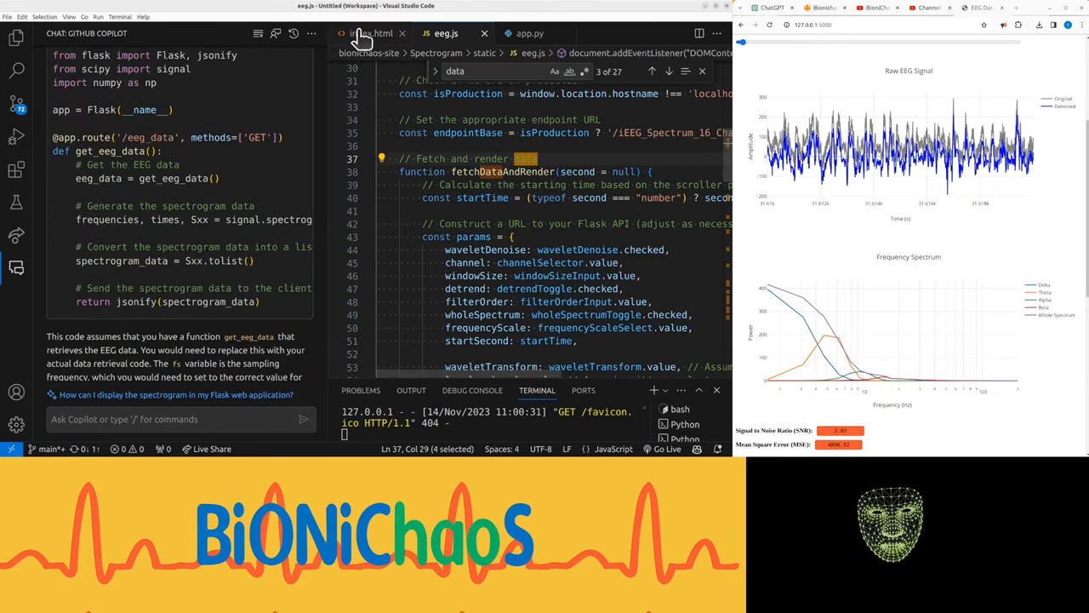
pyautogui.click(529, 33)
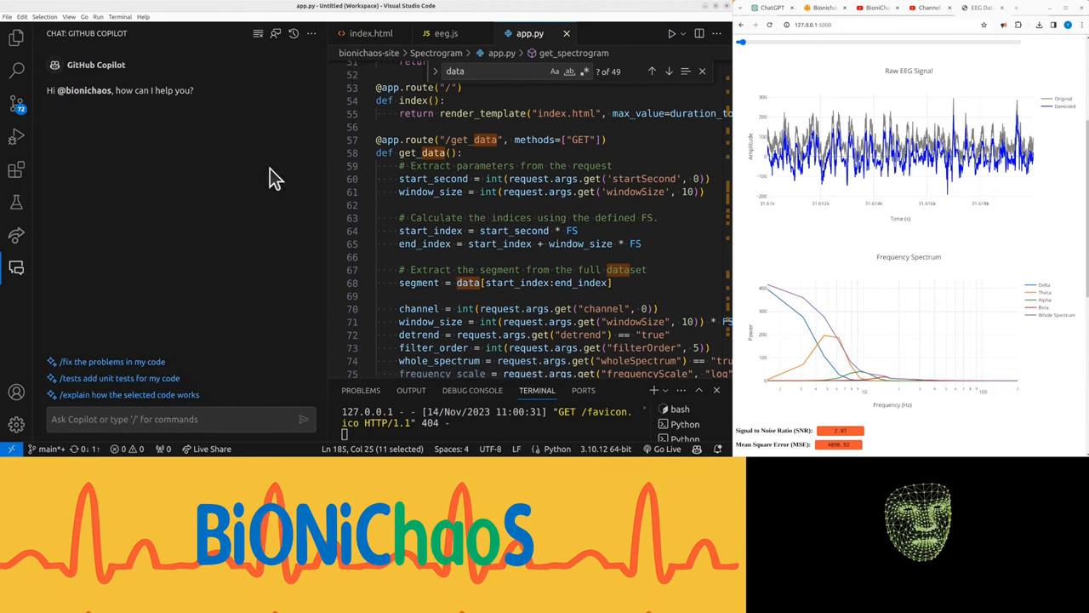
# Step: Have Copilot explain the whole index.html file
pyautogui.click(372, 34)
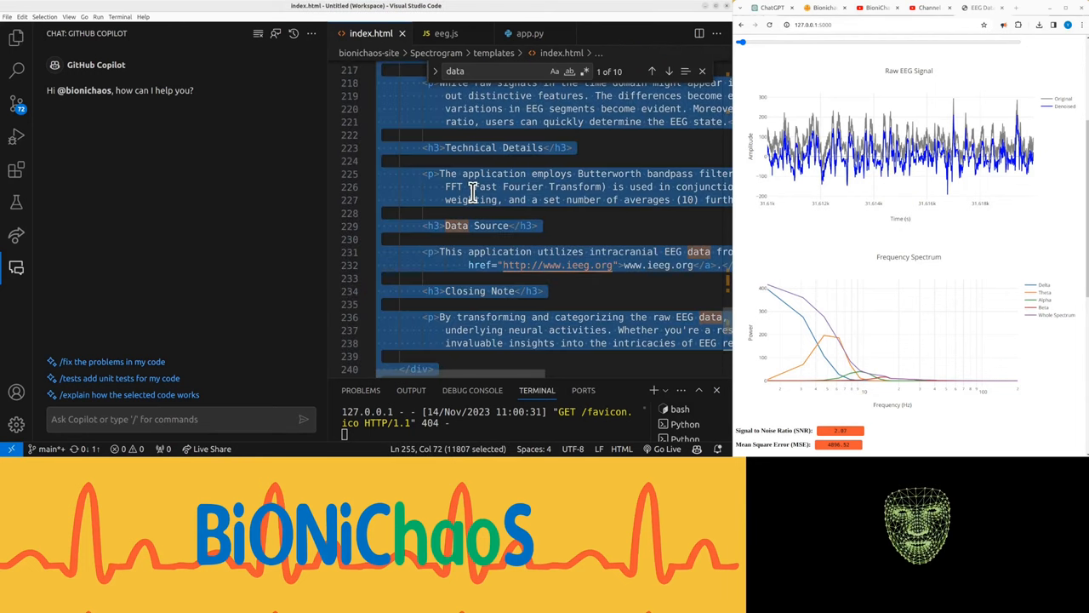
pyautogui.rightClick(473, 191)
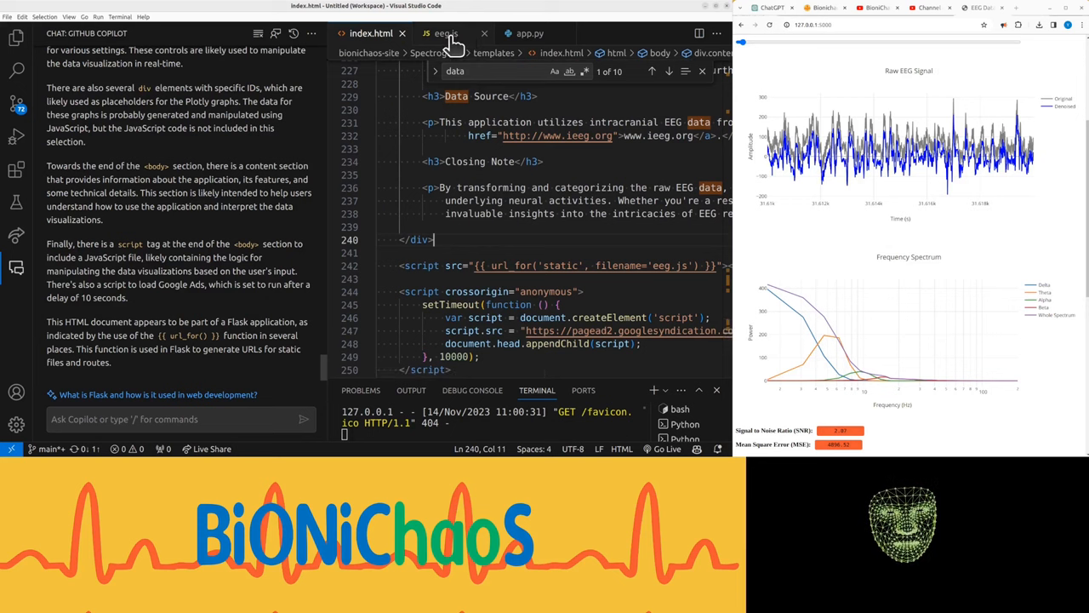
pyautogui.click(443, 33)
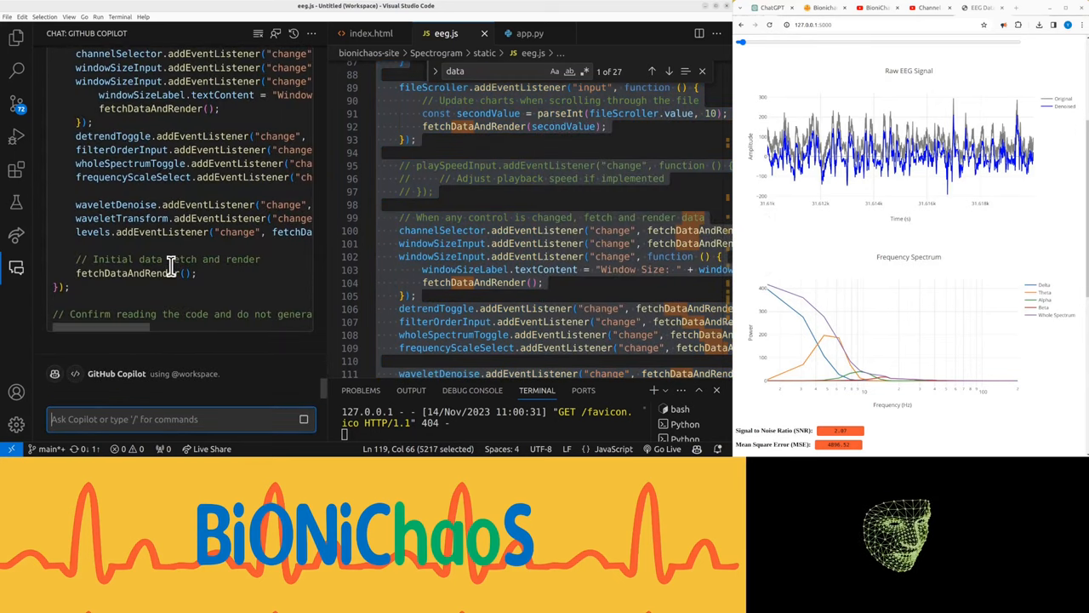
# Step: Have Copilot explain eeg.js and then the entire app.py code
pyautogui.click(529, 33)
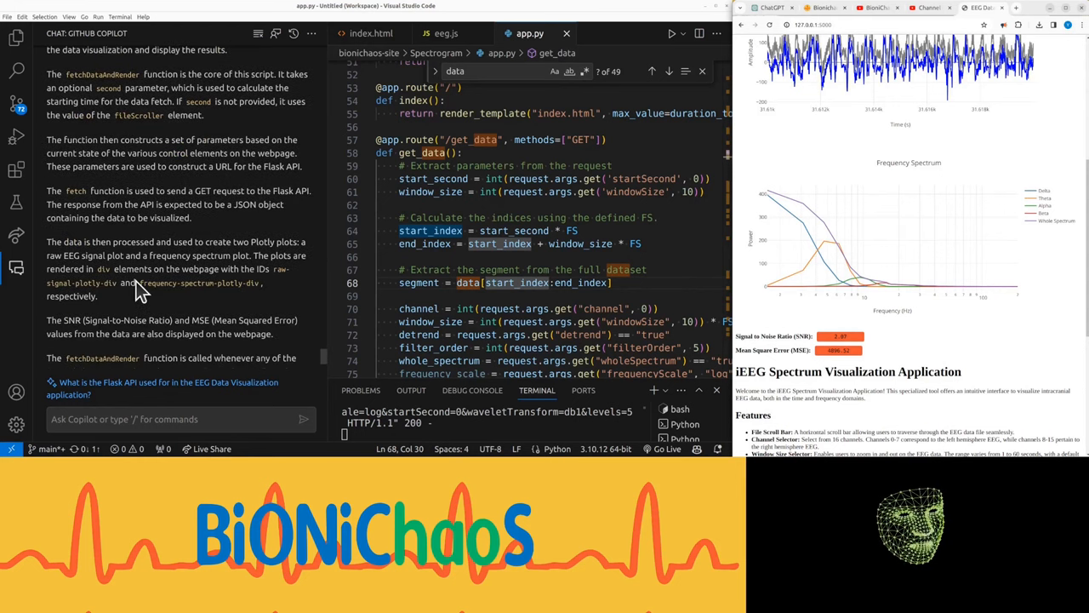
pyautogui.scroll(-3)
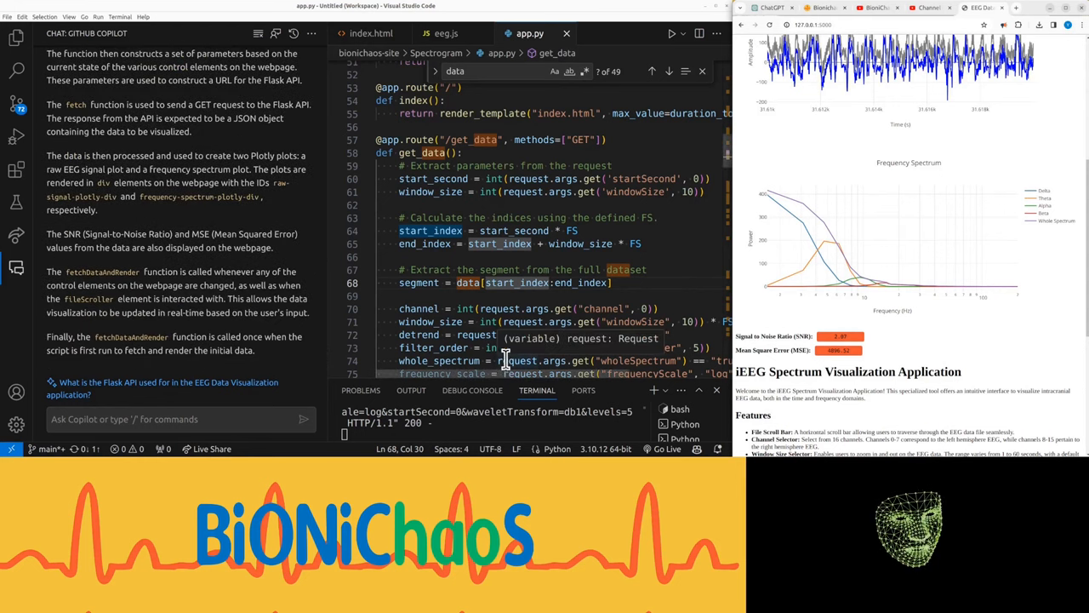
pyautogui.rightClick(502, 357)
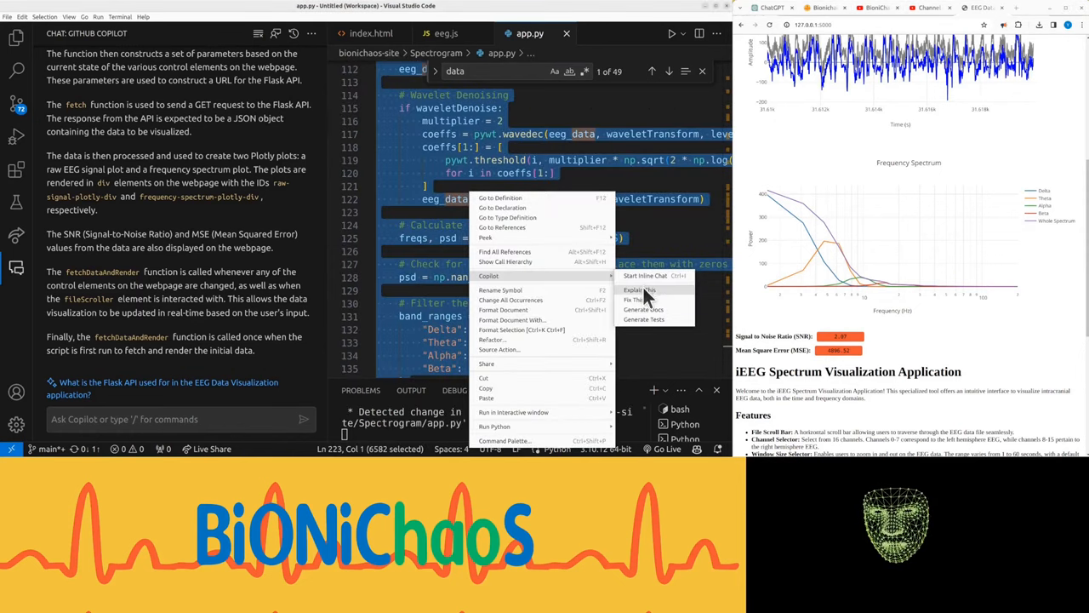
pyautogui.click(640, 290)
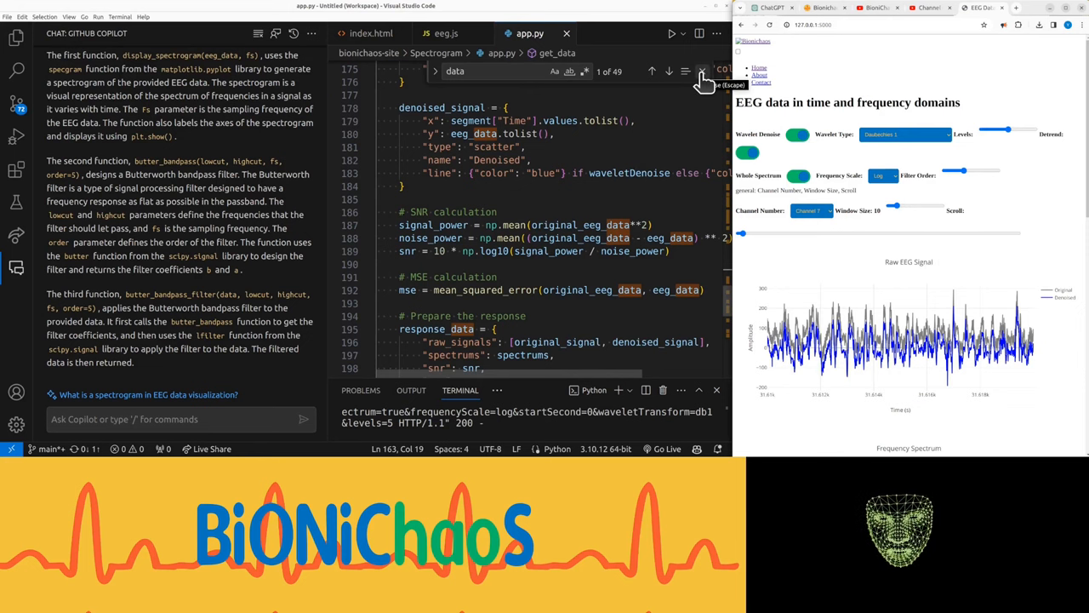
# Step: Ask Copilot about the spectrogram, then follow up with 'how about plotly'
pyautogui.write('regards spe')
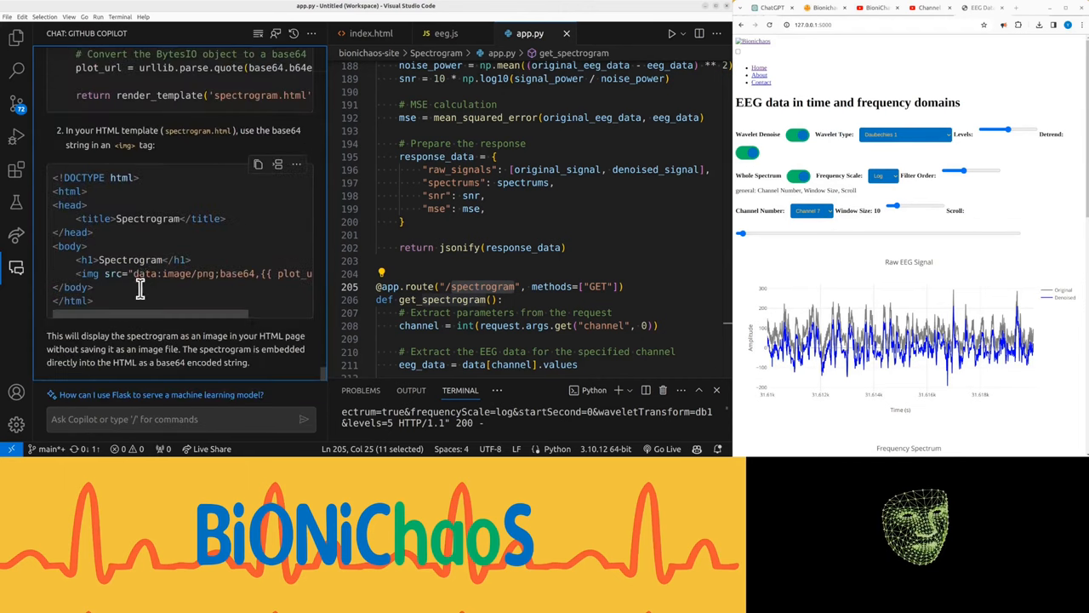
pyautogui.write('how about plotly or ma')
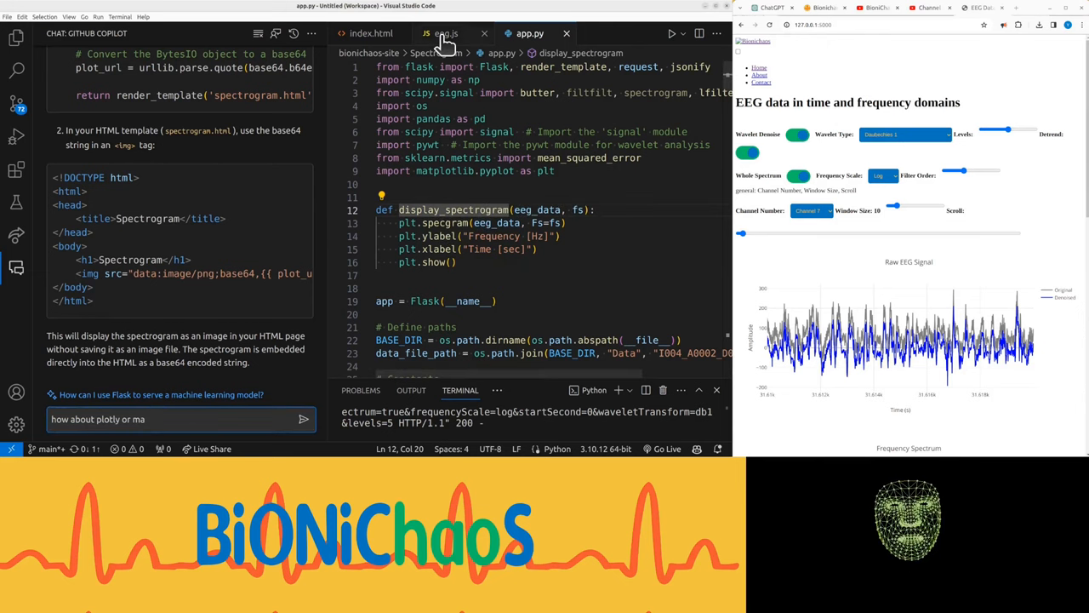
pyautogui.click(445, 33)
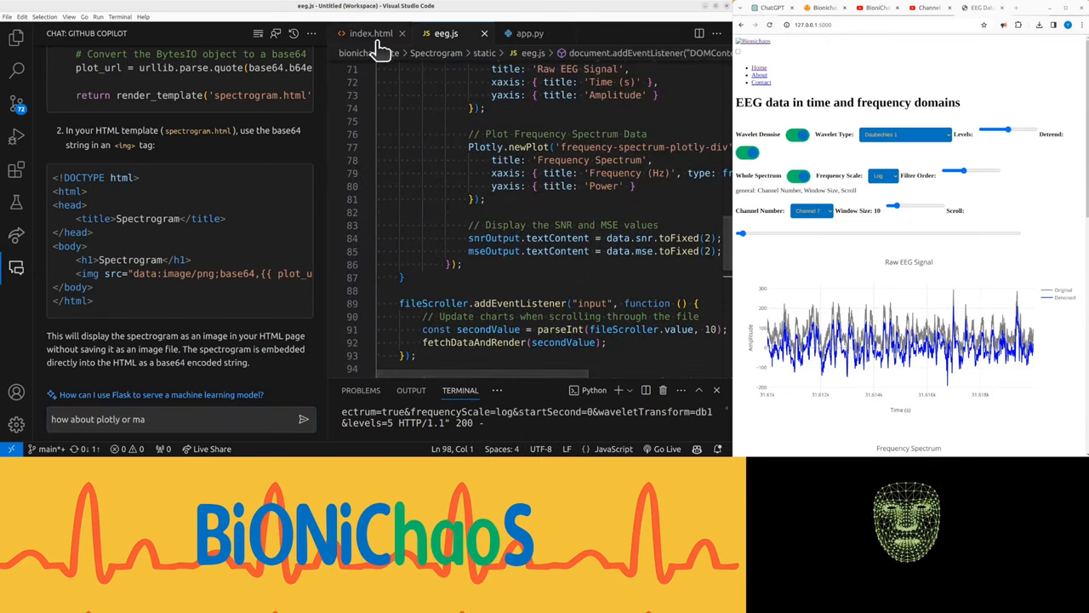
pyautogui.click(369, 33)
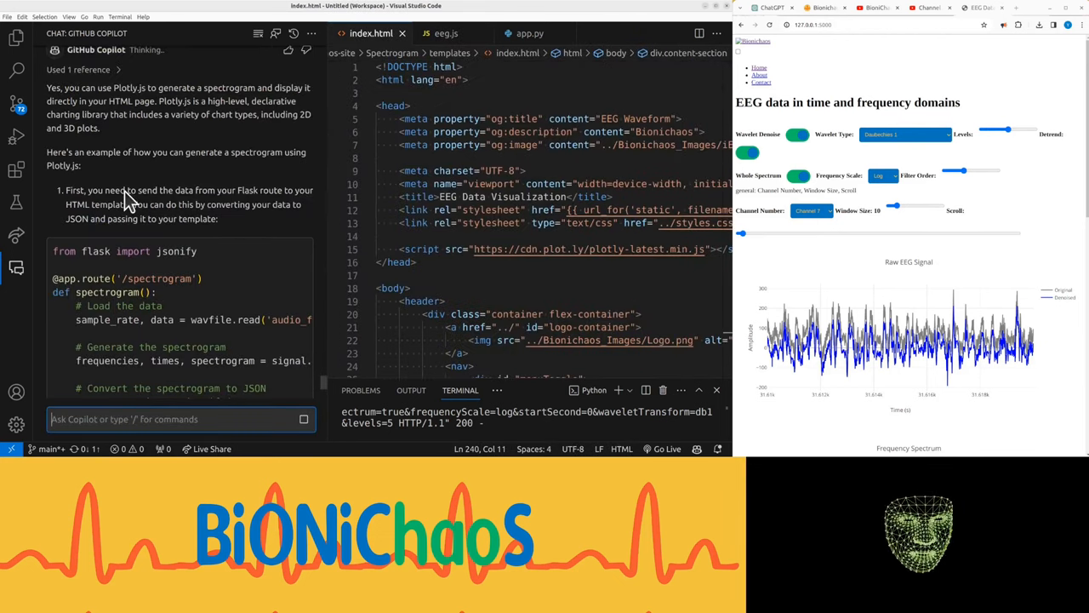
pyautogui.click(529, 33)
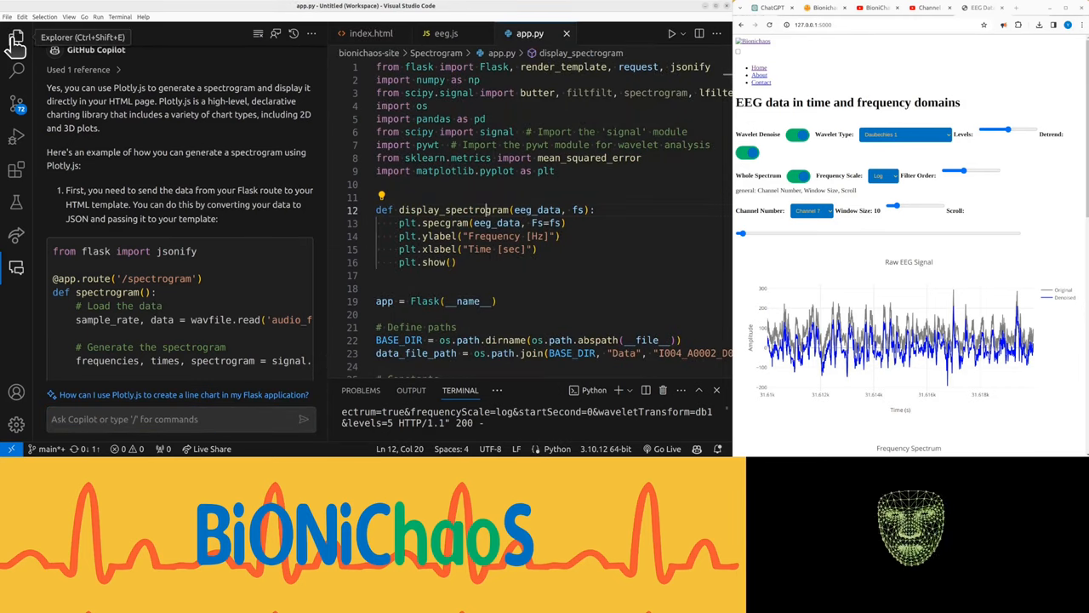
# Step: Paste Copilot's Plotly /spectrogram route into app.py
pyautogui.click(15, 38)
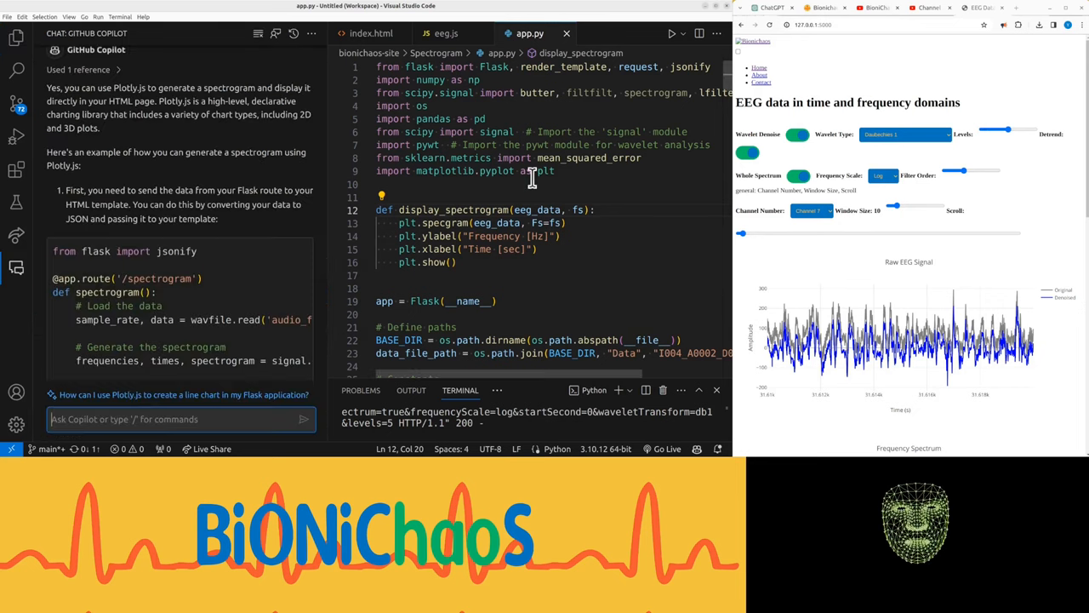
pyautogui.moveTo(651, 81)
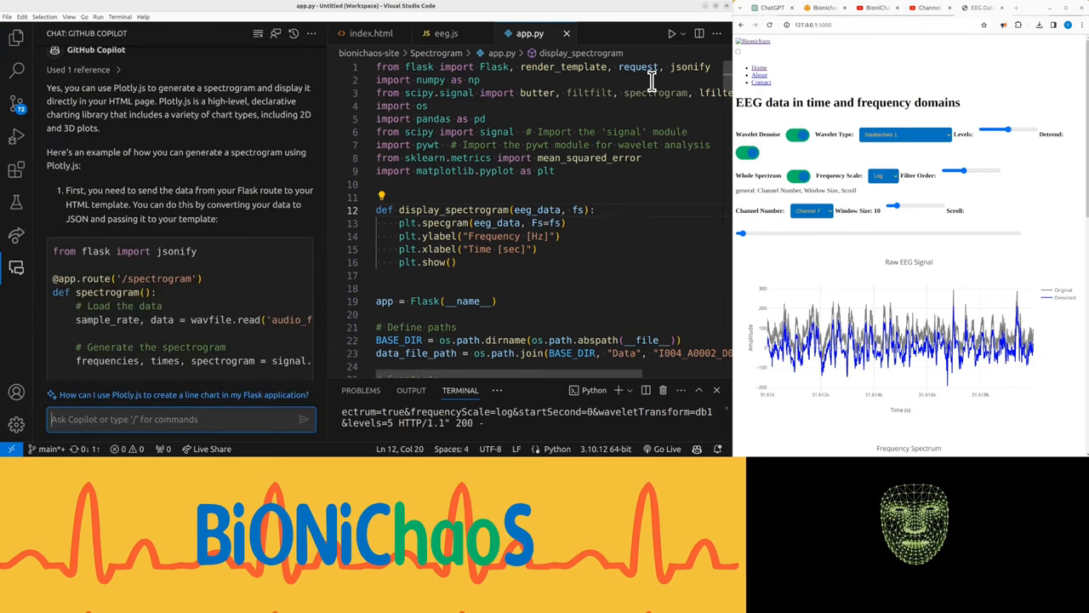
pyautogui.doubleClick(149, 279)
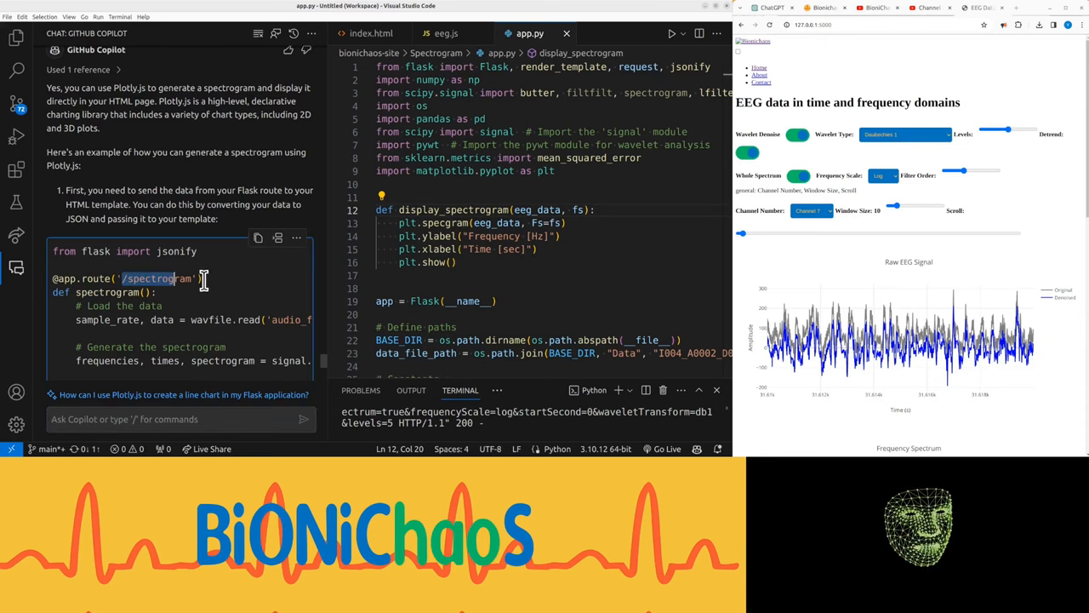
pyautogui.scroll(-3)
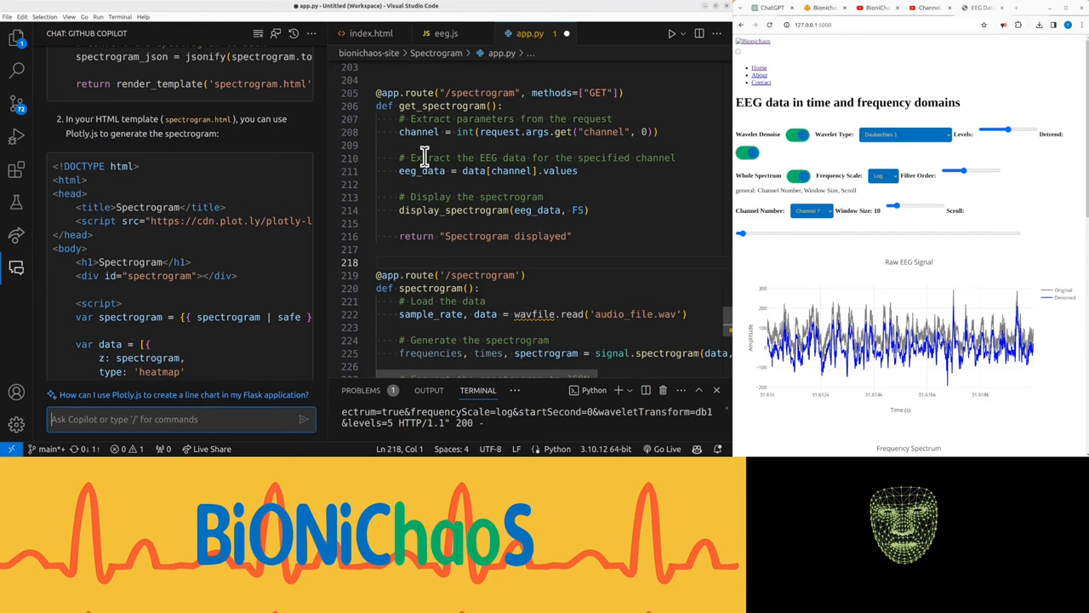
pyautogui.scroll(-3)
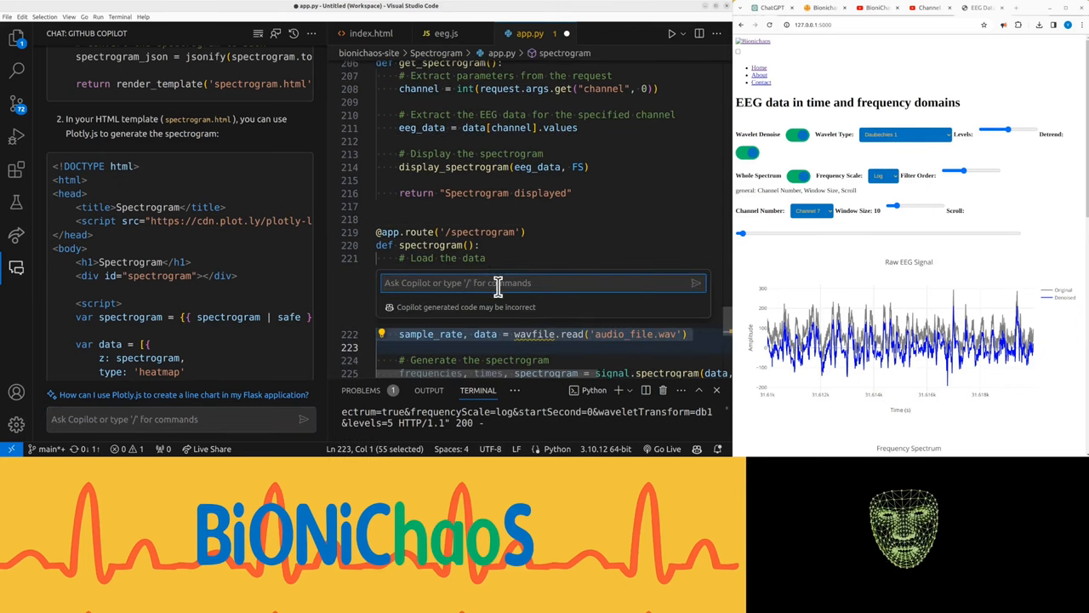
# Step: Rewrite the route inline to use already loaded EEG data, and accept
pyautogui.write('use data that is a')
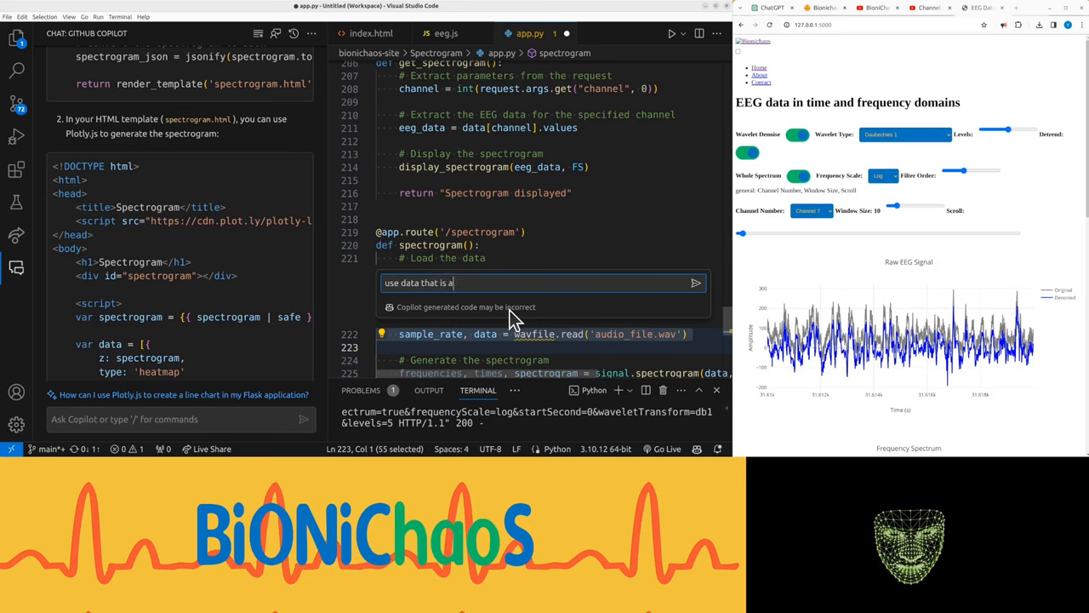
pyautogui.write('lready loaded')
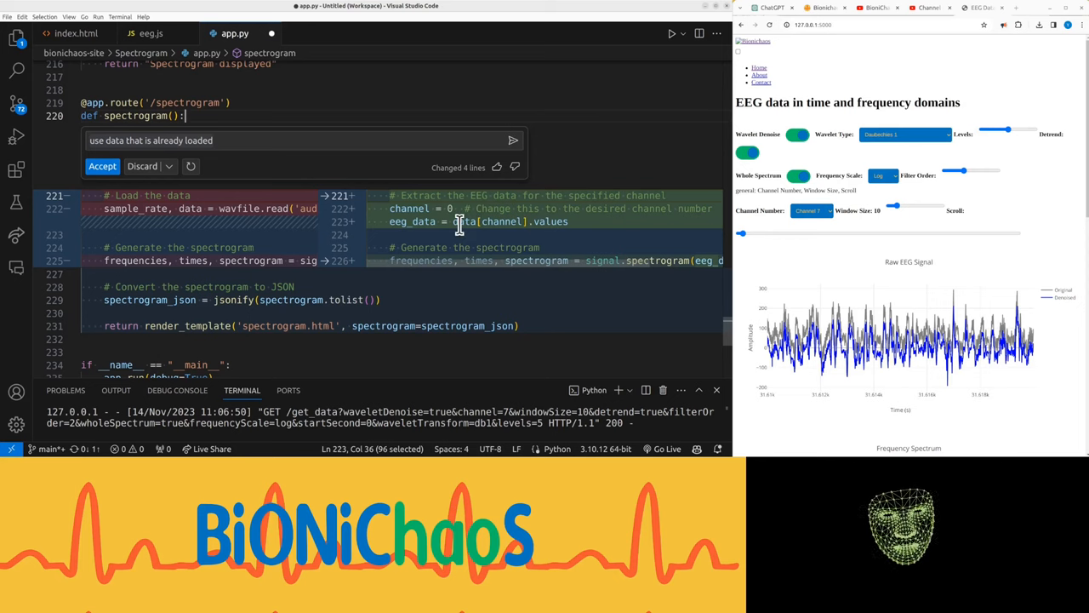
pyautogui.click(103, 166)
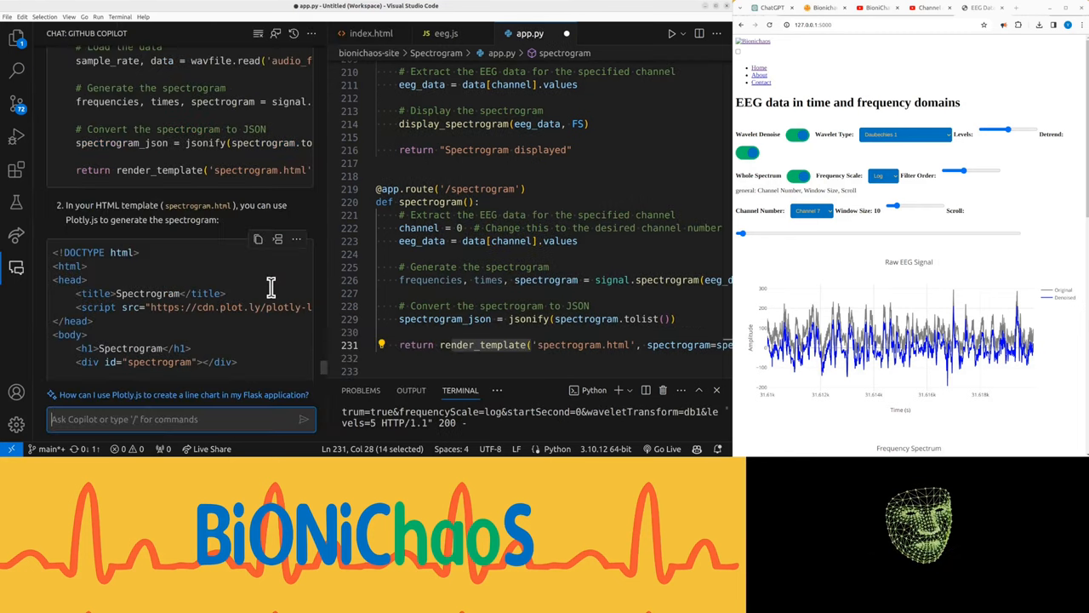
# Step: Open index.html and start asking Copilot 'why is...' about the JavaScript
pyautogui.click(371, 33)
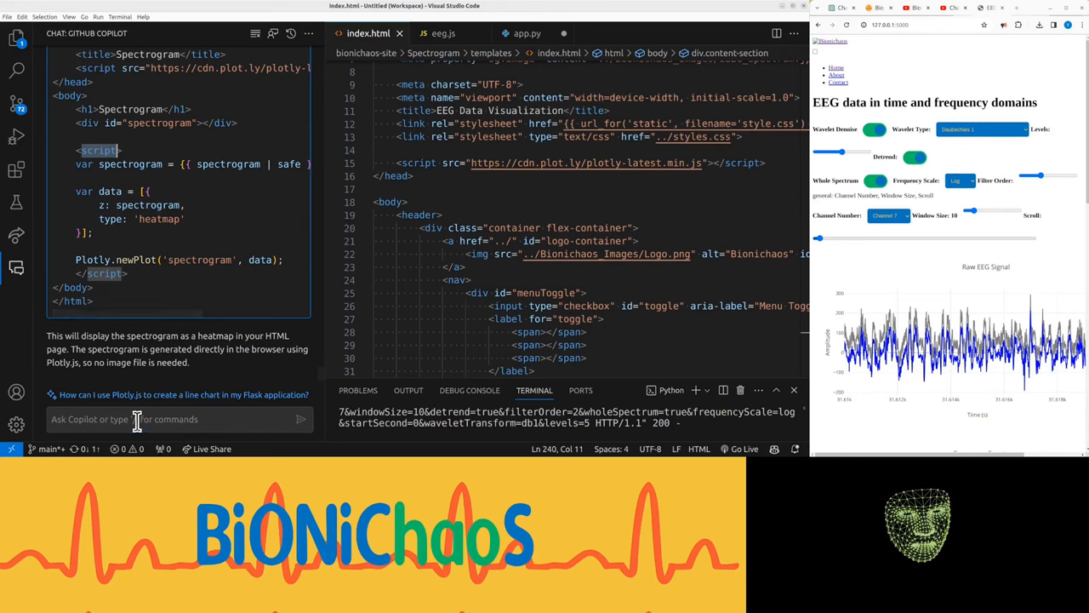
pyautogui.write('why is js code not')
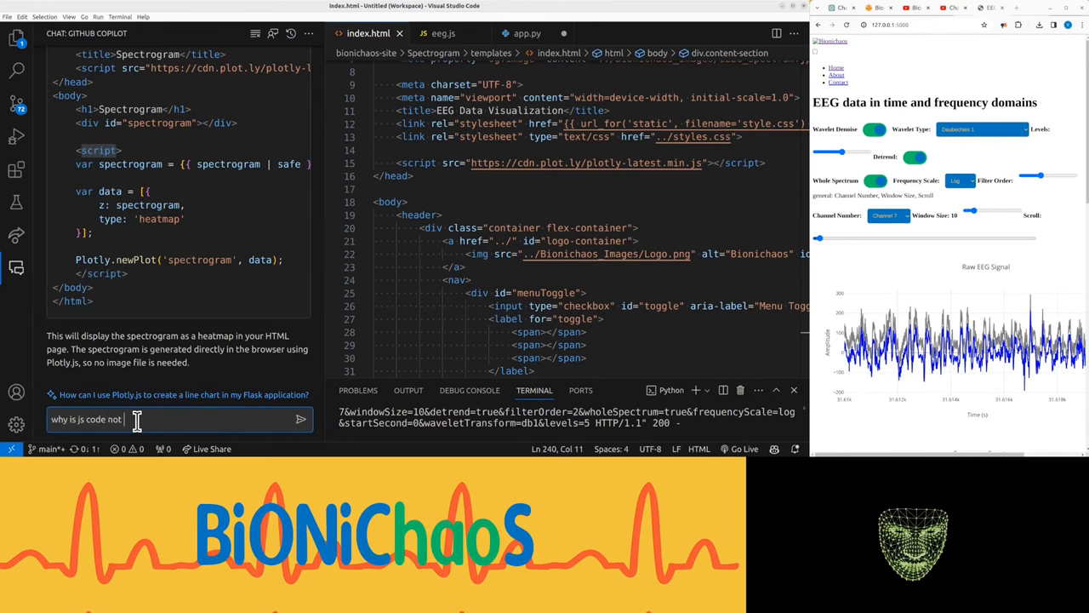
# Step: Ask Copilot why JavaScript is inline, then have it explain the Spectrogram Plot div
pyautogui.write('in ce')
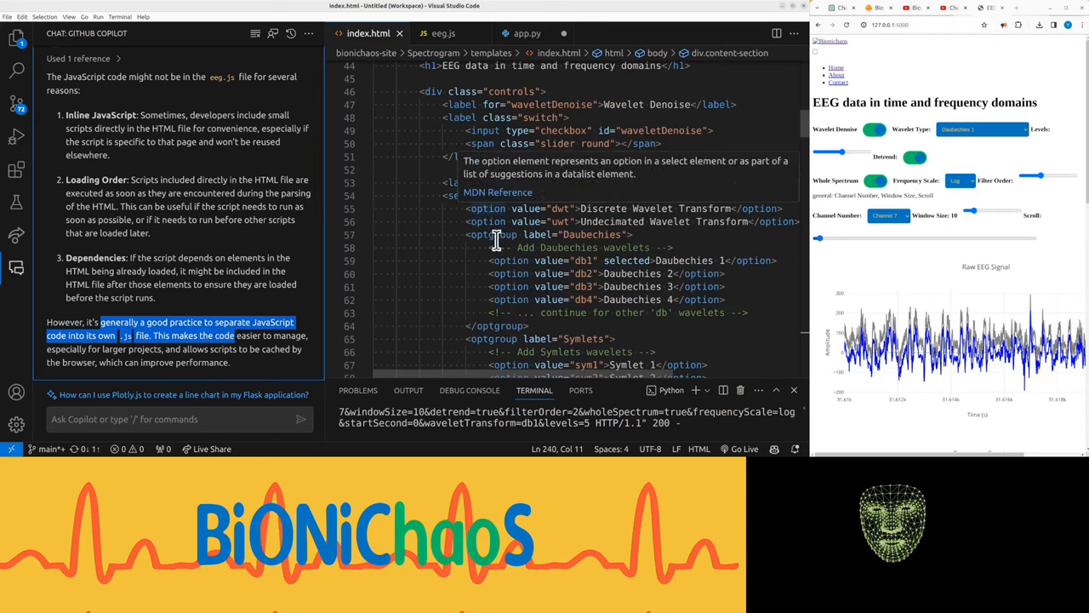
pyautogui.scroll(-3)
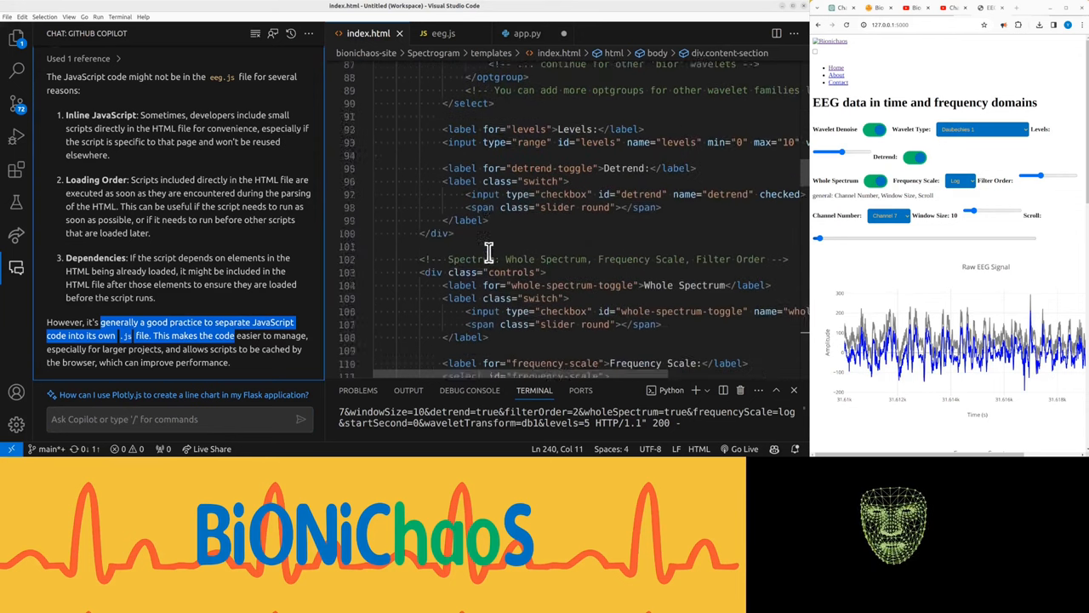
pyautogui.scroll(-3)
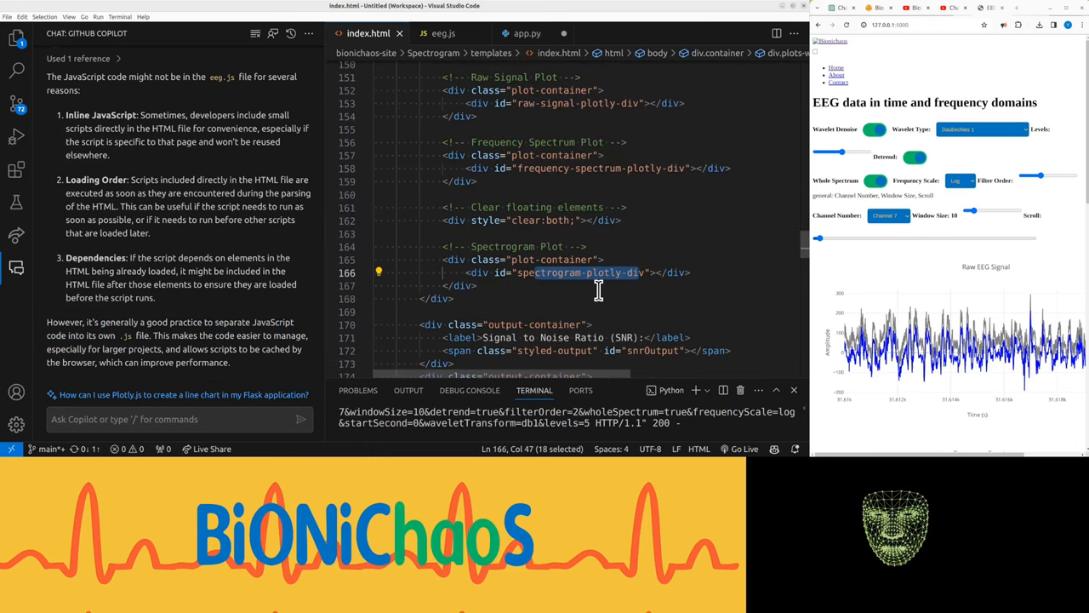
pyautogui.scroll(-3)
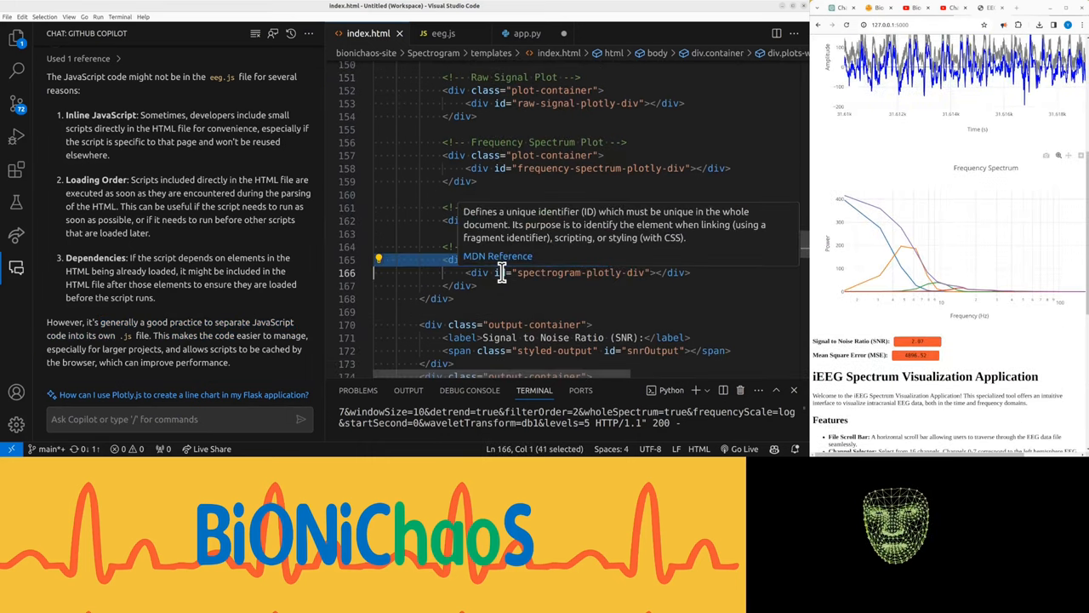
pyautogui.rightClick(502, 273)
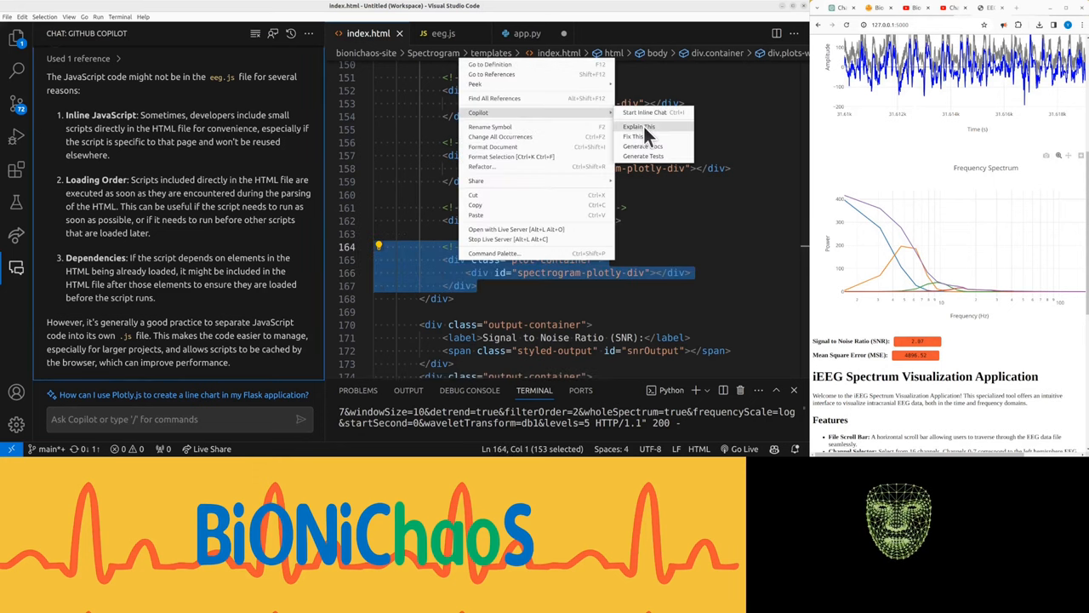
pyautogui.click(639, 126)
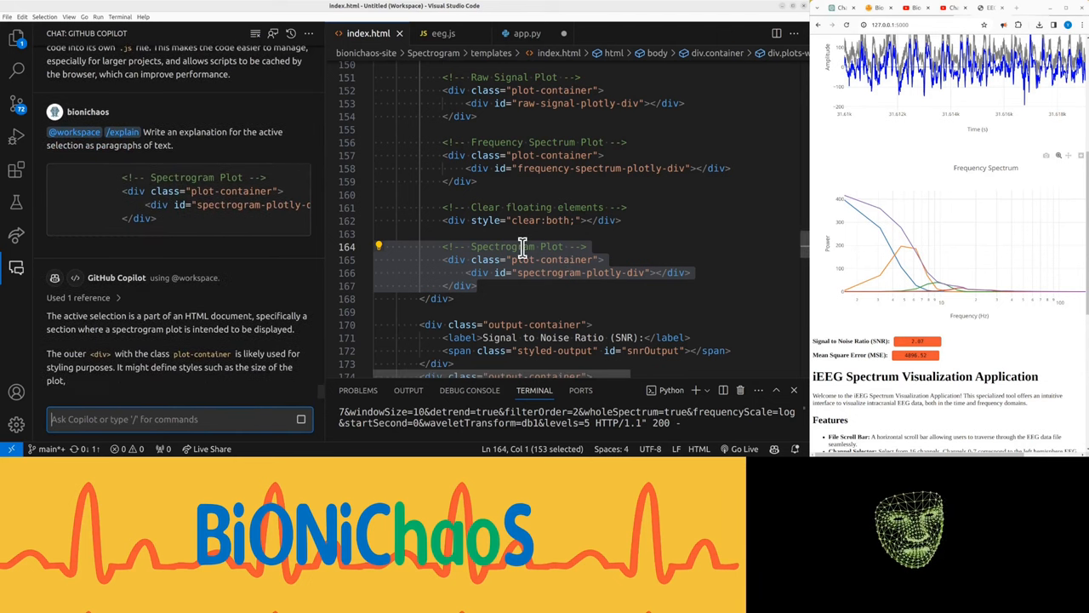
# Step: Search eeg.js and end it with a confirm-reading comment
pyautogui.click(442, 33)
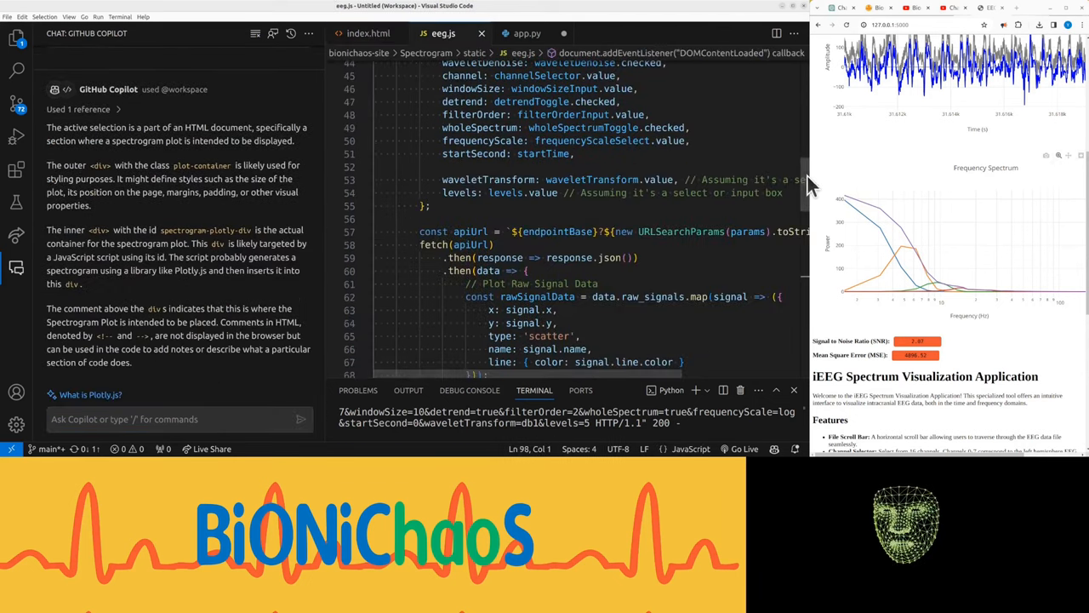
pyautogui.scroll(-3)
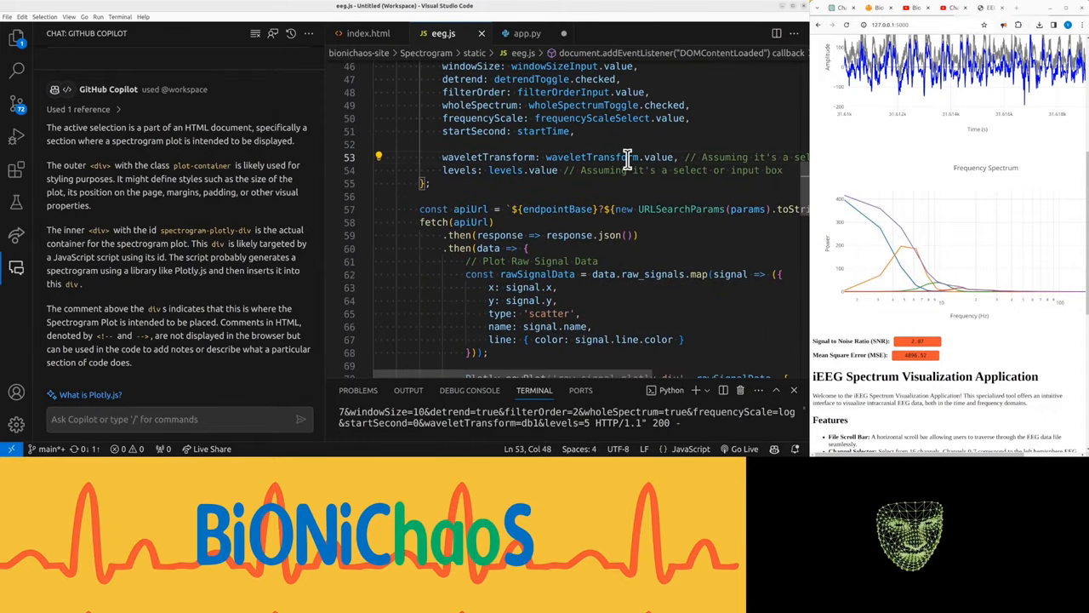
pyautogui.press('ctrl+f')
pyautogui.write('spectrum')
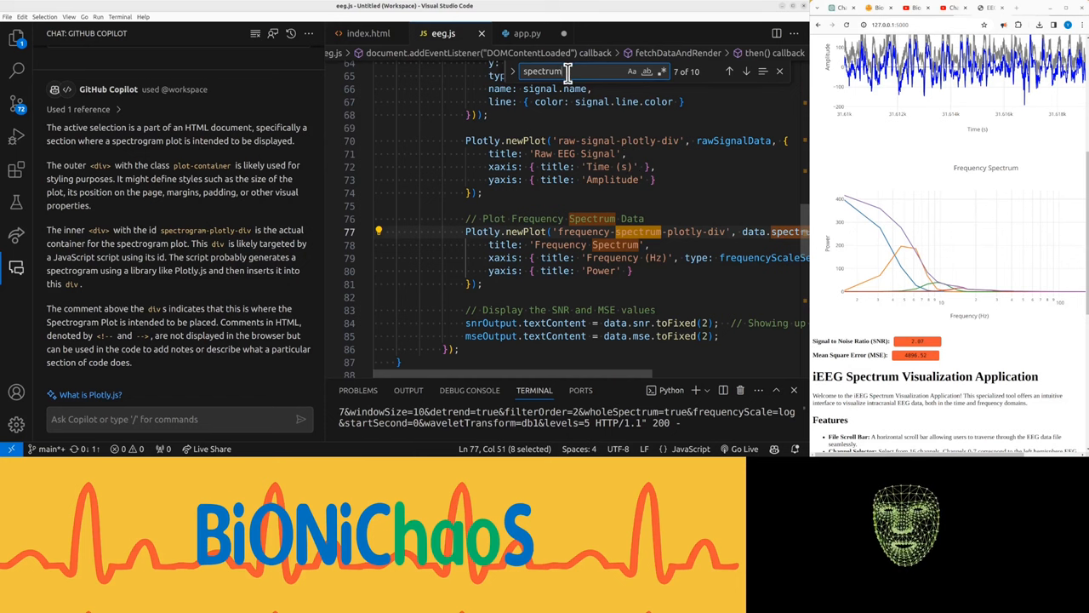
pyautogui.click(369, 34)
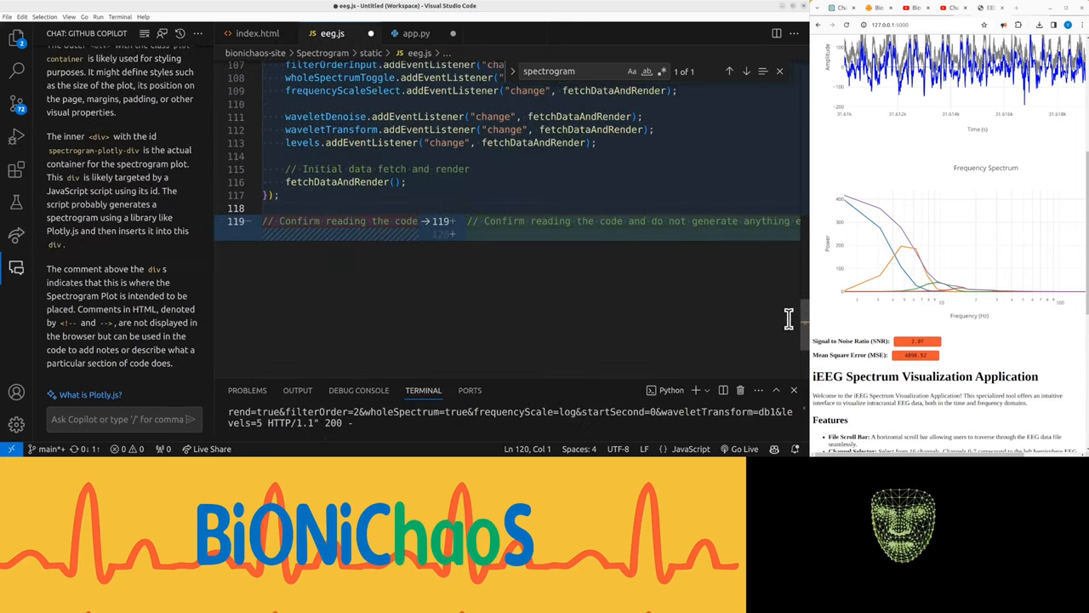
pyautogui.scroll(-3)
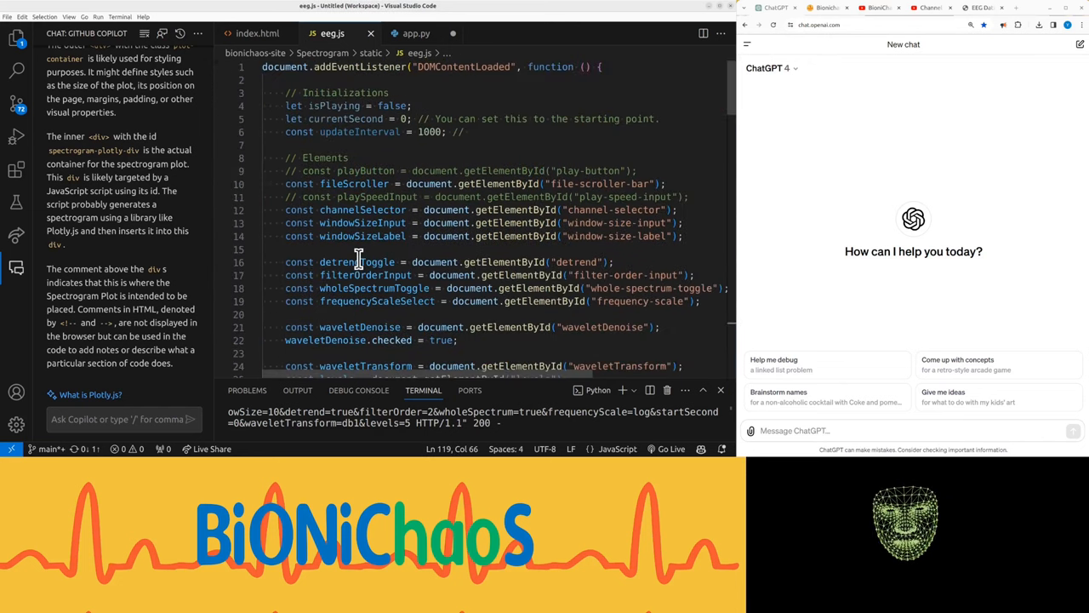
# Step: Paste index.html, eeg.js and app.py into ChatGPT and send each
pyautogui.click(417, 33)
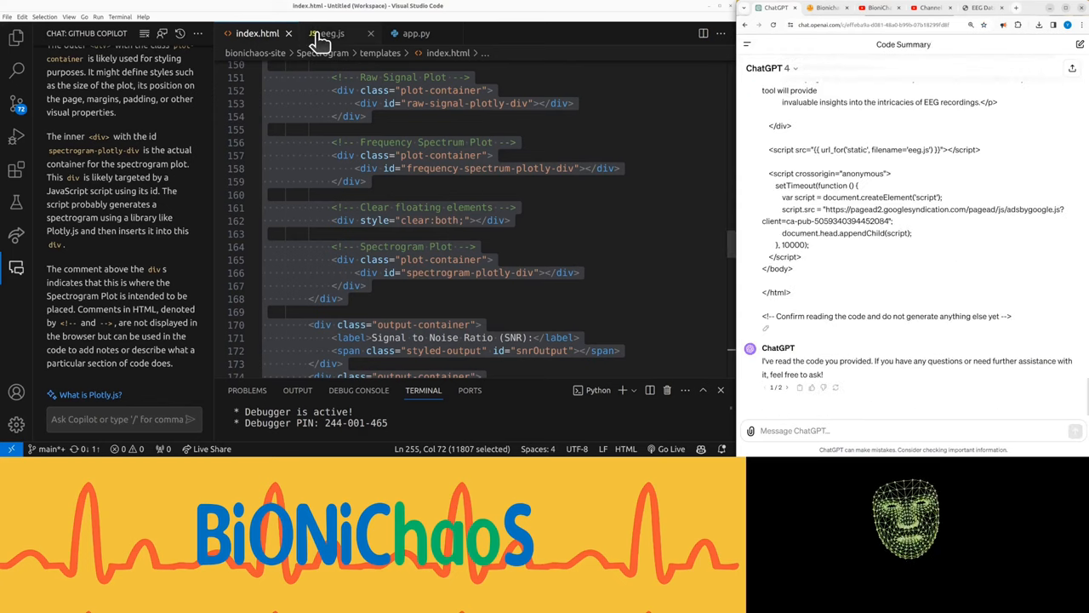
pyautogui.click(331, 34)
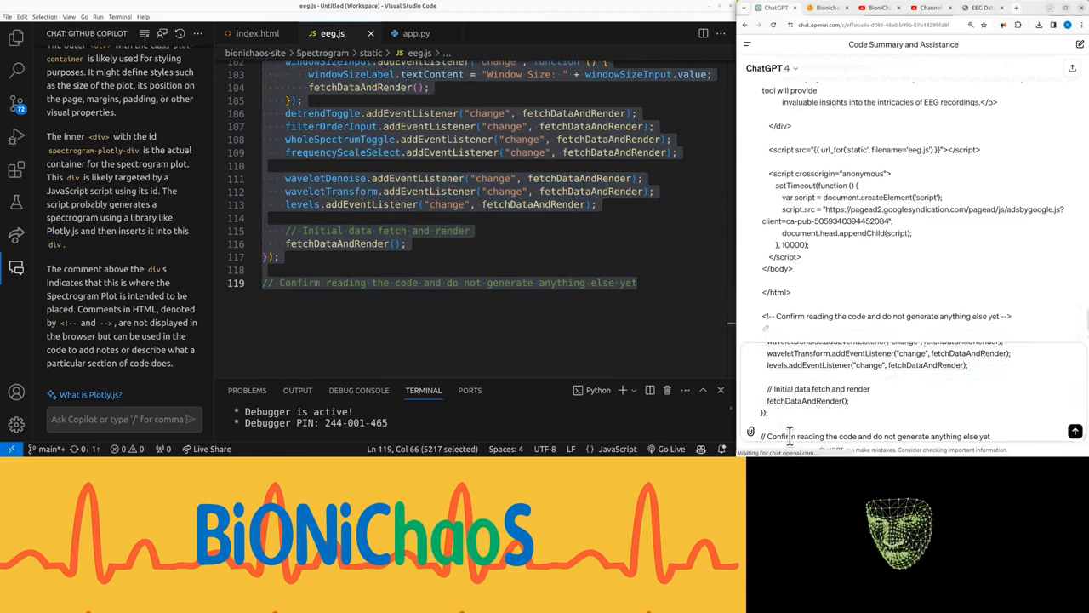
pyautogui.click(416, 33)
pyautogui.write('spectrogram')
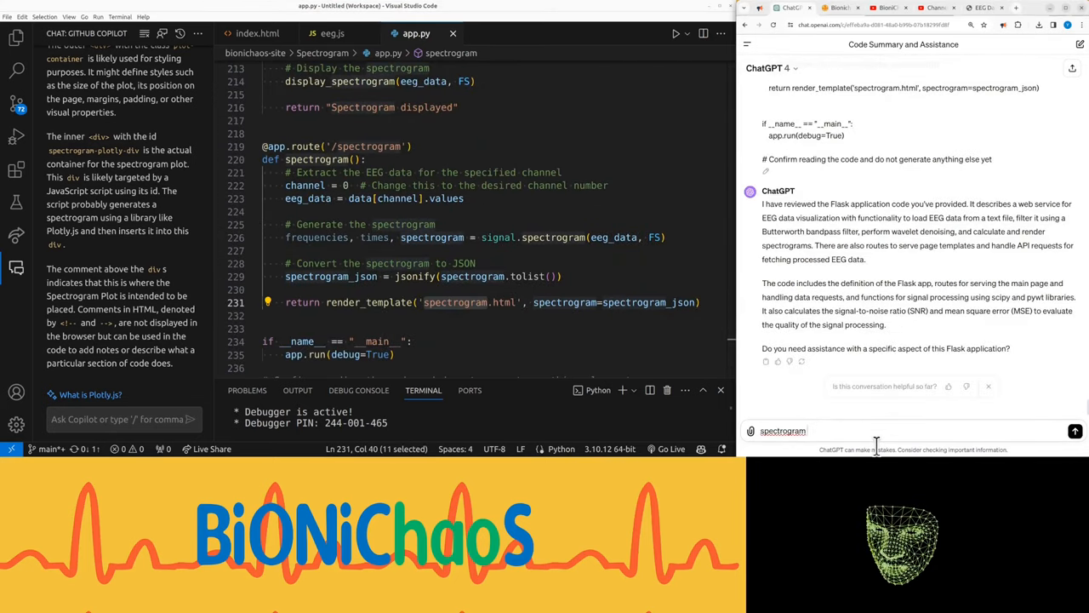
# Step: Ask ChatGPT why the spectrogram isn't showing and read its duplicate-route explanation and fix
pyautogui.write('is n')
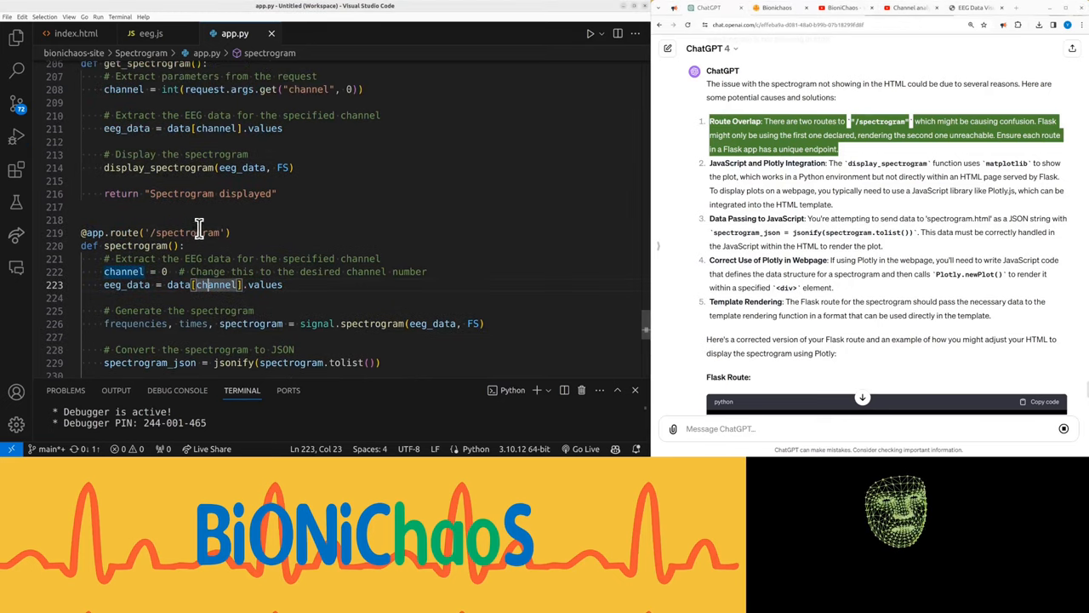
pyautogui.scroll(-3)
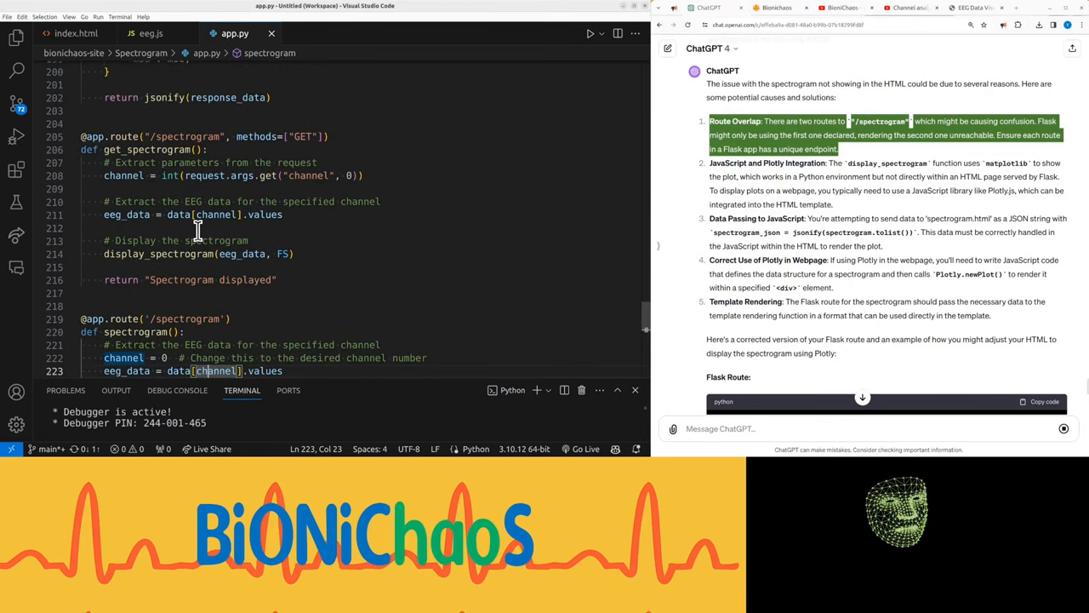
pyautogui.scroll(-3)
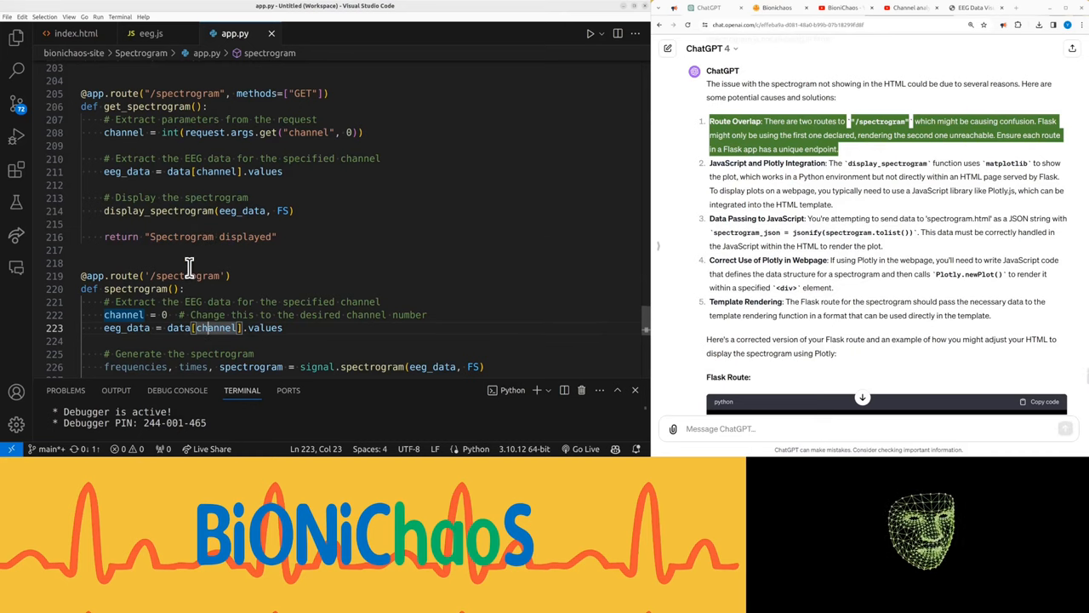
pyautogui.scroll(-3)
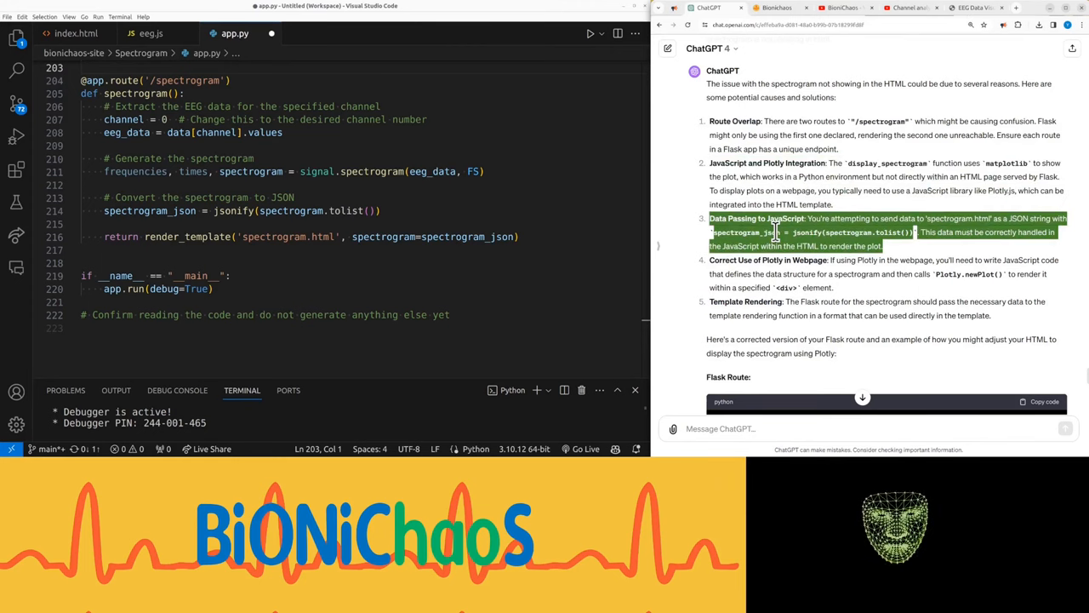
pyautogui.scroll(-3)
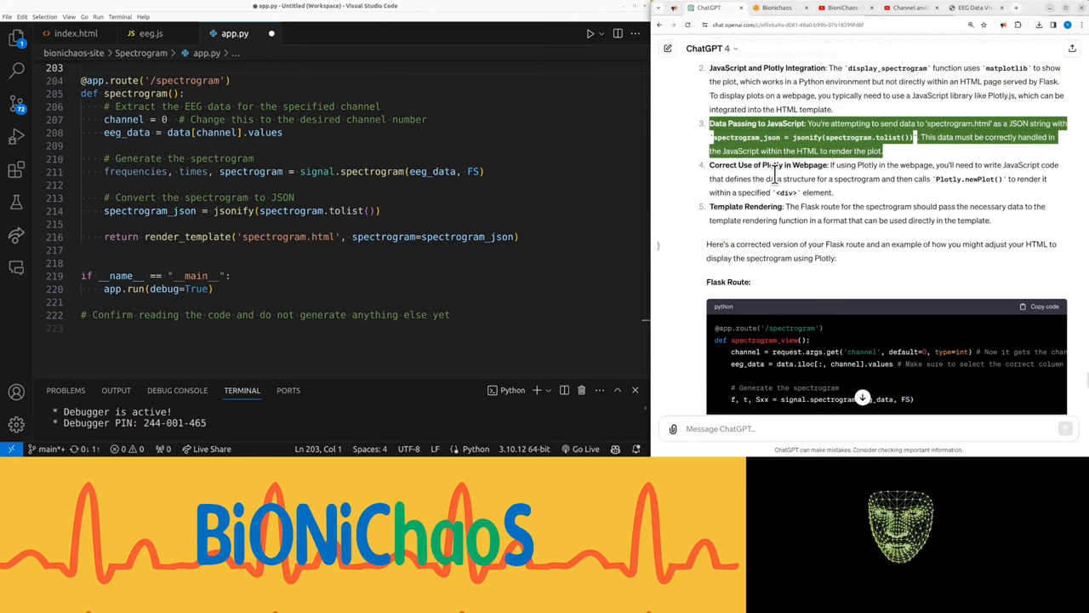
pyautogui.scroll(-3)
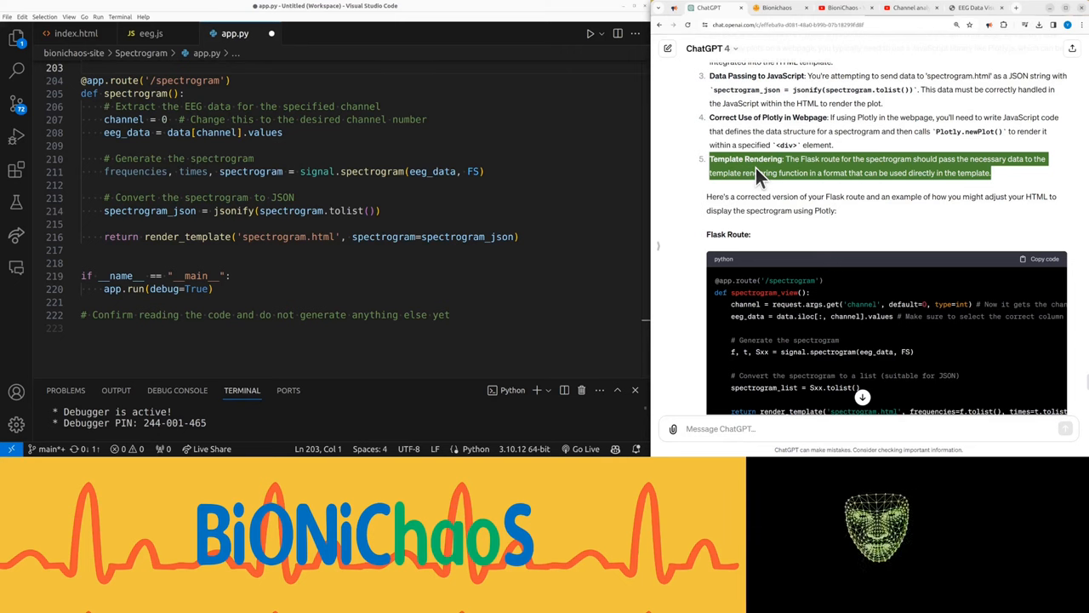
pyautogui.scroll(-3)
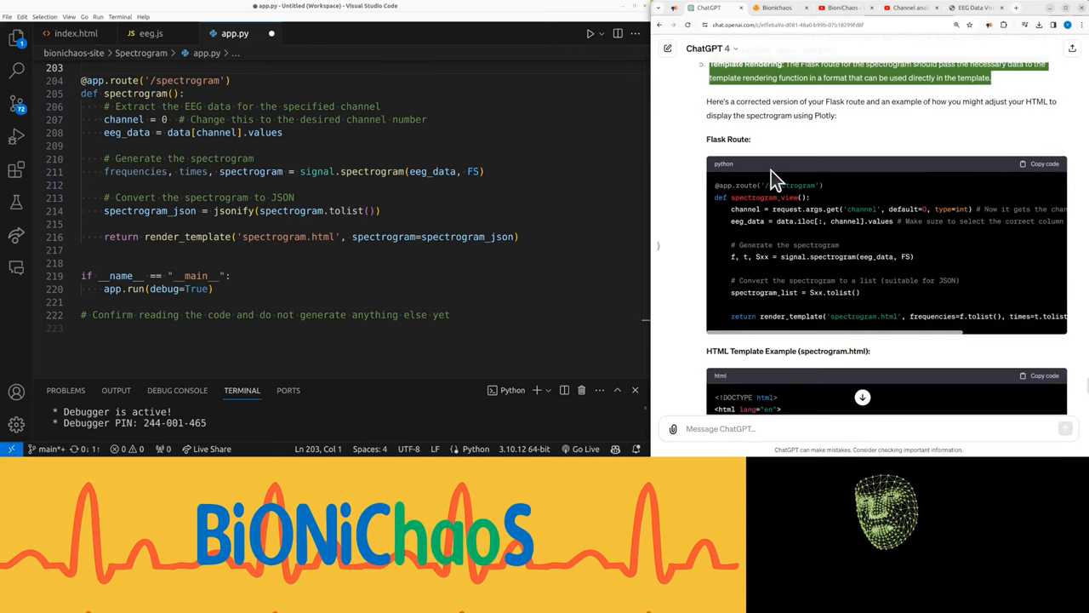
pyautogui.moveTo(762, 205)
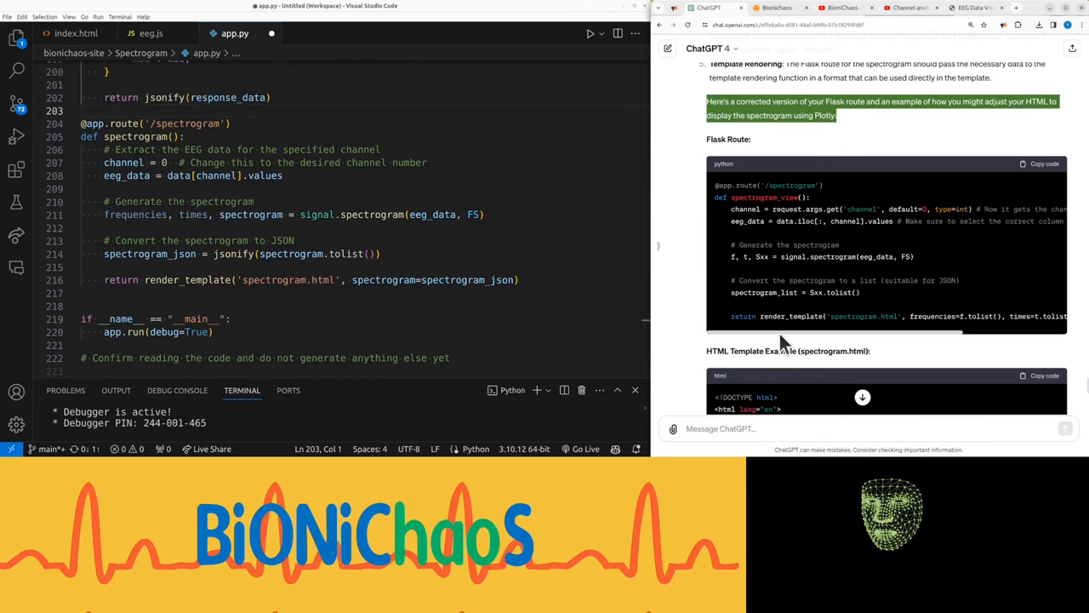
# Step: Replace app.py's old /spectrogram handler with ChatGPT's spectrogram_view route and reopen index.html
pyautogui.moveTo(83, 136); pyautogui.dragTo(519, 280)
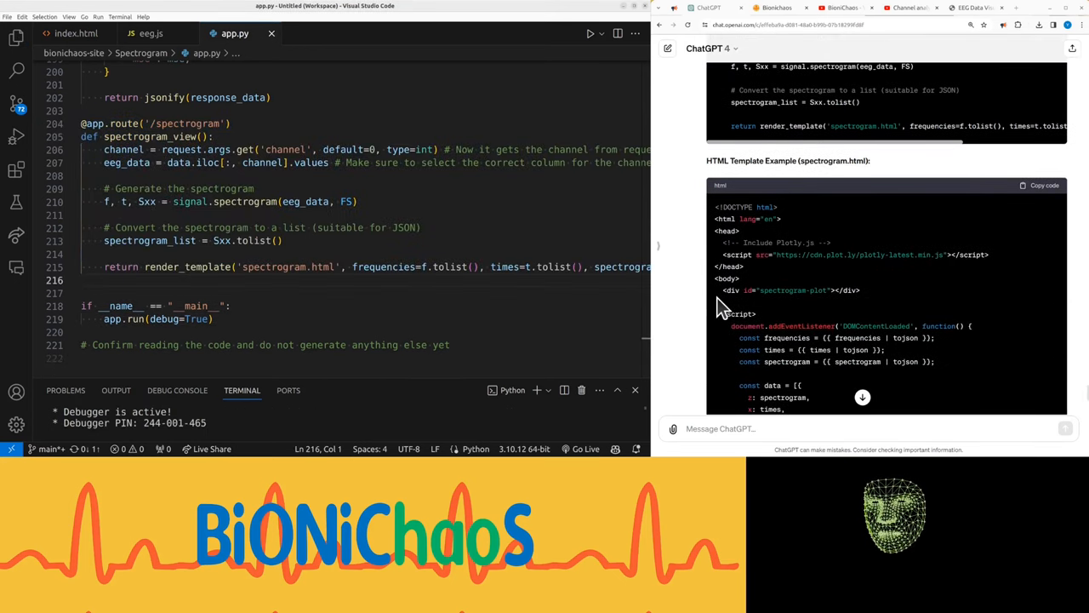
pyautogui.scroll(-3)
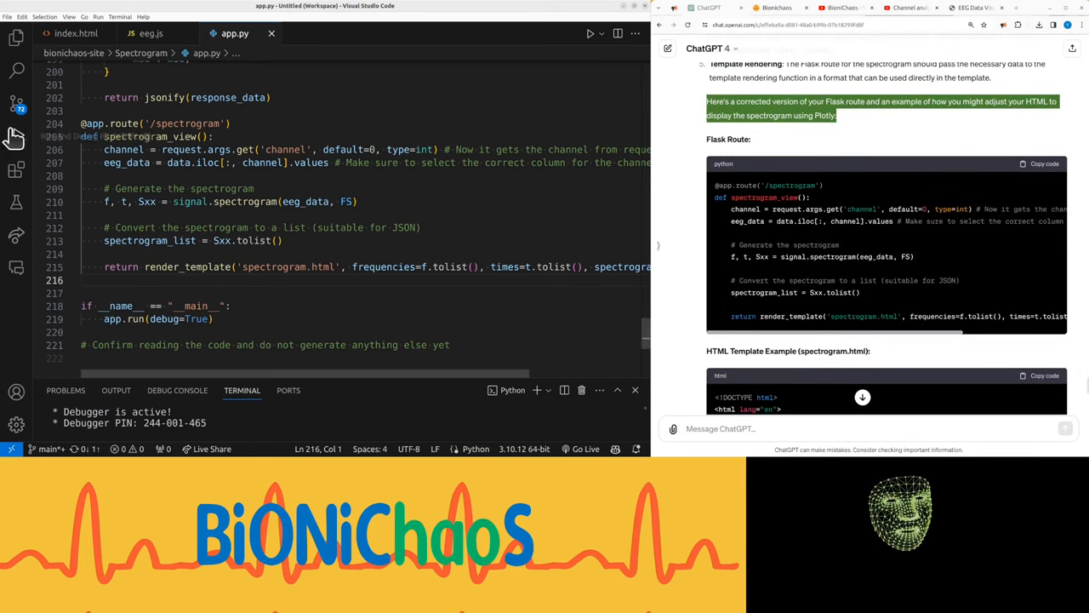
pyautogui.click(16, 38)
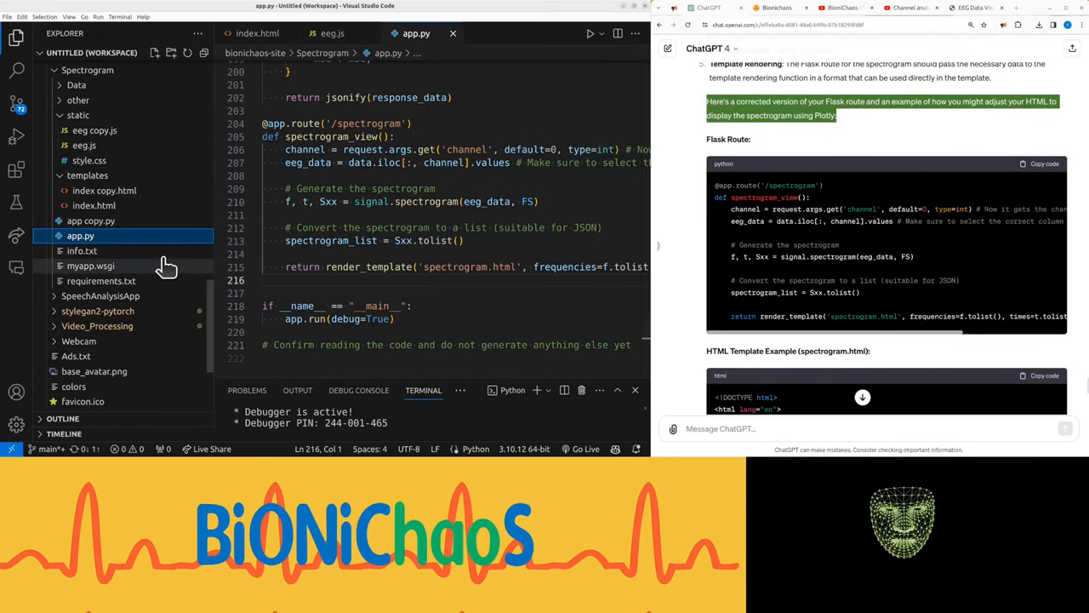
pyautogui.click(82, 250)
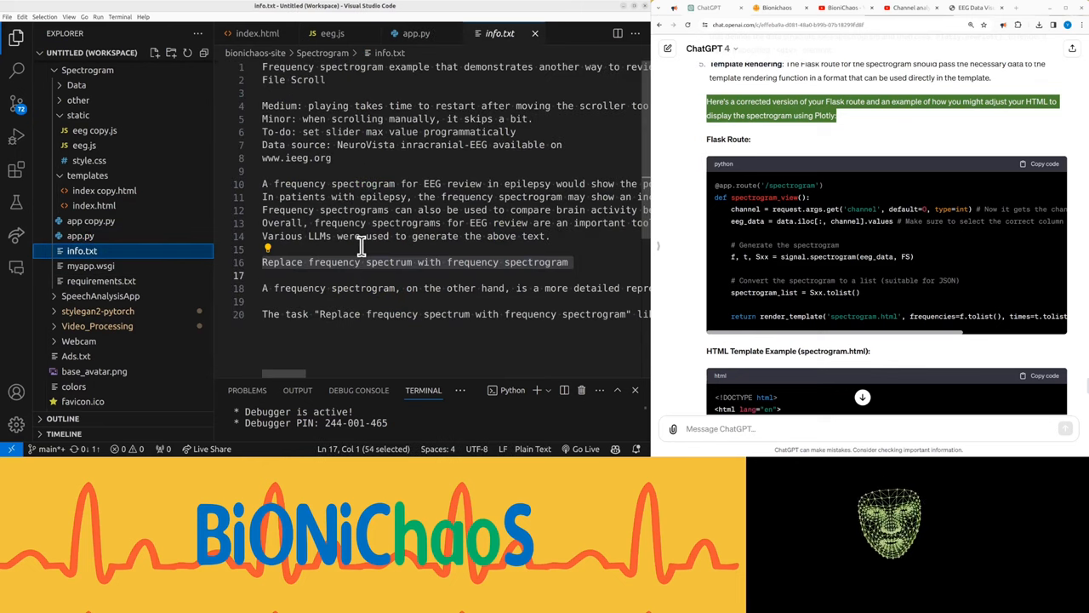
pyautogui.click(257, 33)
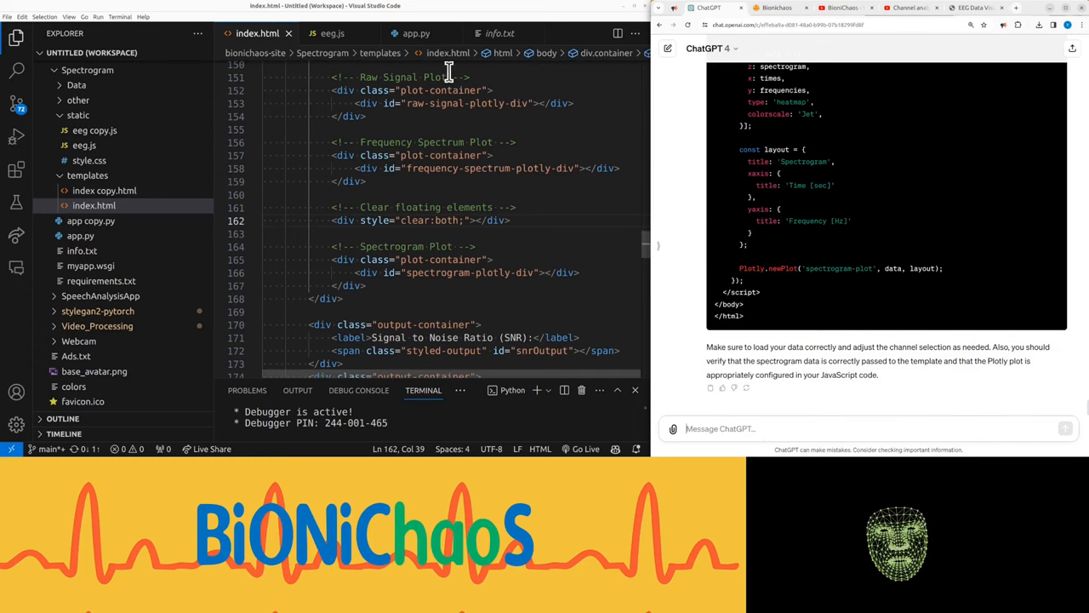
# Step: Paste index.html into ChatGPT and ask how to change the code to deliver spectrogram data
pyautogui.click(417, 33)
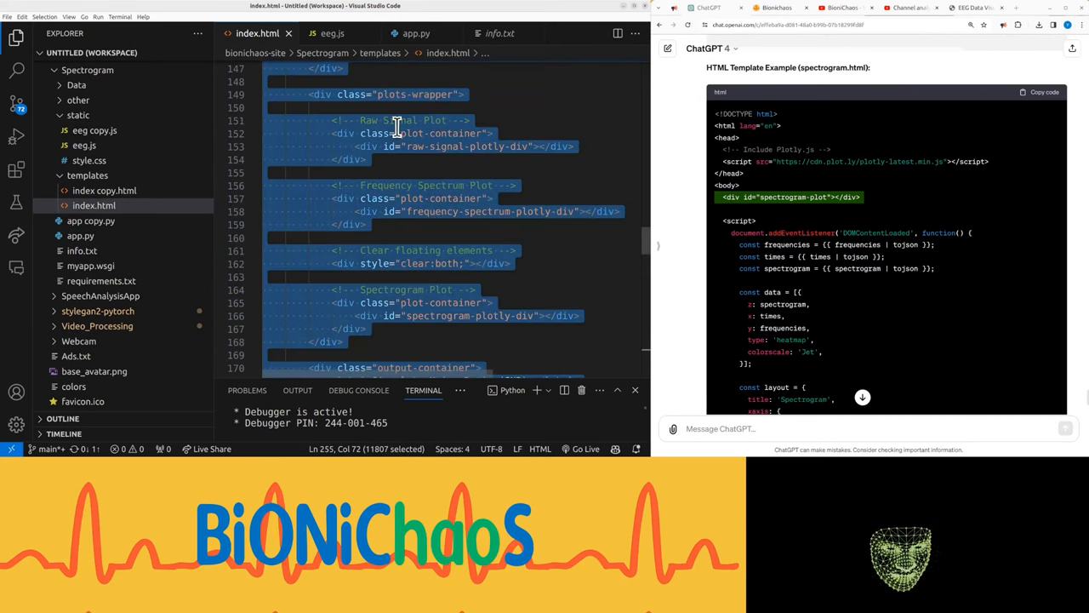
pyautogui.write('how to change thi')
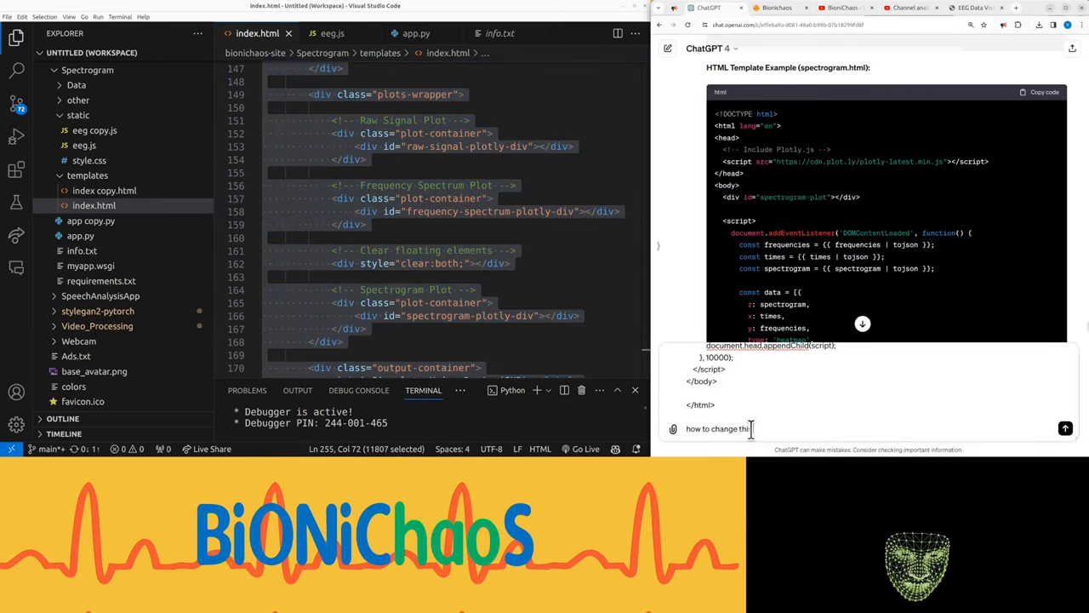
pyautogui.write('code in terms')
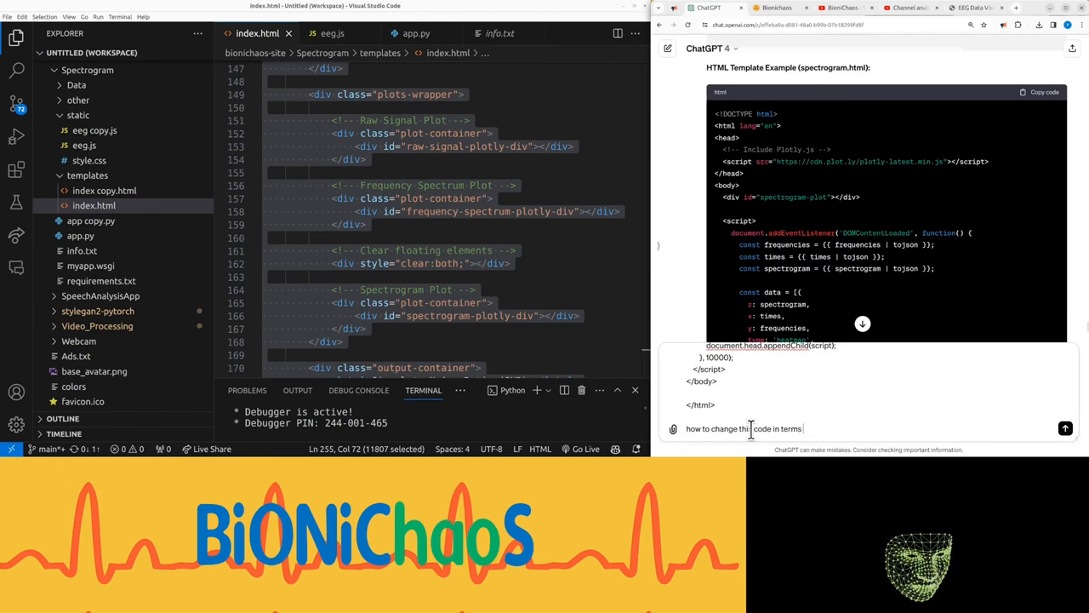
pyautogui.write('o th')
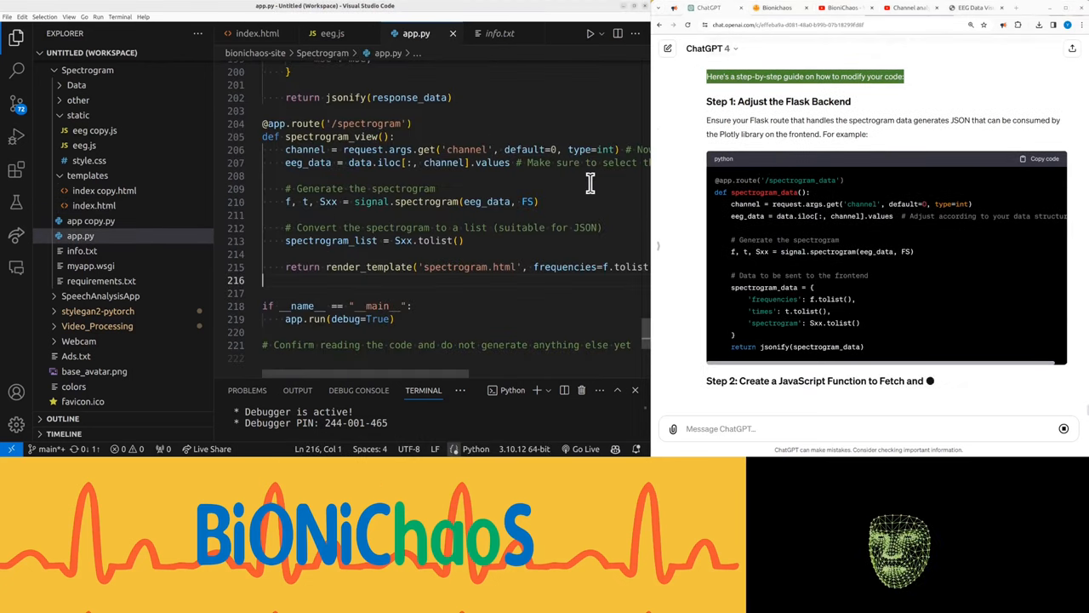
# Step: Rename the route to /spectrogram_data returning JSON and add fetchAndDisplaySpectrogram to eeg.js
pyautogui.scroll(-3)
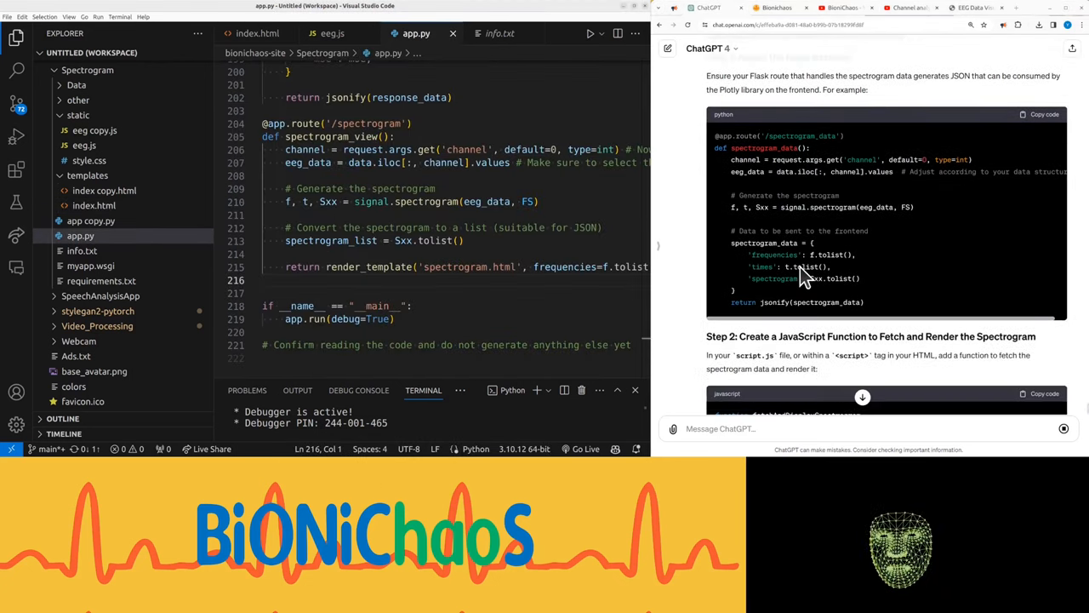
pyautogui.doubleClick(462, 267)
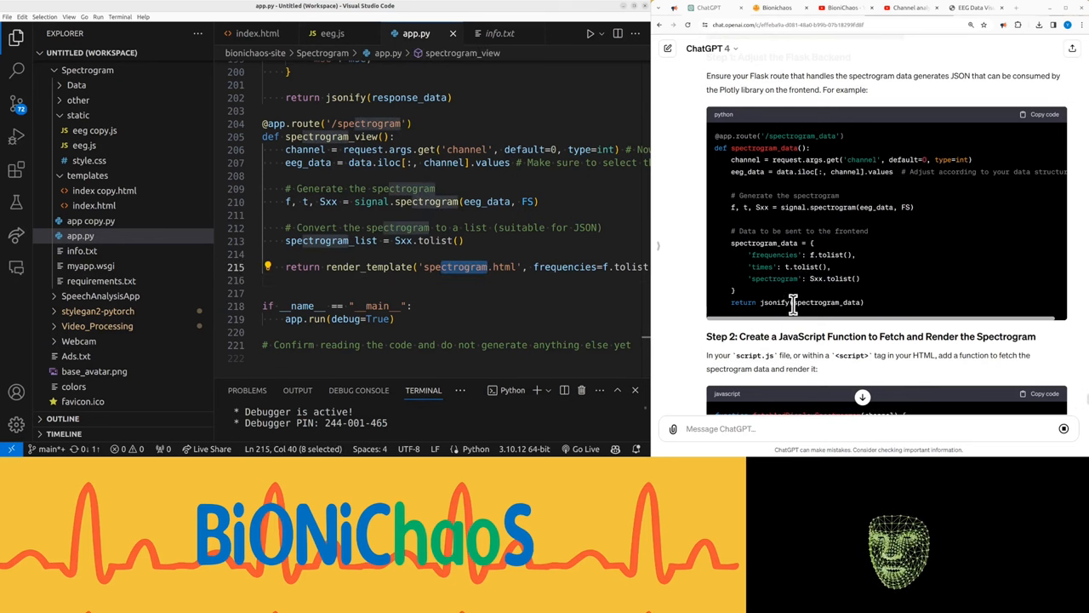
pyautogui.moveTo(849, 279)
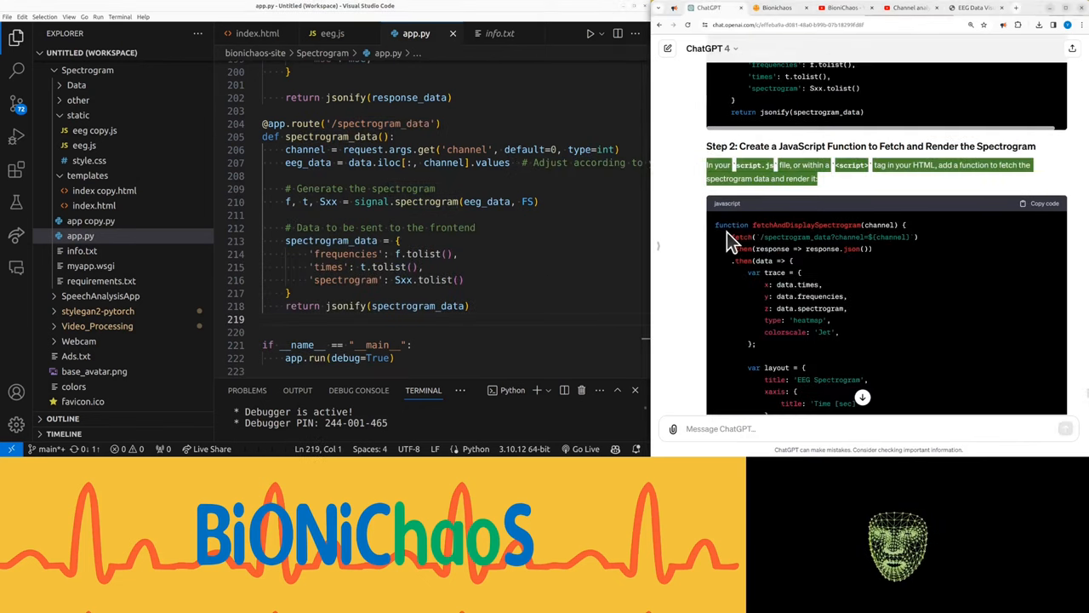
pyautogui.click(332, 33)
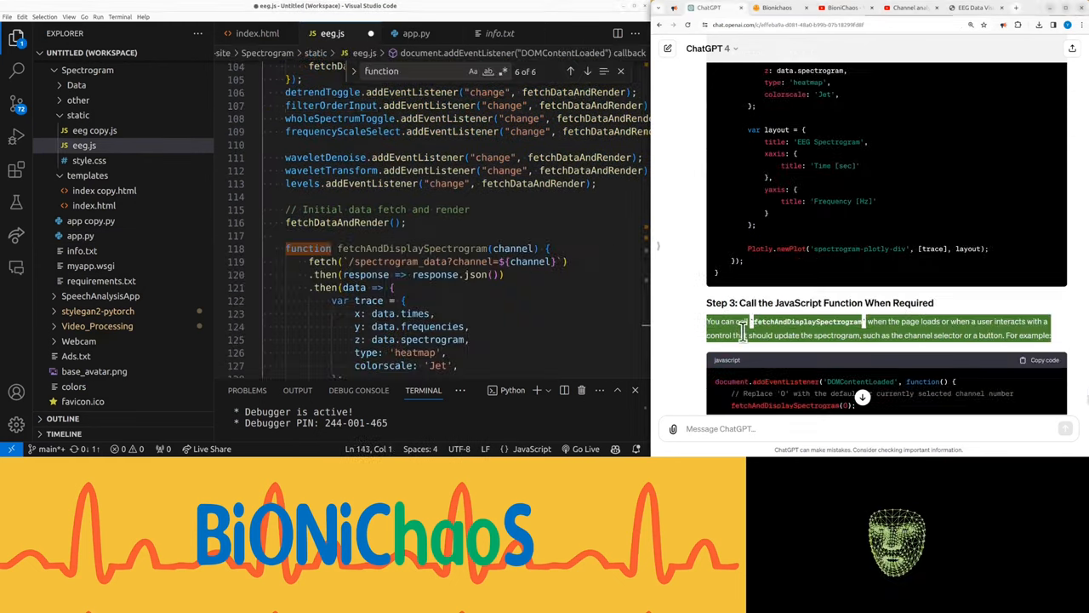
# Step: Append ChatGPT's Step 3 code so eeg.js fetches the spectrogram on load and channel change
pyautogui.scroll(-3)
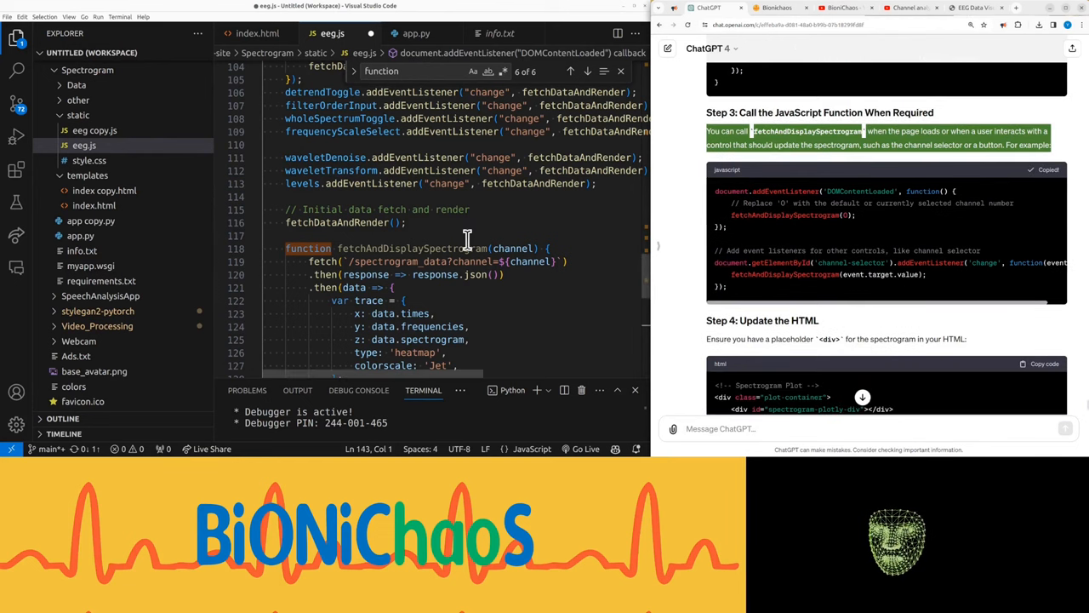
pyautogui.scroll(-3)
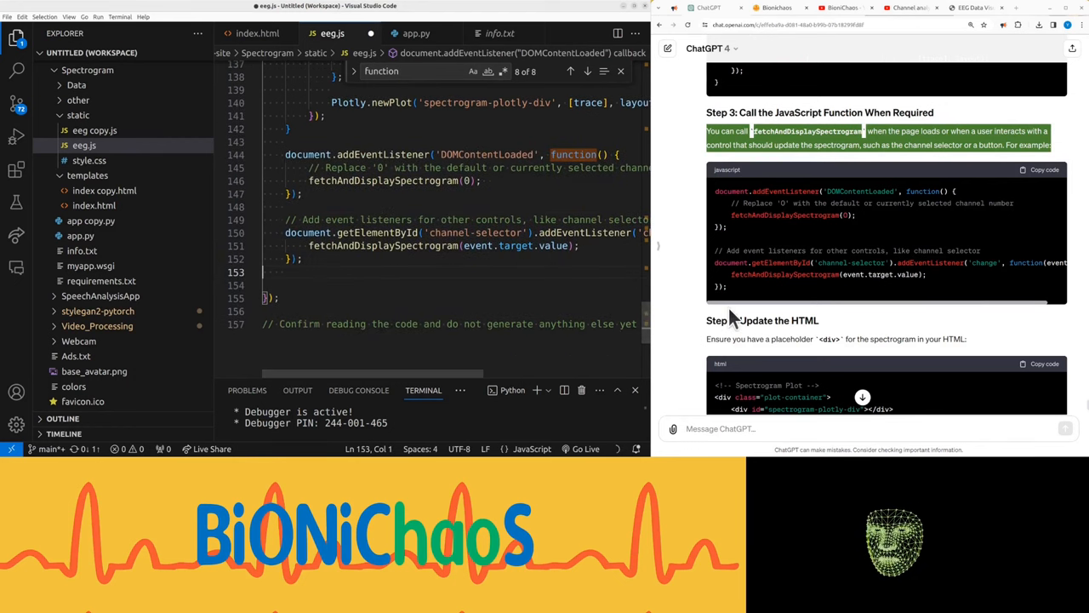
pyautogui.scroll(-3)
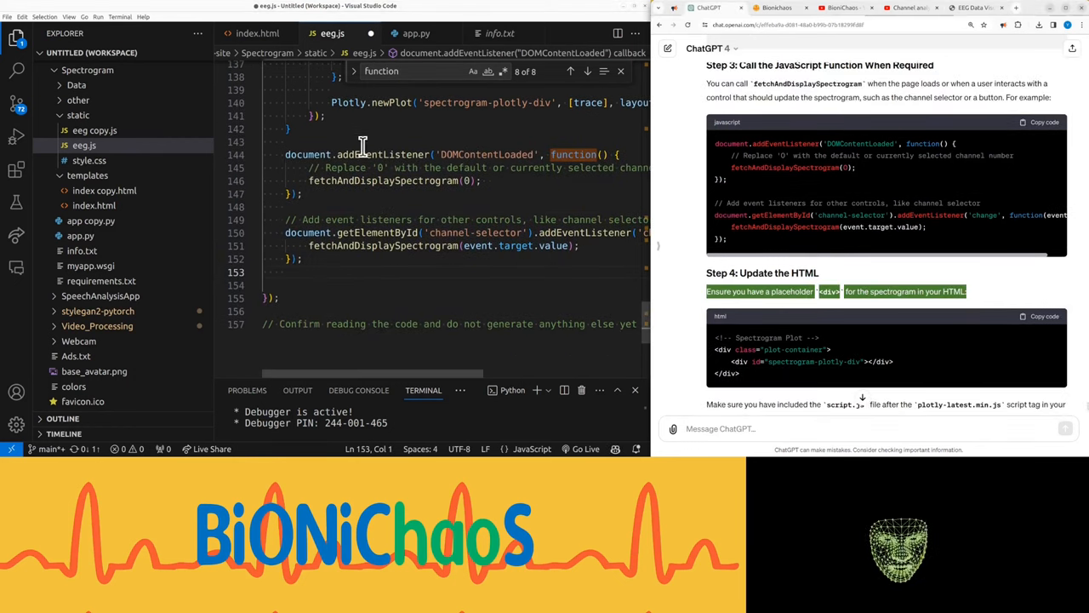
pyautogui.click(257, 33)
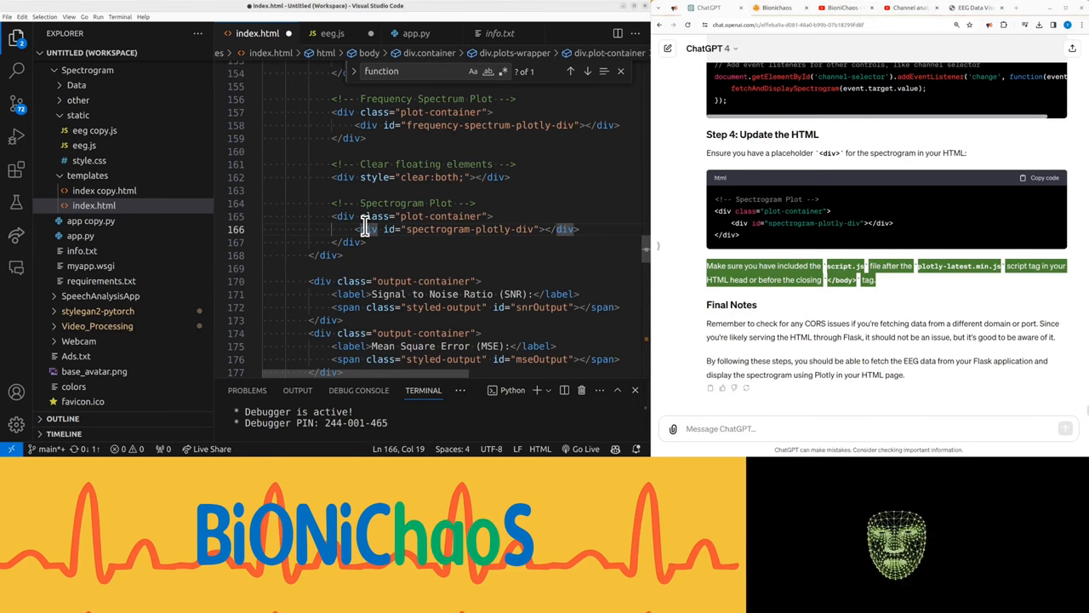
# Step: Switch to app.py and restart the Flask server to retest the spectrogram page
pyautogui.click(416, 33)
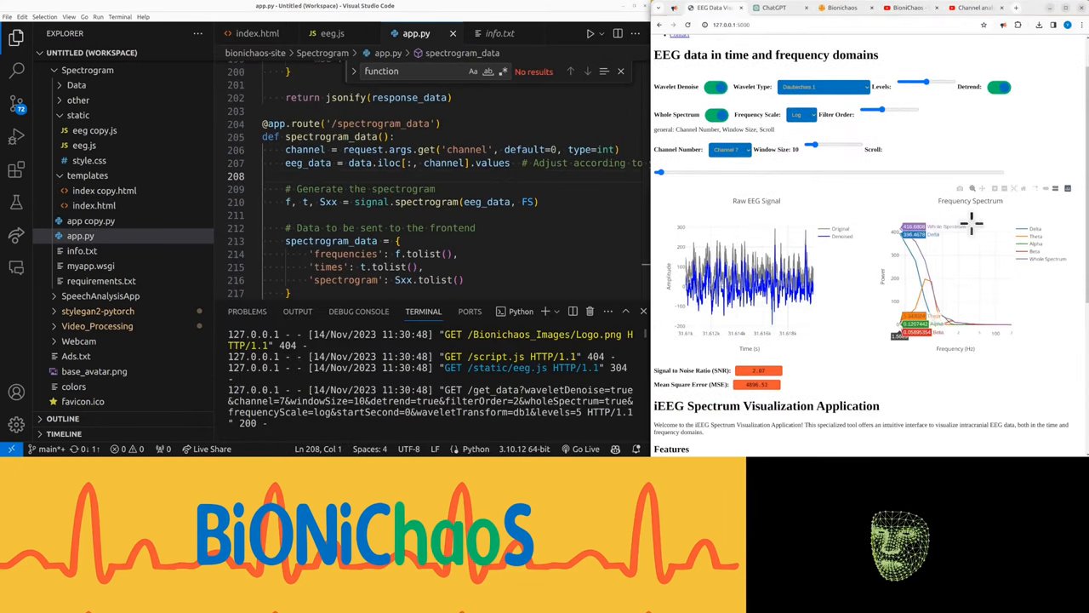
pyautogui.click(772, 8)
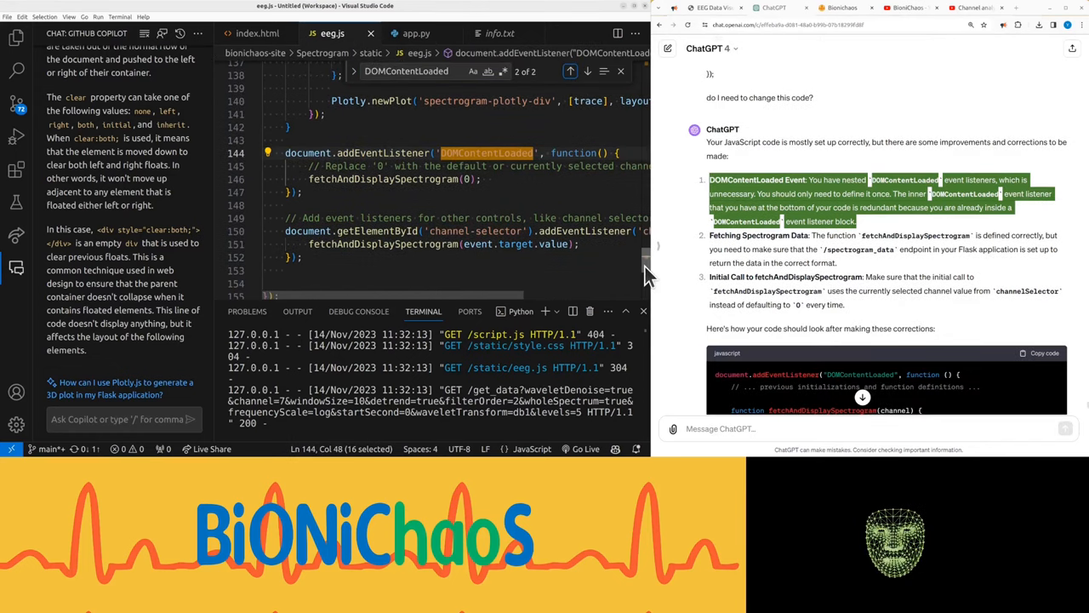
# Step: Drop eeg.js's nested DOMContentLoaded listener and call fetchAndDisplaySpectrogram(channelSelector.value)
pyautogui.scroll(-3)
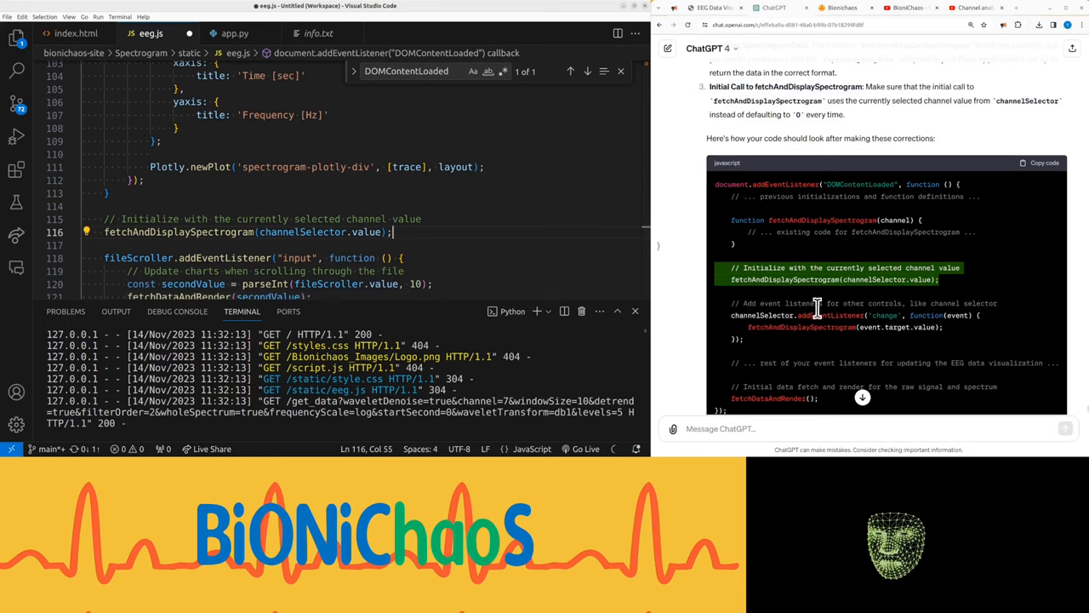
pyautogui.scroll(-3)
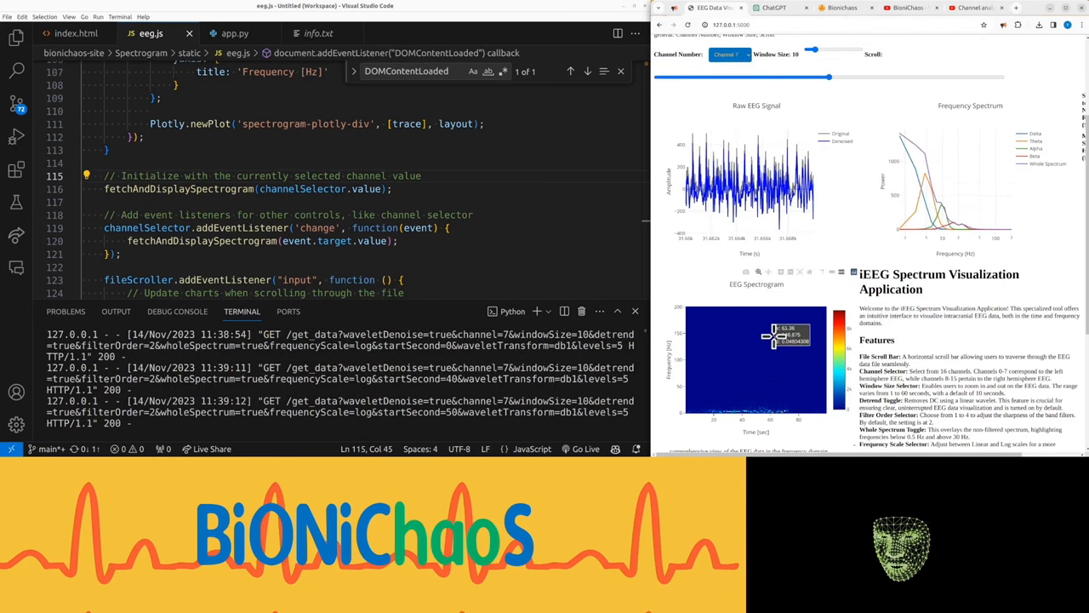
# Step: Tell ChatGPT the spectrogram displays okay but spans the whole 100 seconds of data
pyautogui.click(76, 33)
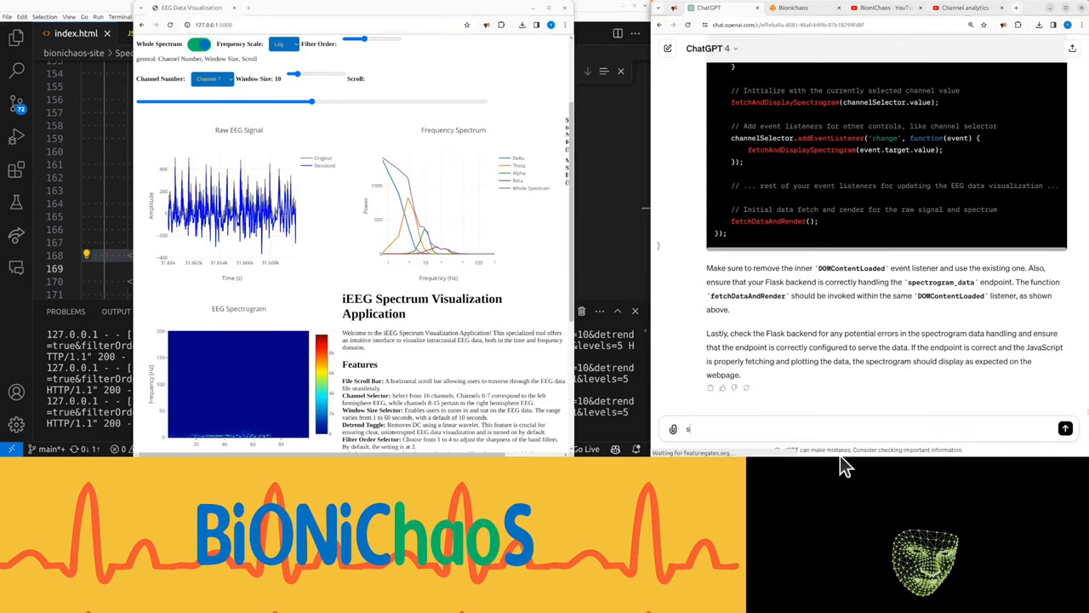
pyautogui.write('spectrogram i')
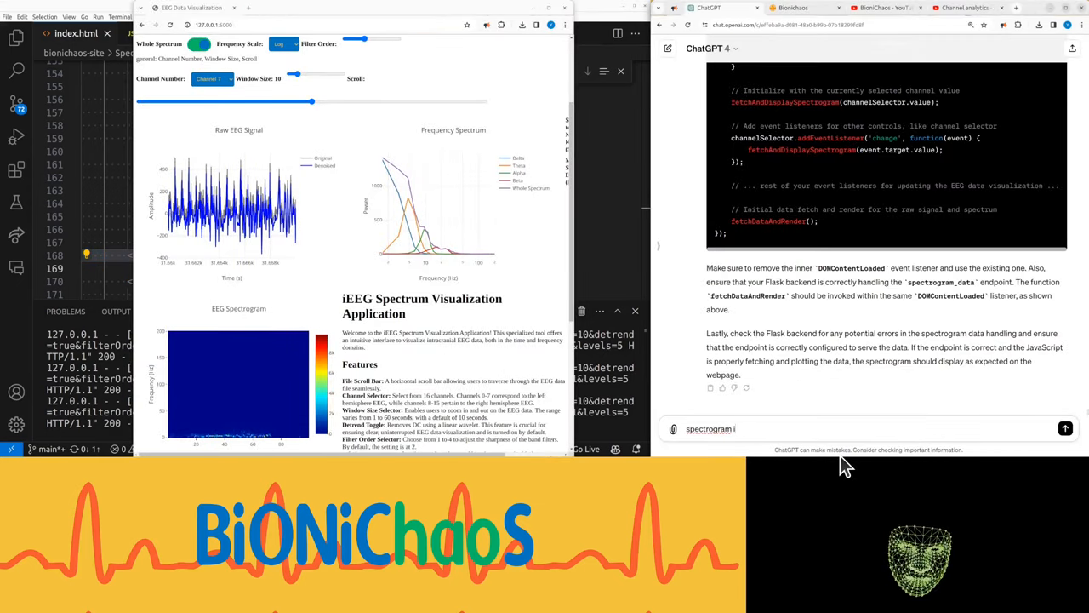
pyautogui.write('is displayed okay but')
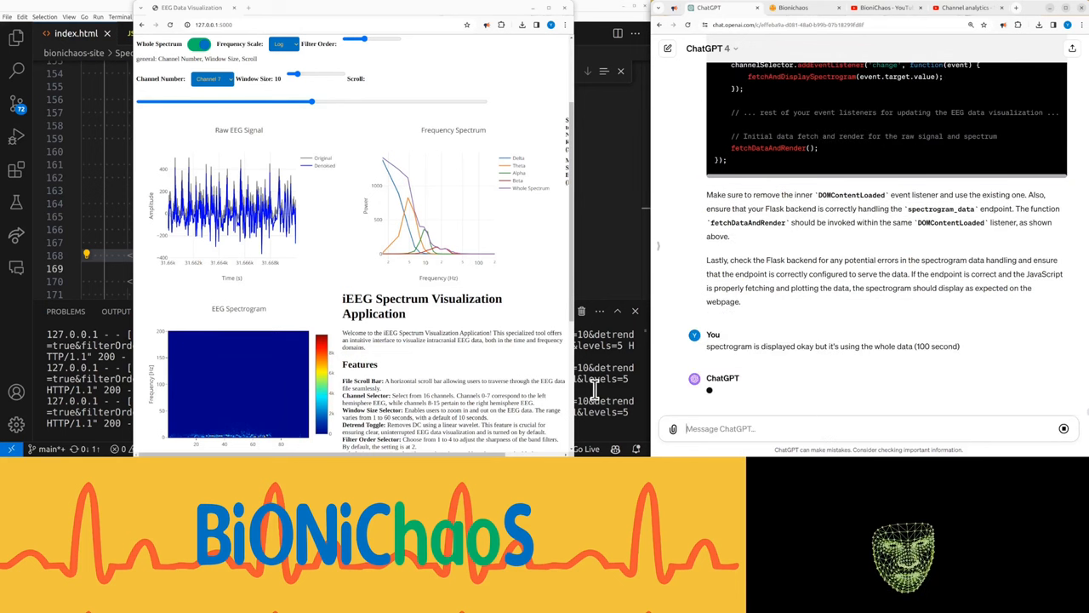
pyautogui.moveTo(298, 305)
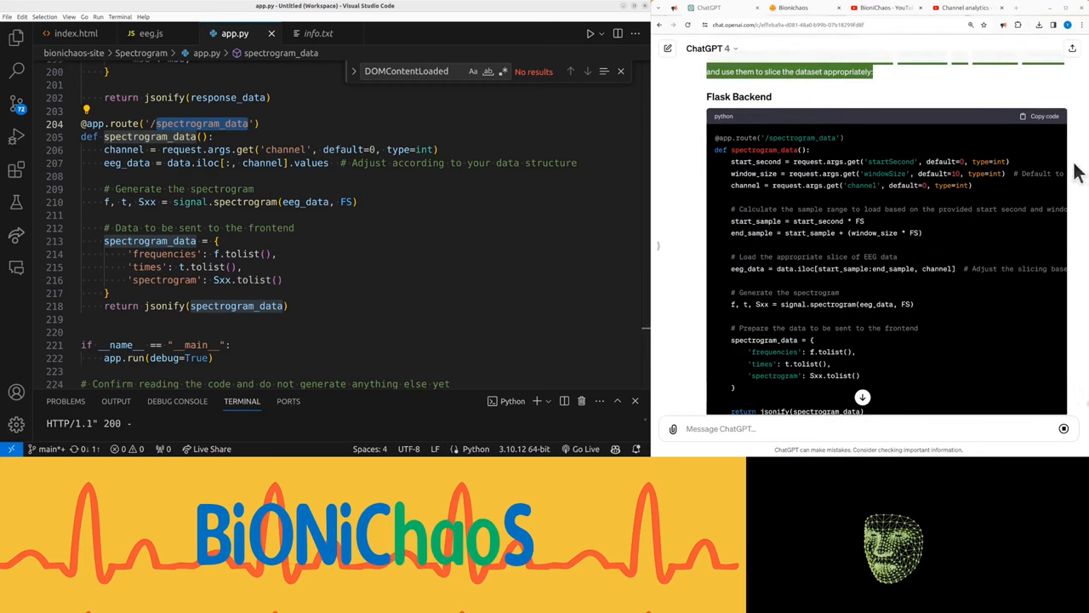
# Step: Paste the startSecond/windowSize version of spectrogram_data into app.py
pyautogui.click(151, 33)
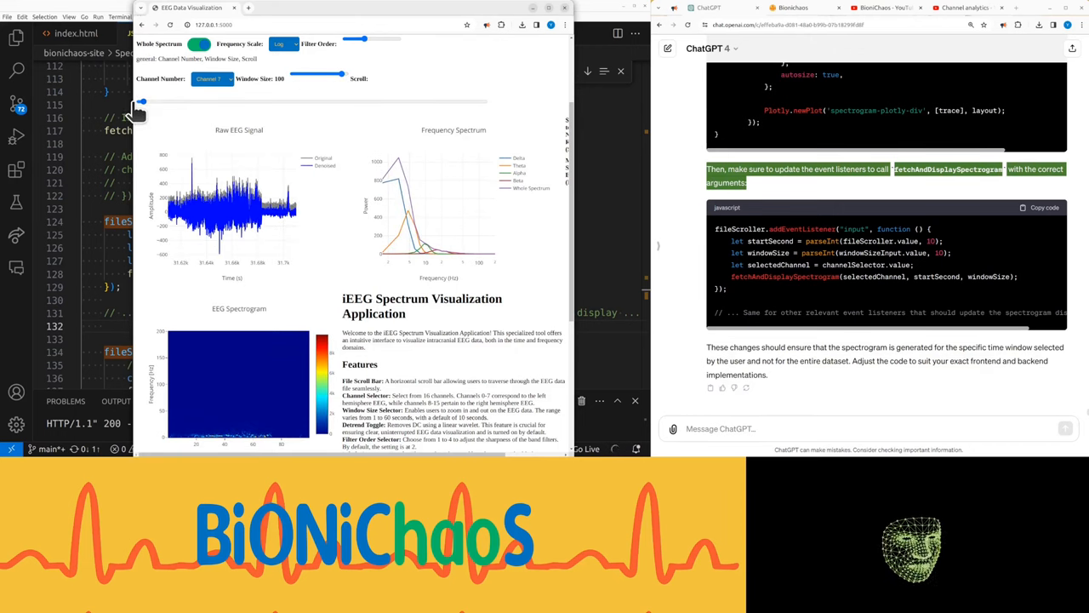
# Step: Set Window Size to 47, scrub the Scroll slider back and forth, then open iEEG Review 16 Chan
pyautogui.moveTo(340, 75); pyautogui.dragTo(287, 75)
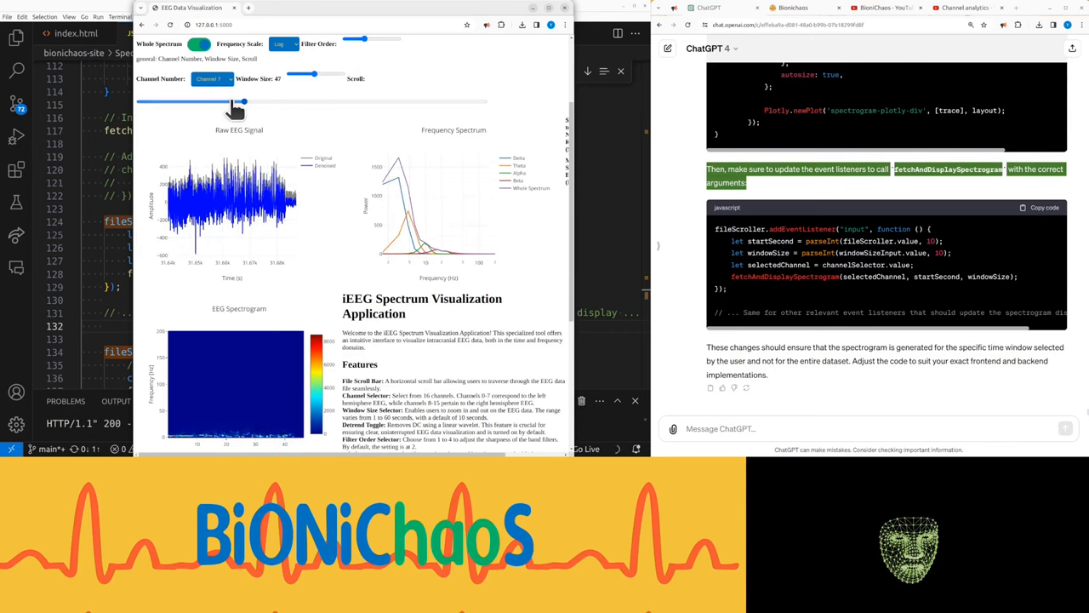
pyautogui.moveTo(242, 102); pyautogui.dragTo(413, 101)
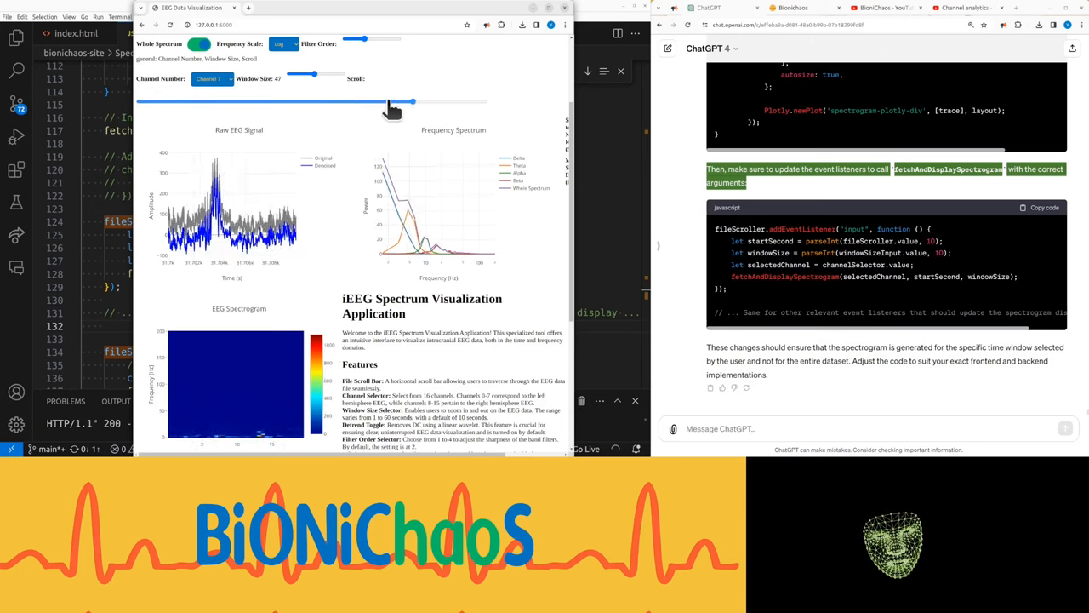
pyautogui.moveTo(413, 103); pyautogui.dragTo(276, 103)
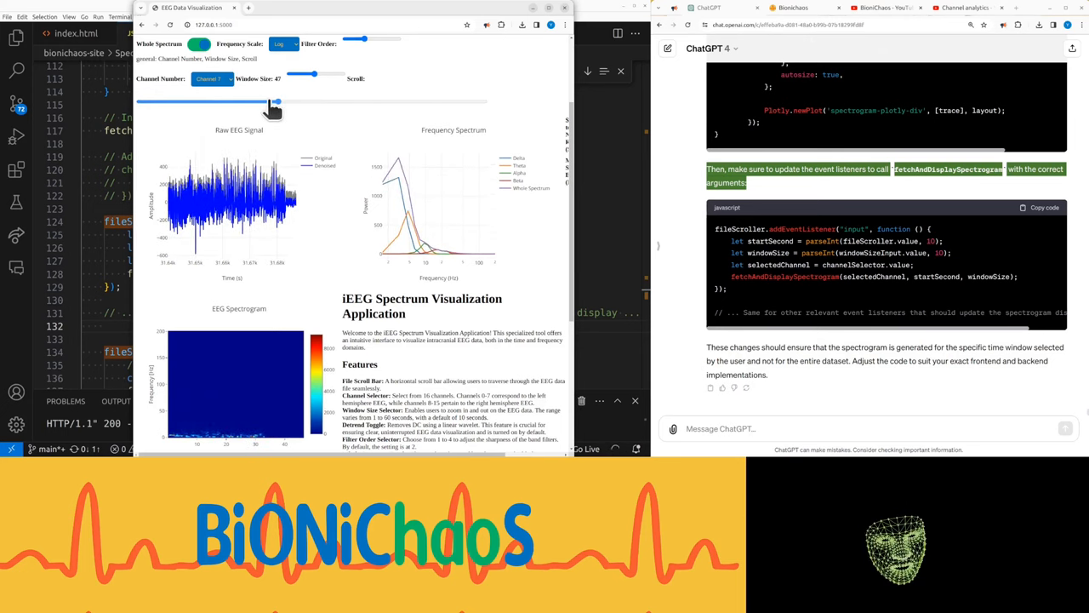
pyautogui.moveTo(275, 102); pyautogui.dragTo(345, 101)
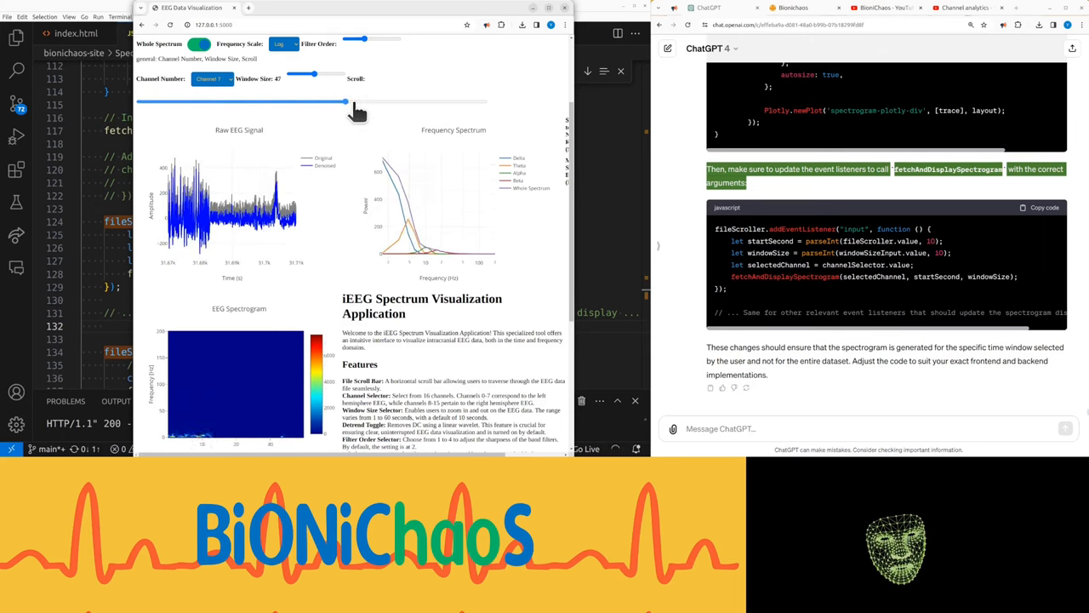
pyautogui.moveTo(345, 101); pyautogui.dragTo(277, 102)
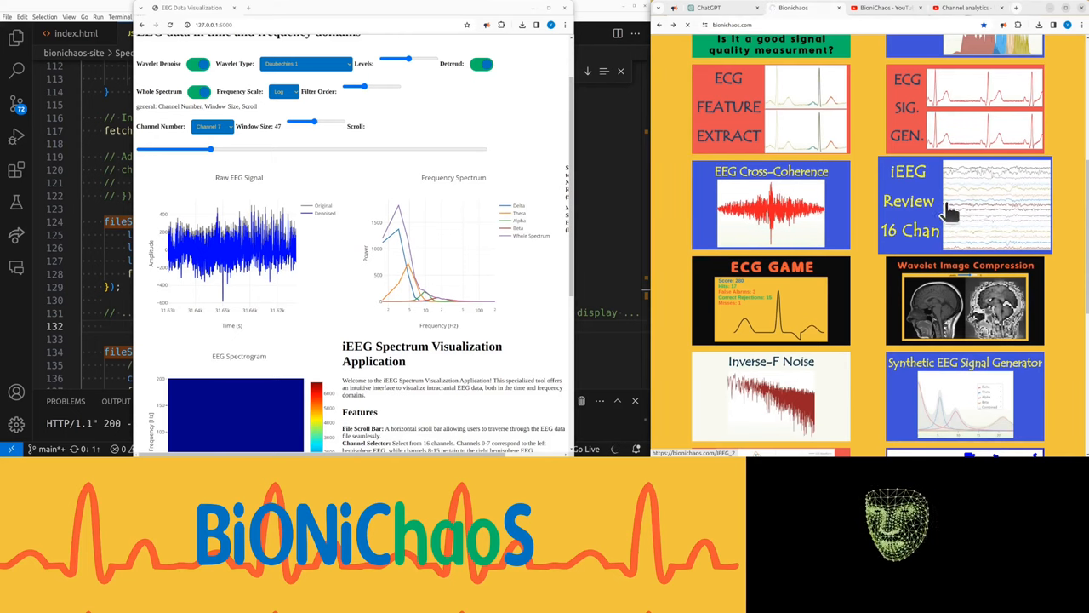
pyautogui.click(965, 202)
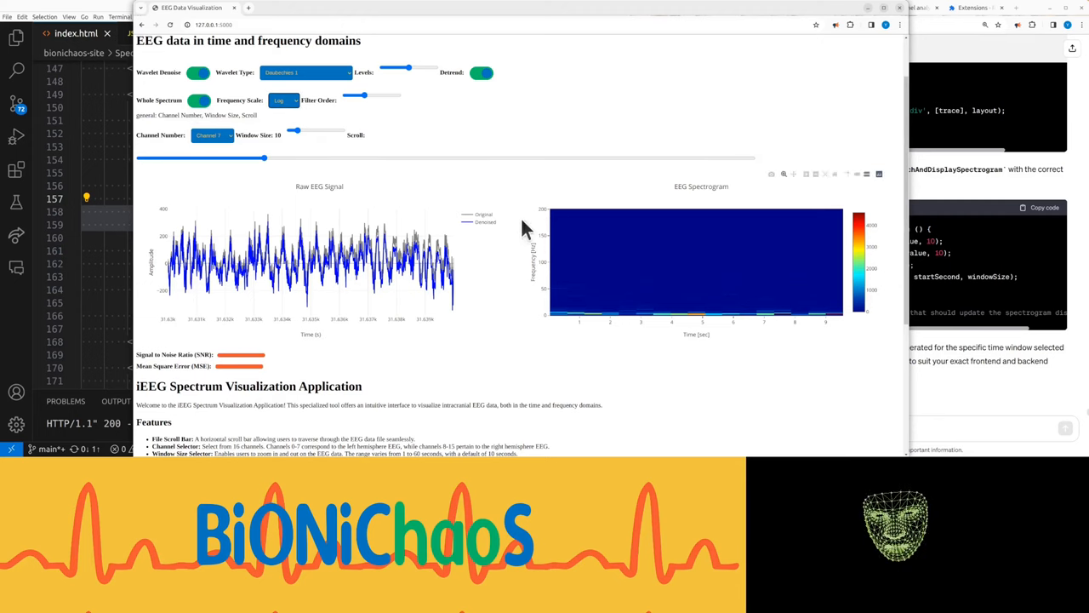
pyautogui.moveTo(538, 280)
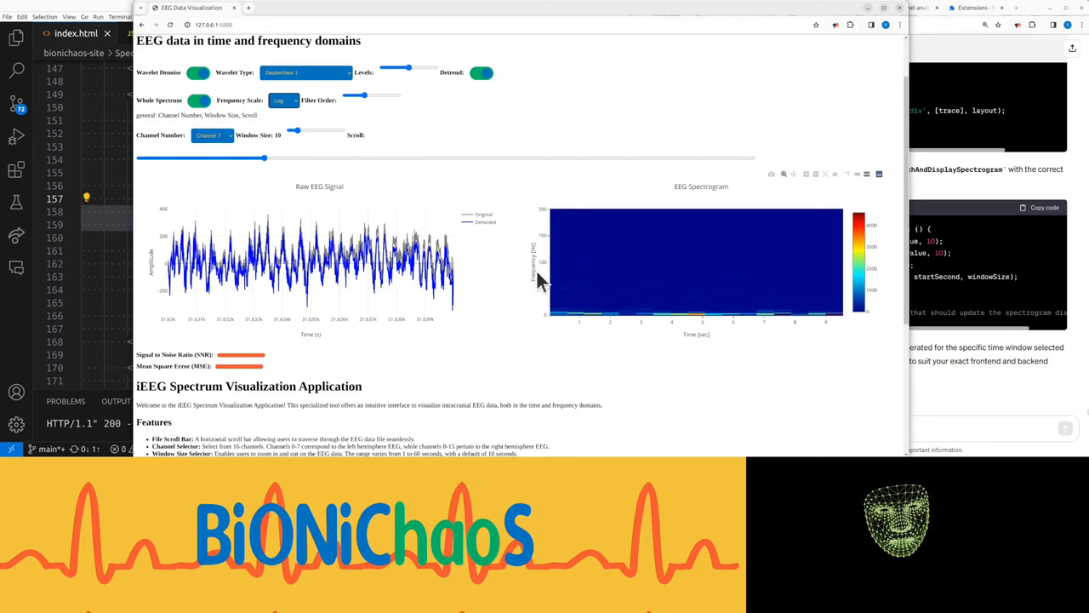
# Step: Comment out the frequency-spectrum-plotly-div block in index.html, then search style.css for 'frequency'
pyautogui.moveTo(263, 158); pyautogui.dragTo(141, 158)
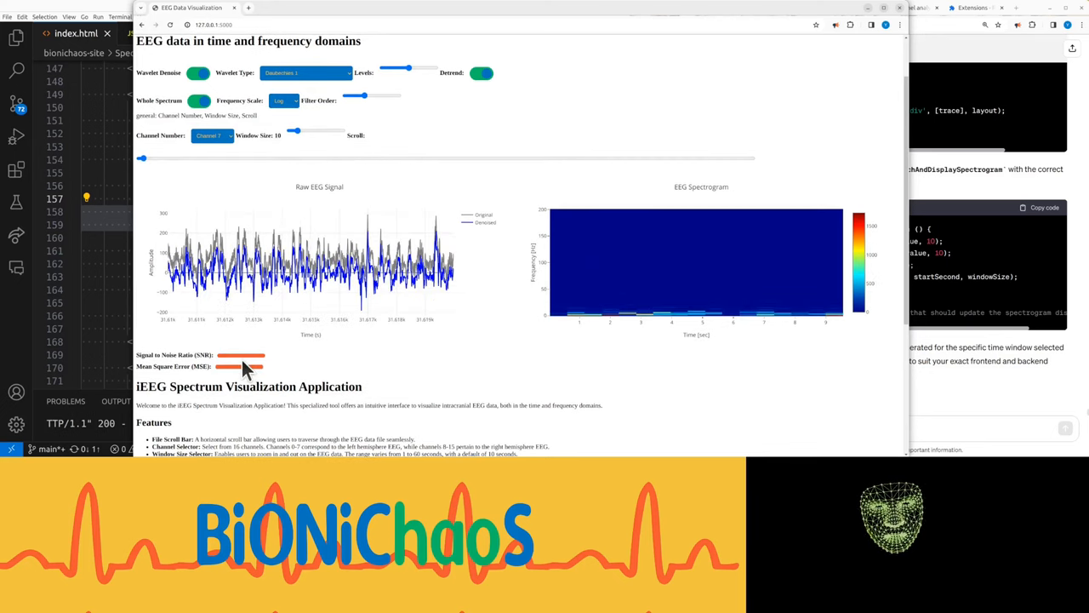
pyautogui.scroll(-3)
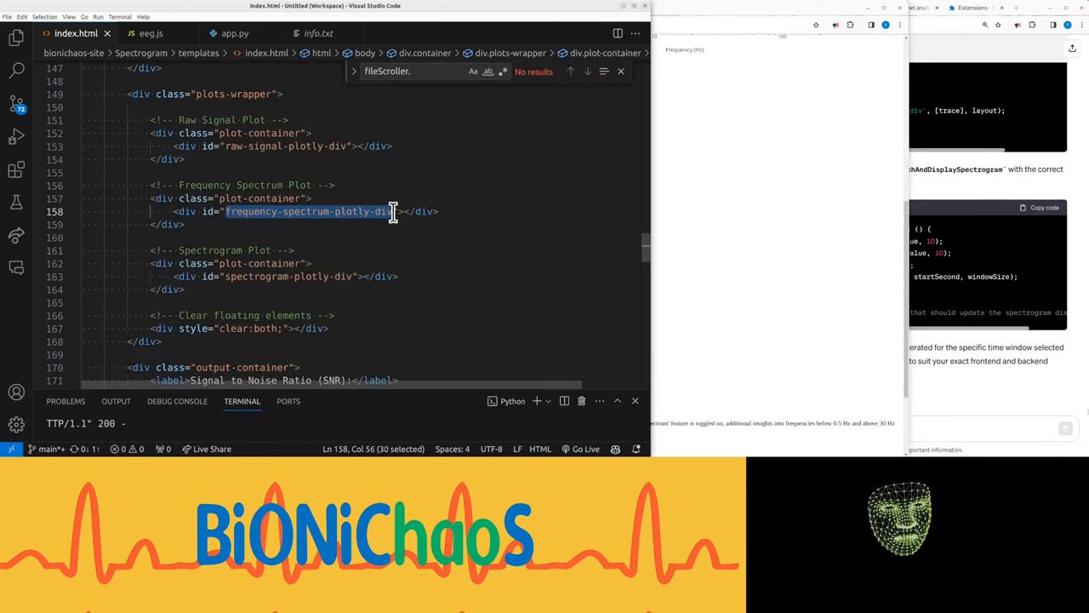
pyautogui.write('frequency-spectrum-plot')
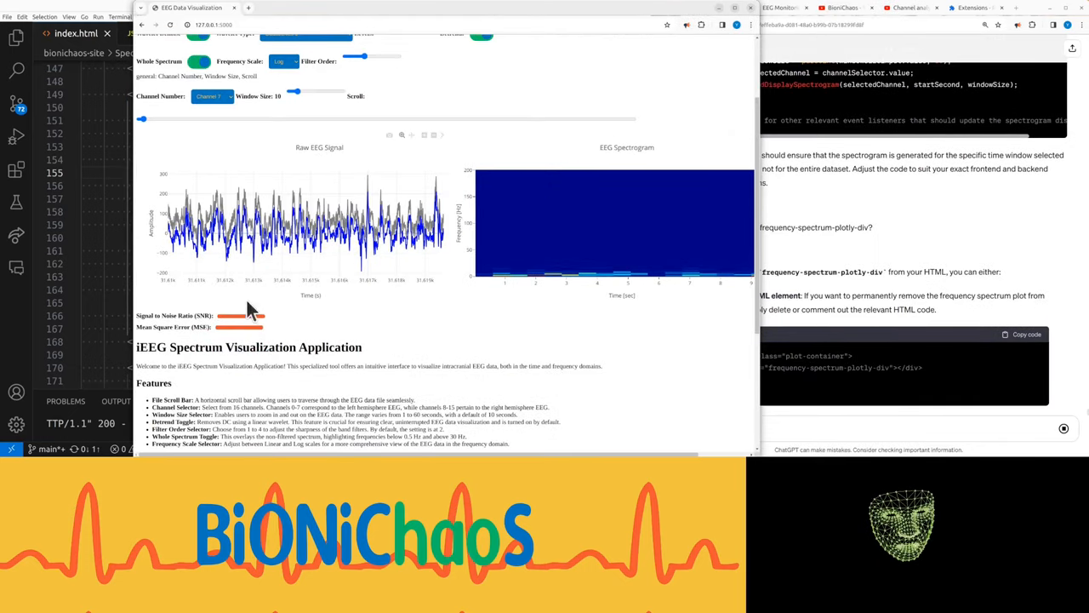
pyautogui.scroll(-3)
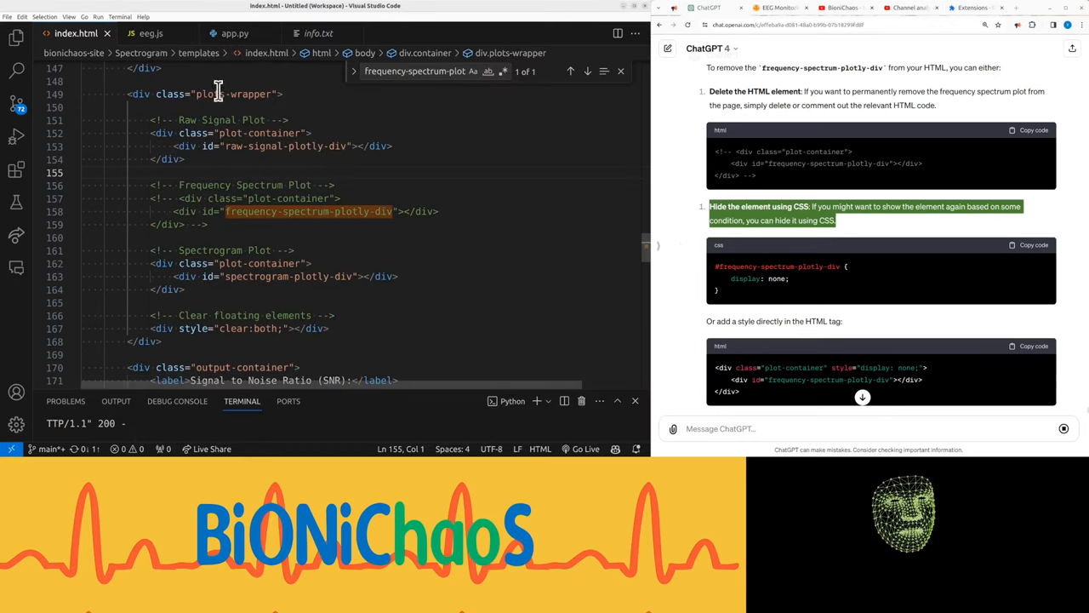
pyautogui.moveTo(16, 40)
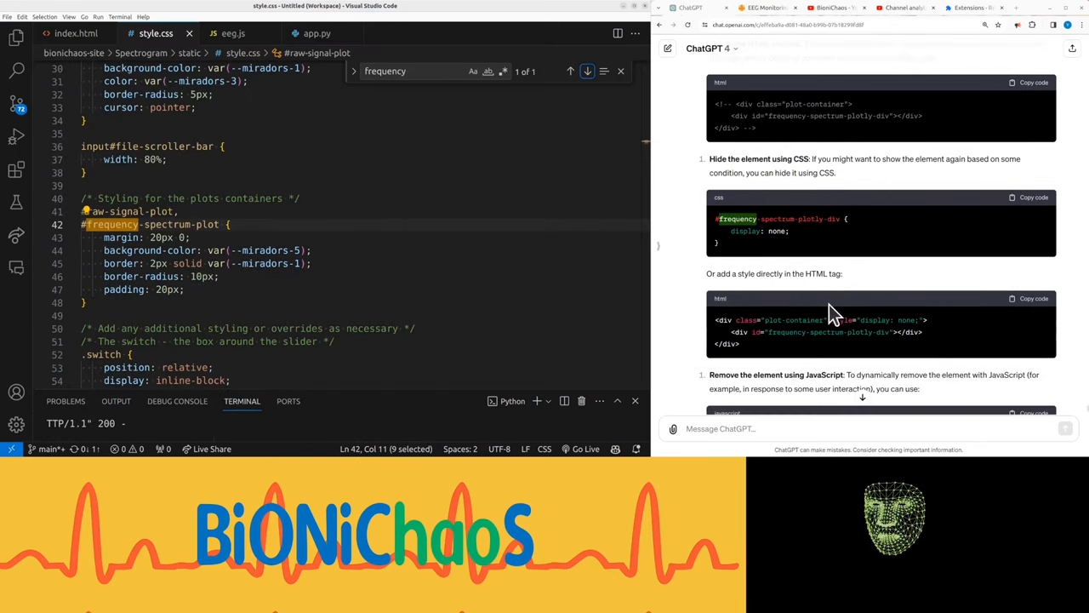
pyautogui.scroll(-3)
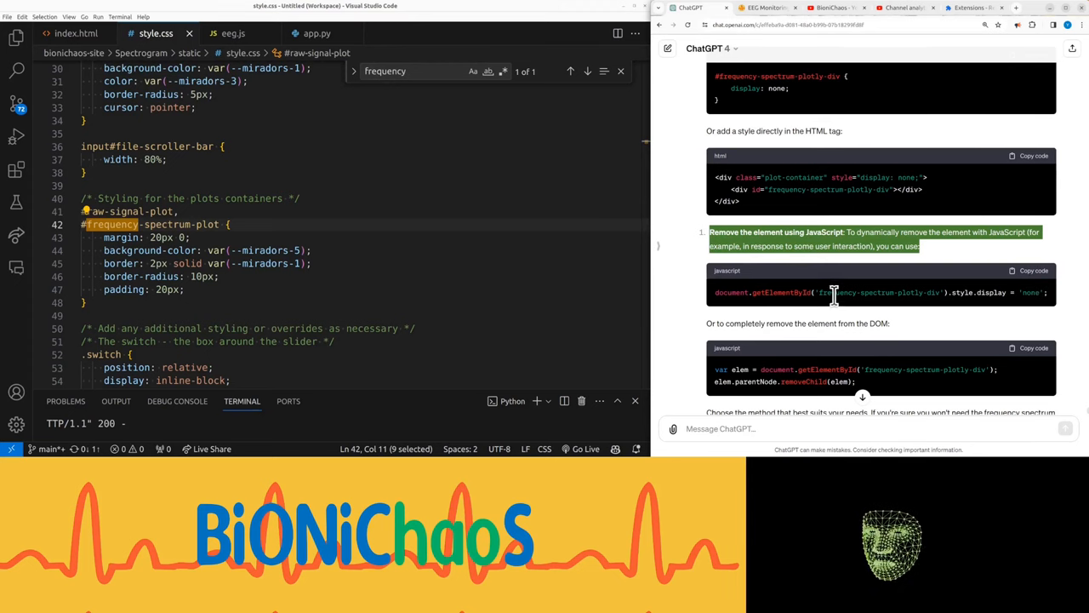
pyautogui.click(234, 33)
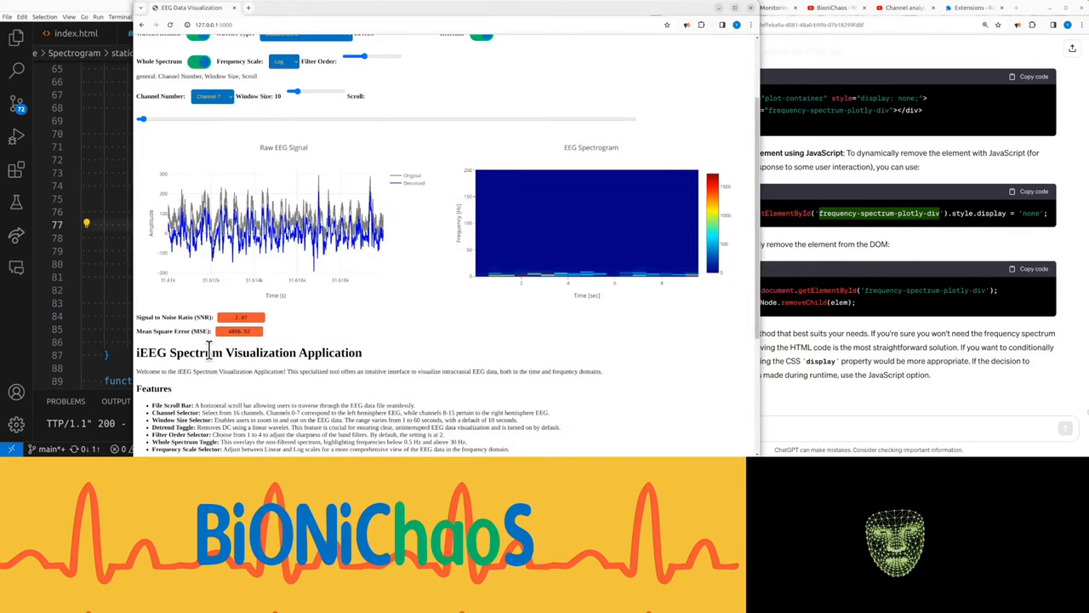
pyautogui.moveTo(272, 115)
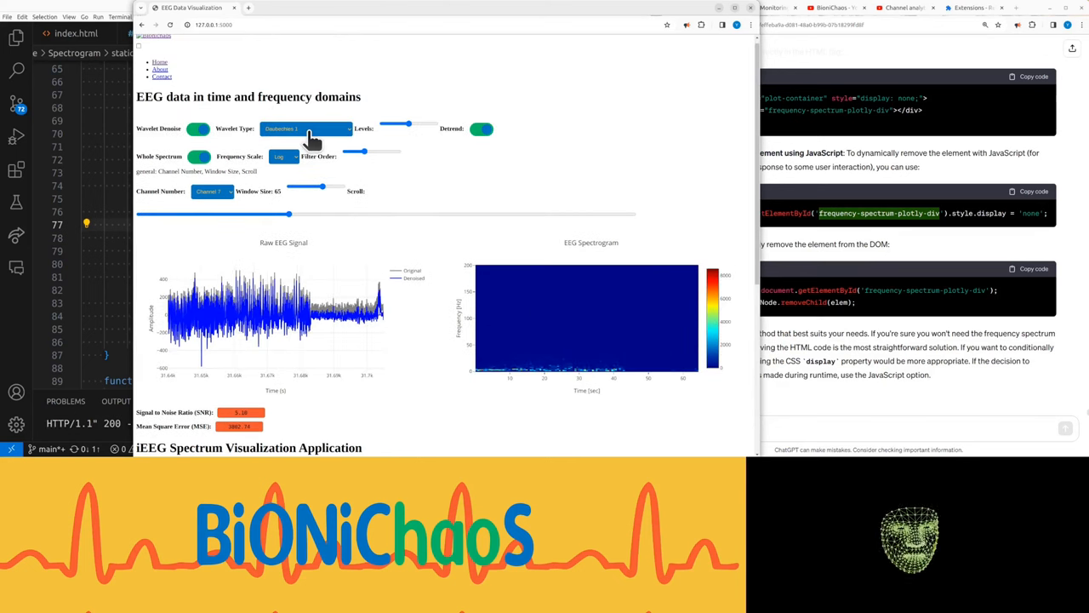
# Step: Reload the EEG page, toggle Wavelet Denoise off and on, and ask ChatGPT about it
pyautogui.click(307, 129)
pyautogui.write('"Wavelet Denoise" control')
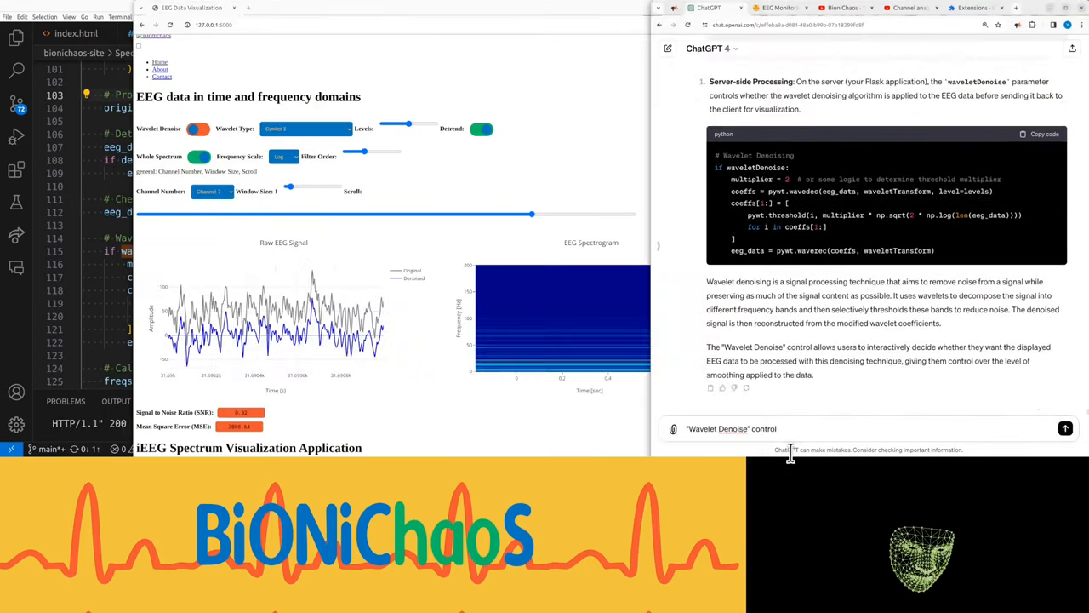
pyautogui.write('does')
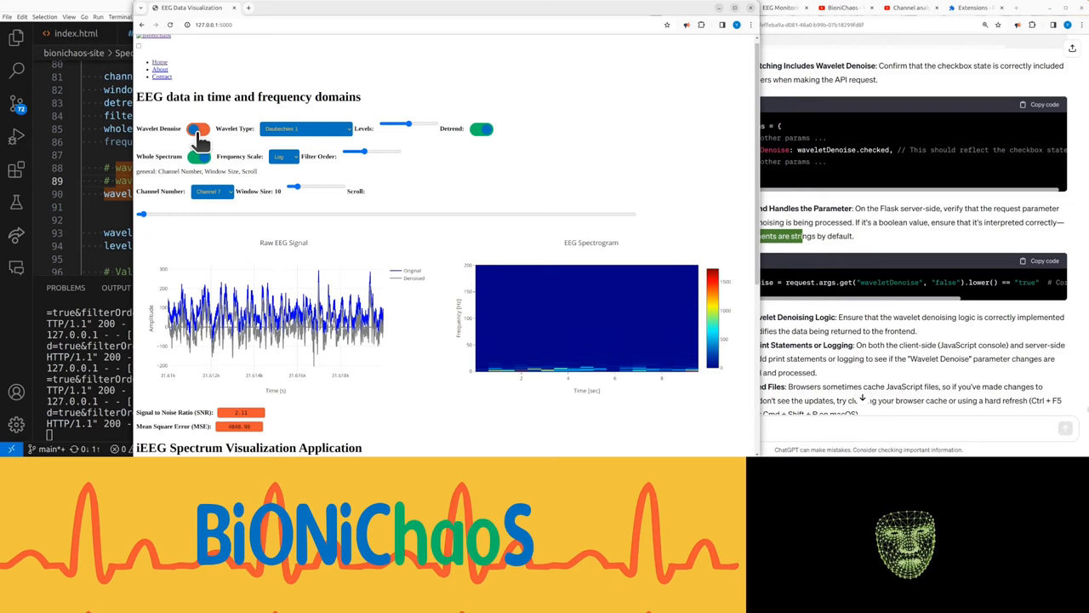
pyautogui.click(197, 129)
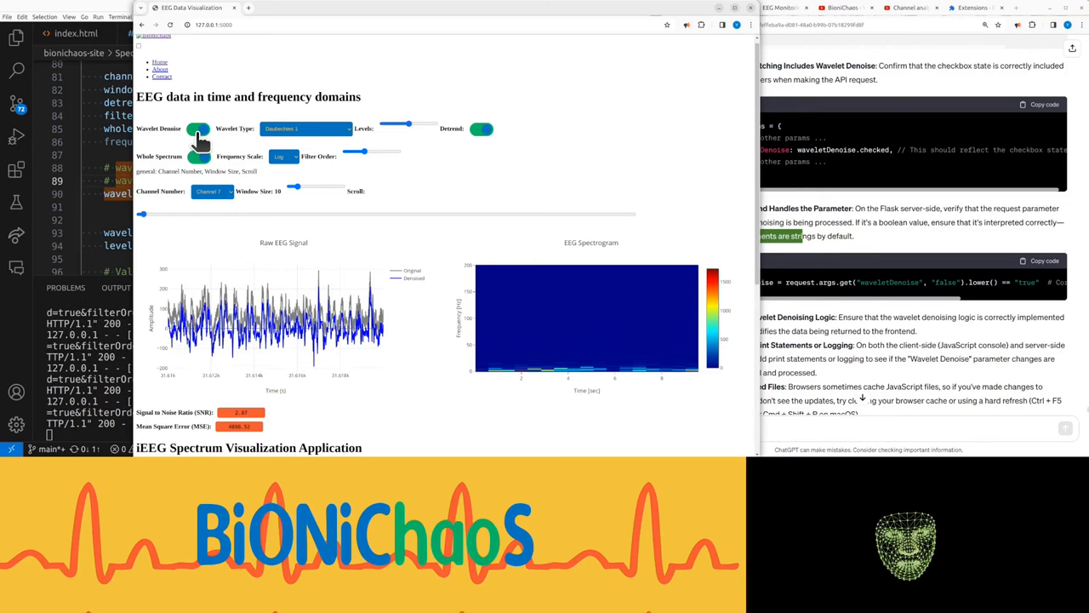
pyautogui.moveTo(247, 125)
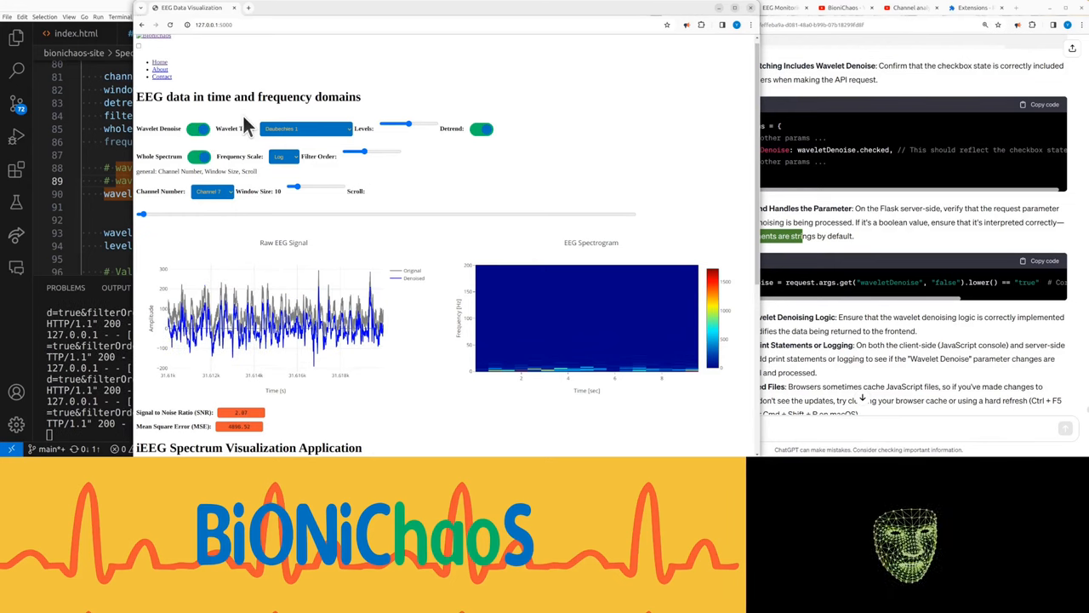
pyautogui.moveTo(713, 151)
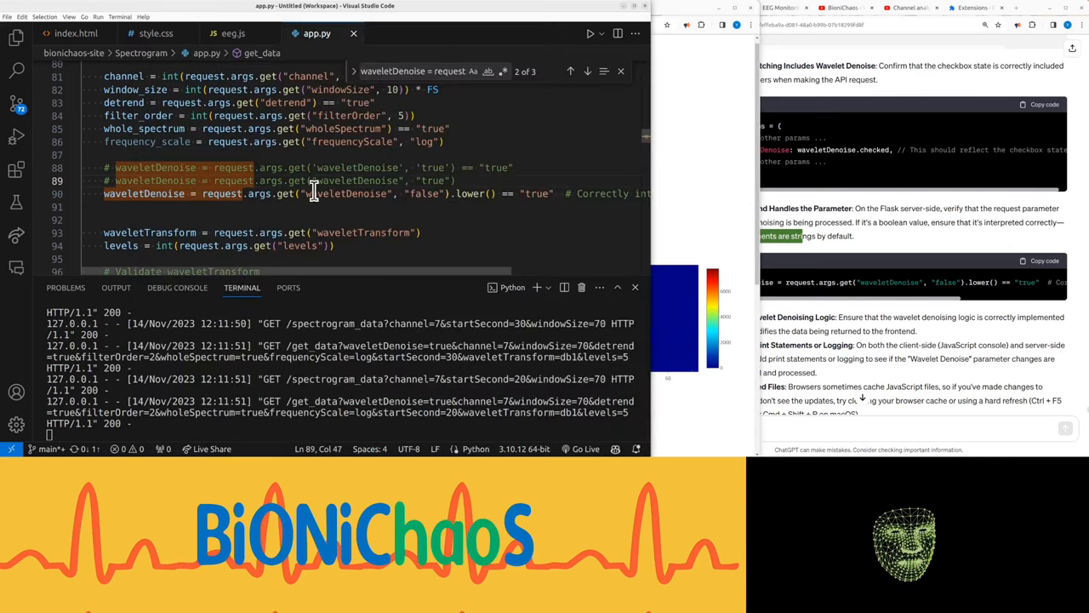
# Step: Select the waveletDenoise line in app.py and search the whole workspace for it
pyautogui.doubleClick(144, 193)
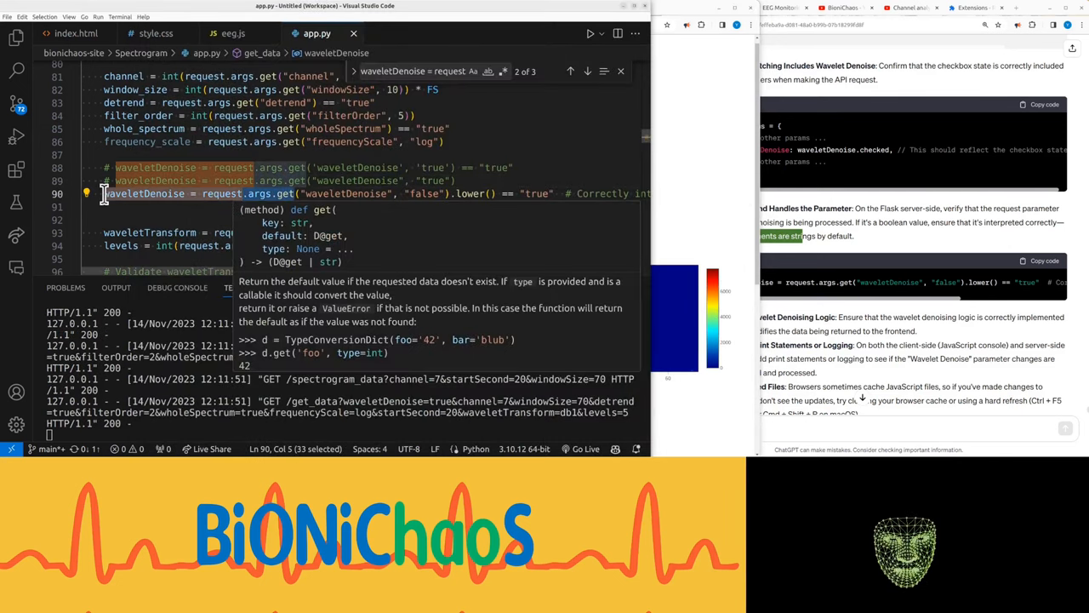
pyautogui.click(16, 71)
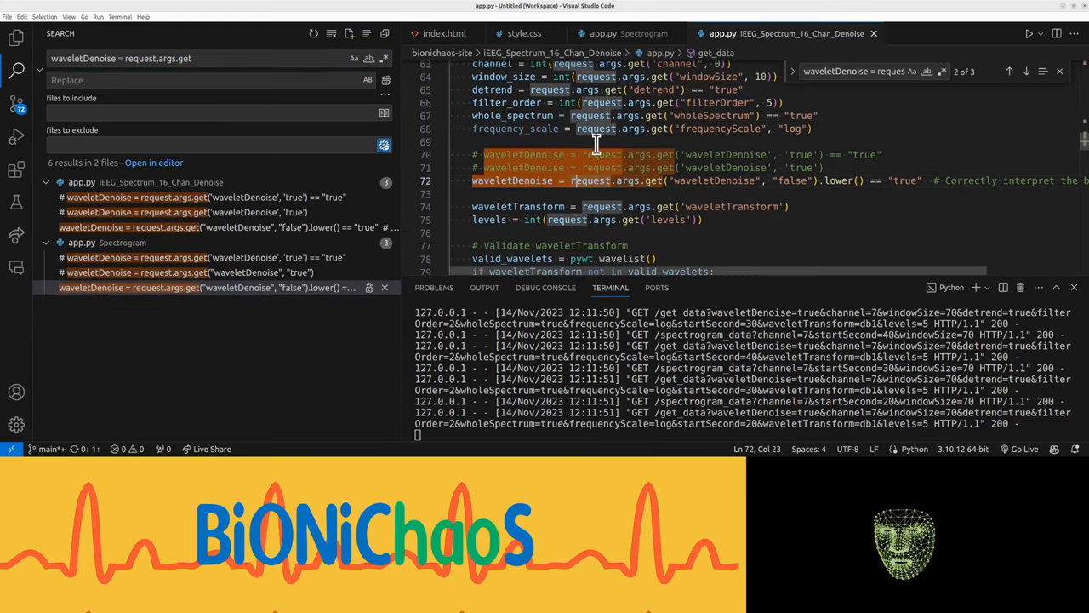
pyautogui.moveTo(596, 64)
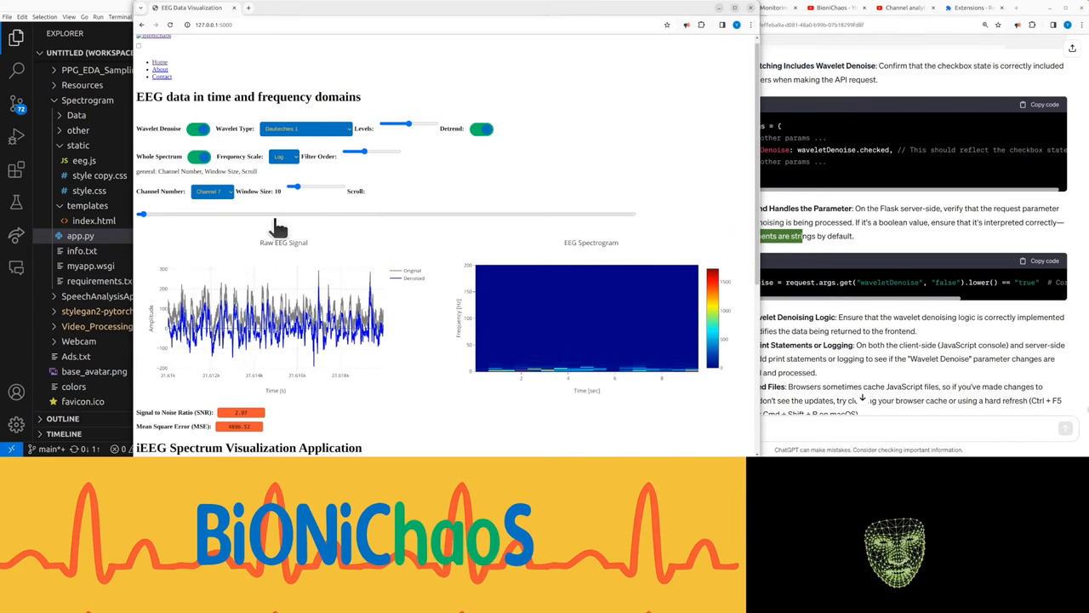
# Step: Send ChatGPT a question about Frequency Scale changing the axis, and adjust the window size
pyautogui.moveTo(140, 214); pyautogui.dragTo(483, 214)
pyautogui.write('Frequency Scale to c')
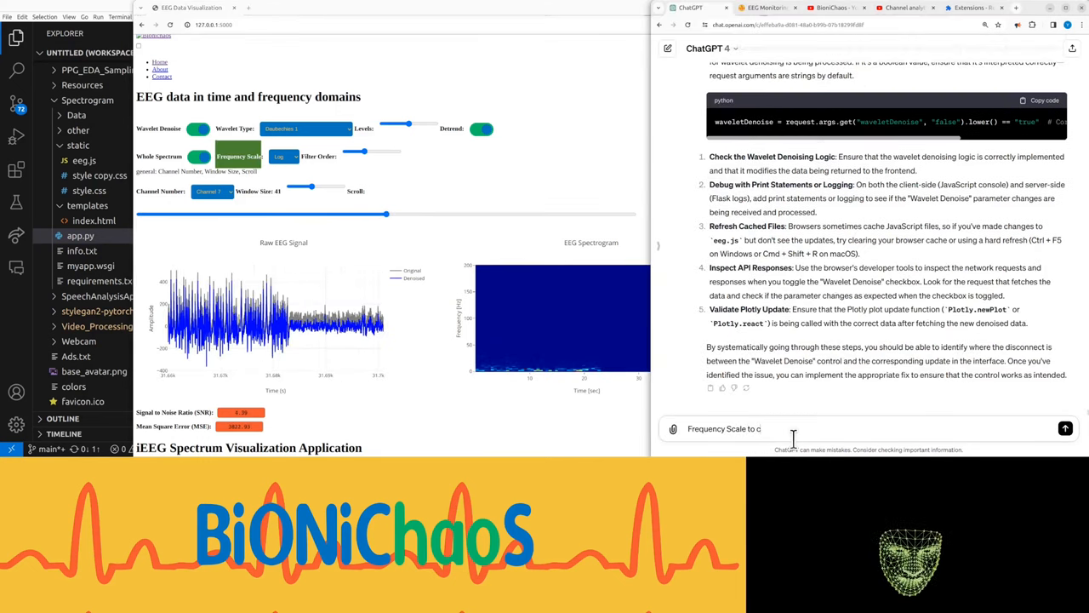
pyautogui.write('hange')
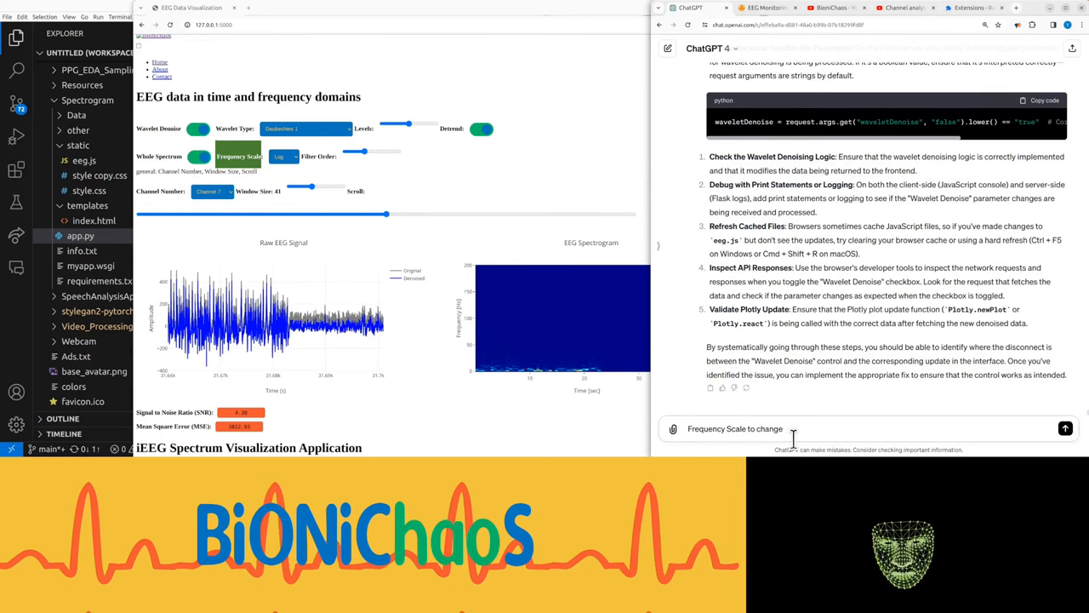
pyautogui.click(1064, 428)
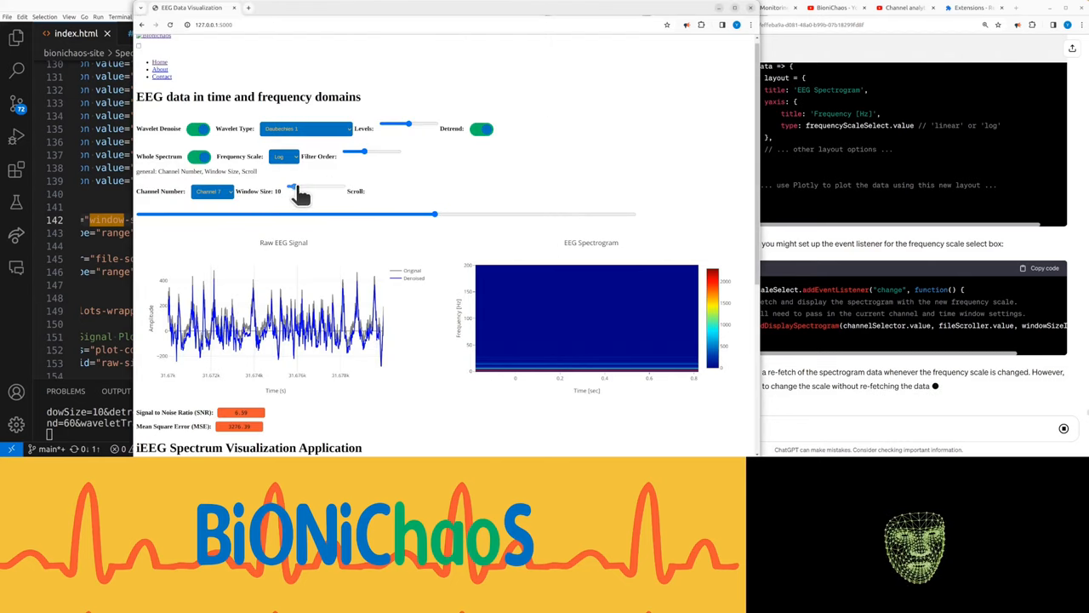
pyautogui.moveTo(291, 186); pyautogui.dragTo(297, 186)
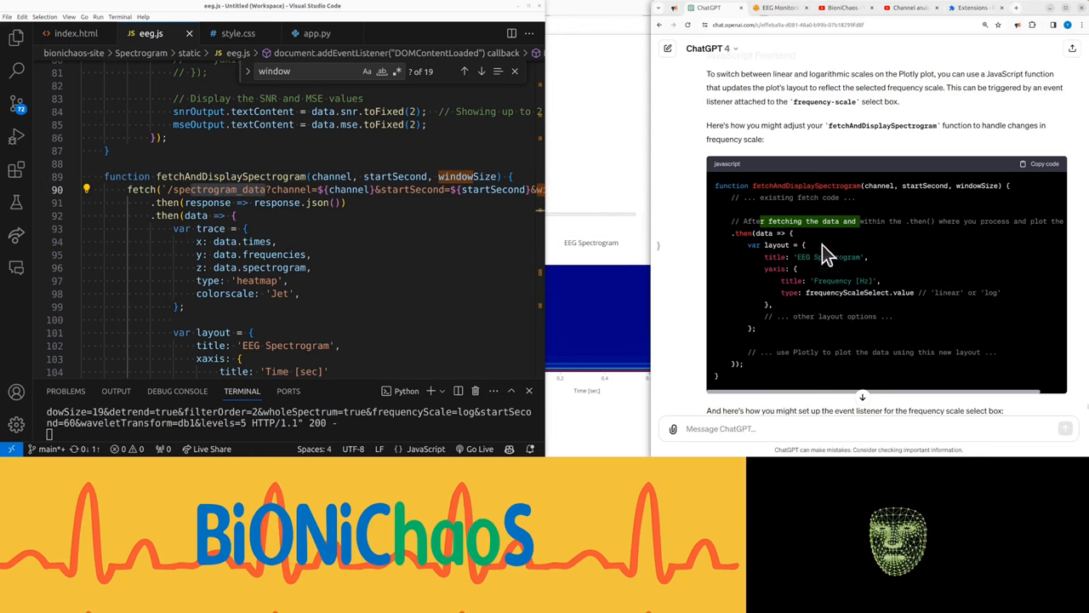
# Step: Add yaxis type: frequencyScaleSelect.value to fetchAndDisplaySpectrogram's Plotly layout in eeg.js
pyautogui.scroll(-3)
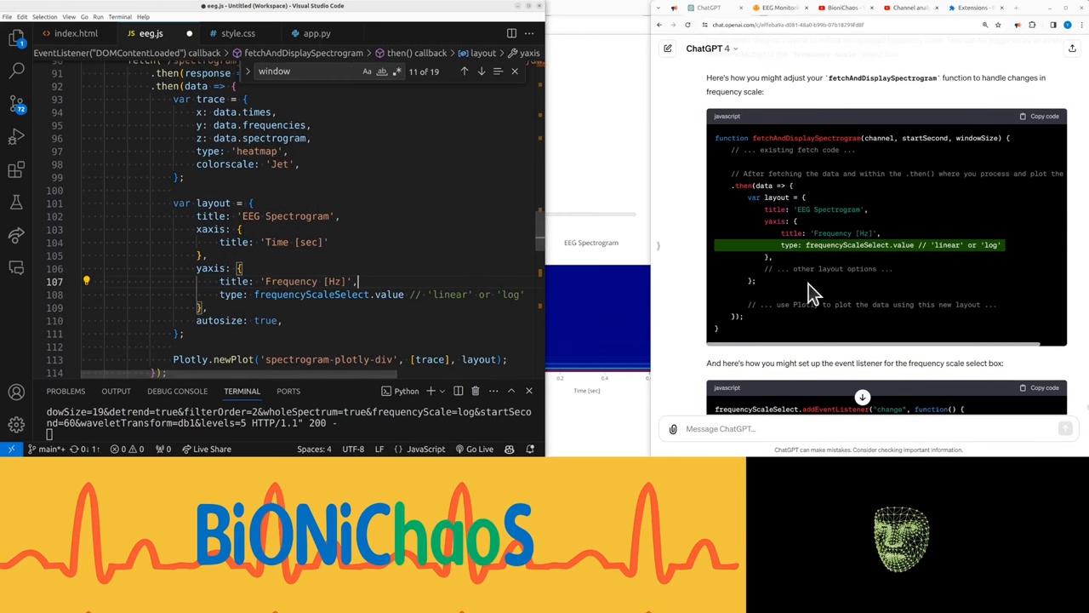
pyautogui.click(481, 71)
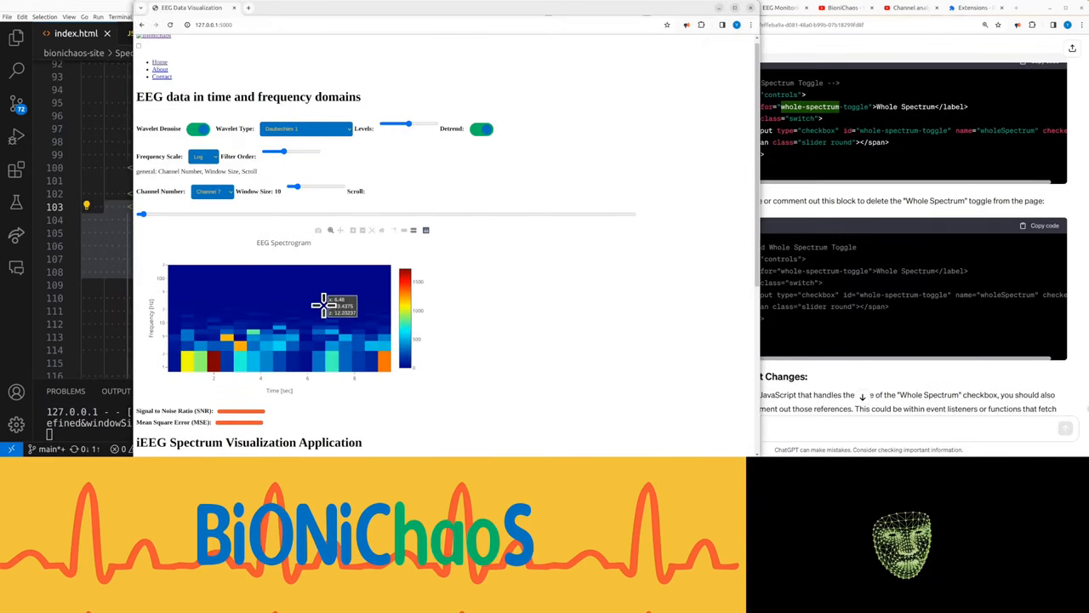
pyautogui.moveTo(498, 271)
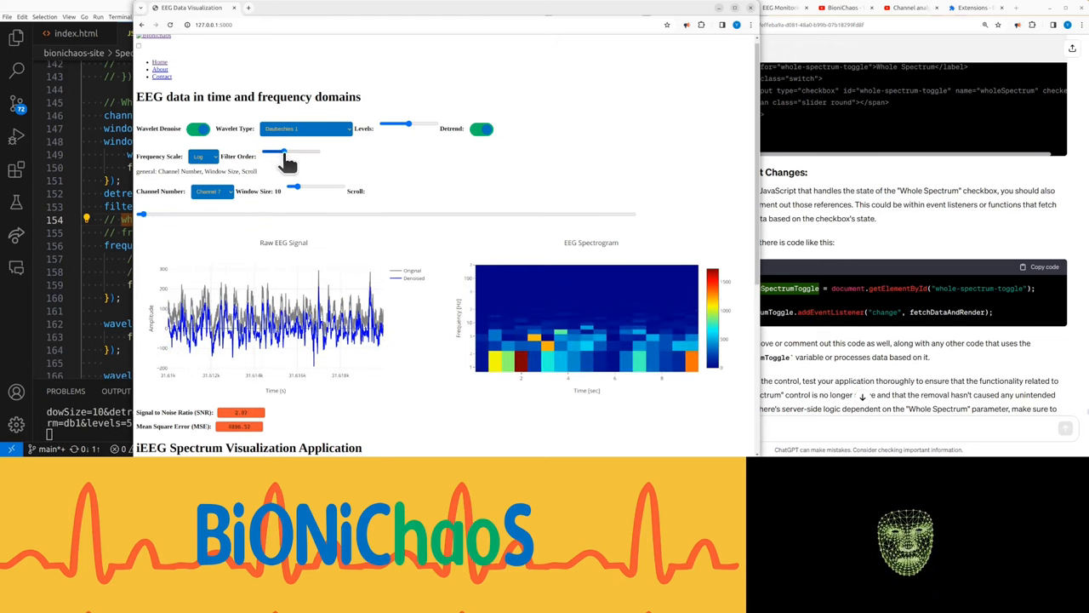
# Step: Remove the Filter Order input in eeg.js, reload, and view Channel 11 at window size 46
pyautogui.moveTo(279, 151); pyautogui.dragTo(298, 152)
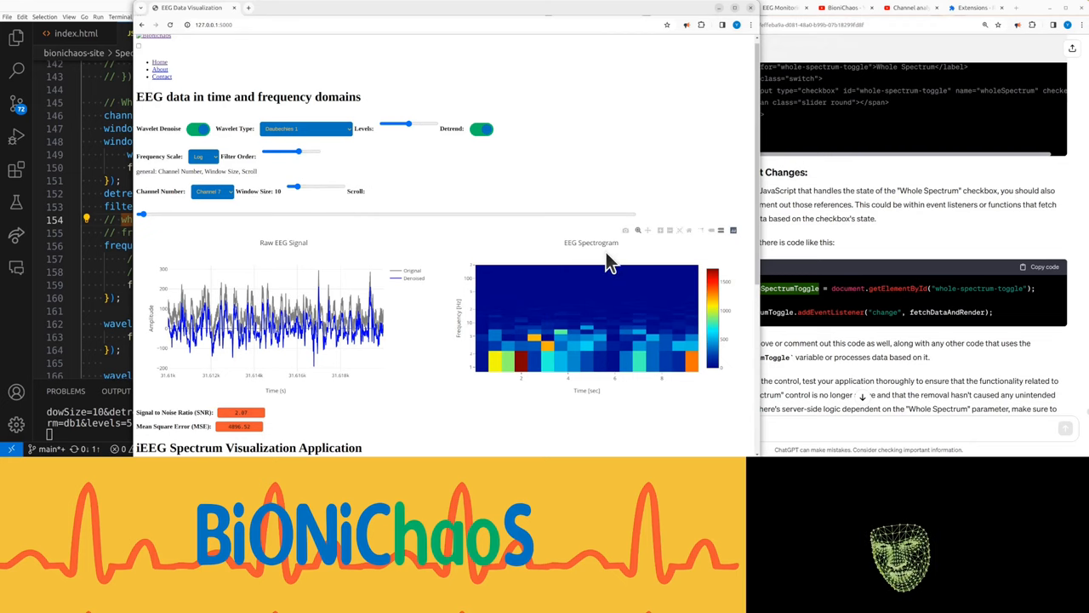
pyautogui.moveTo(451, 268)
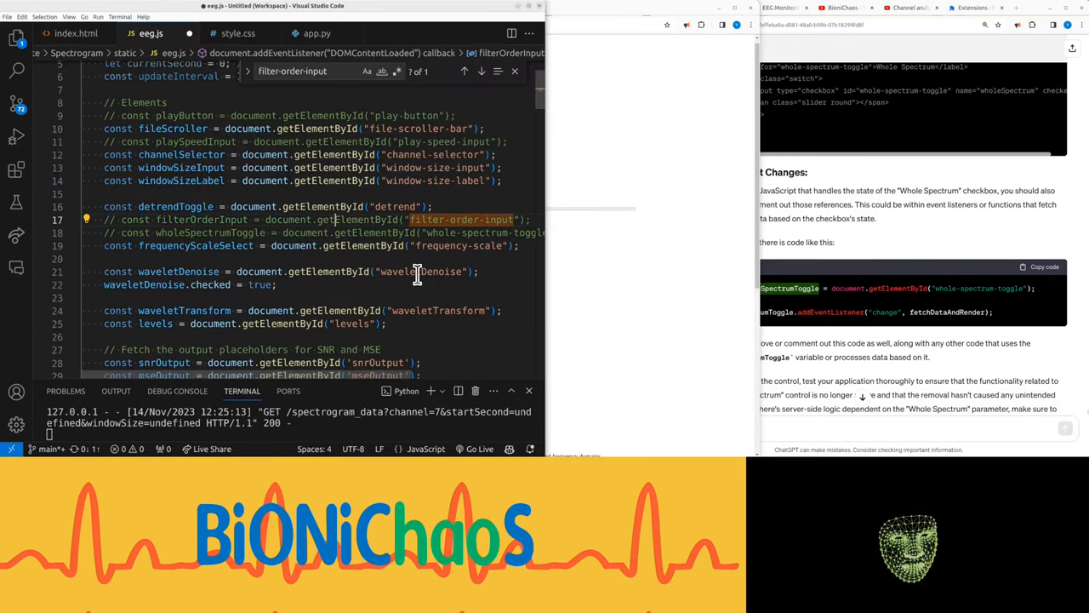
pyautogui.click(317, 33)
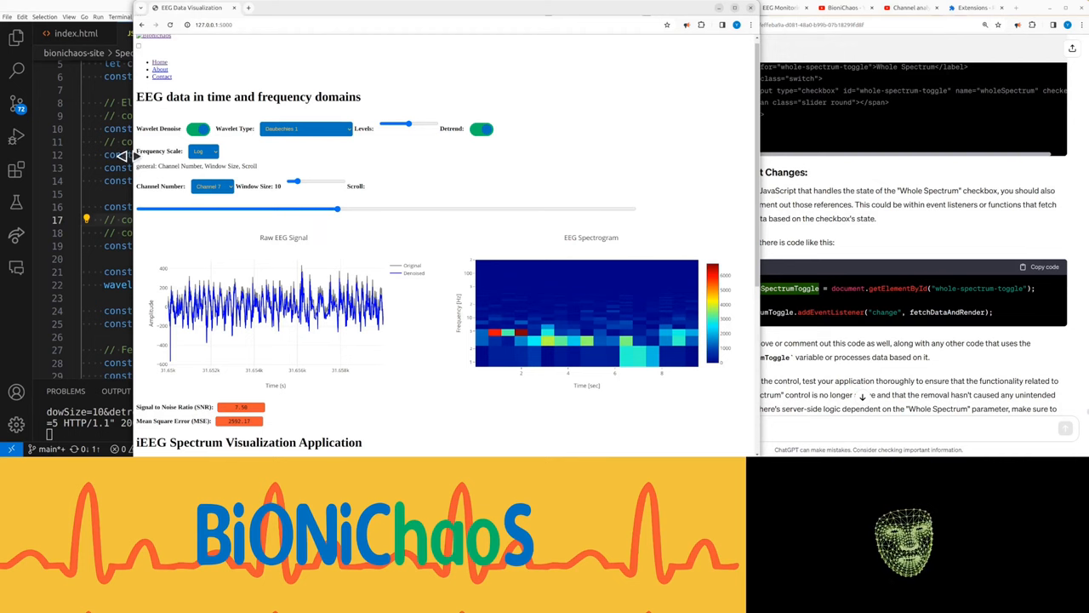
pyautogui.click(306, 128)
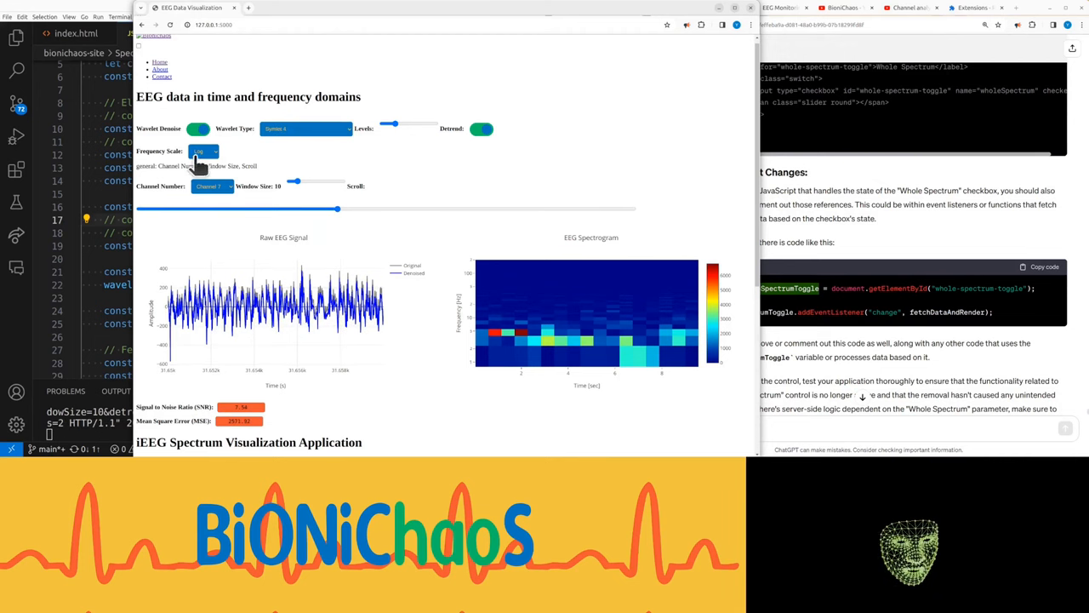
pyautogui.moveTo(179, 194)
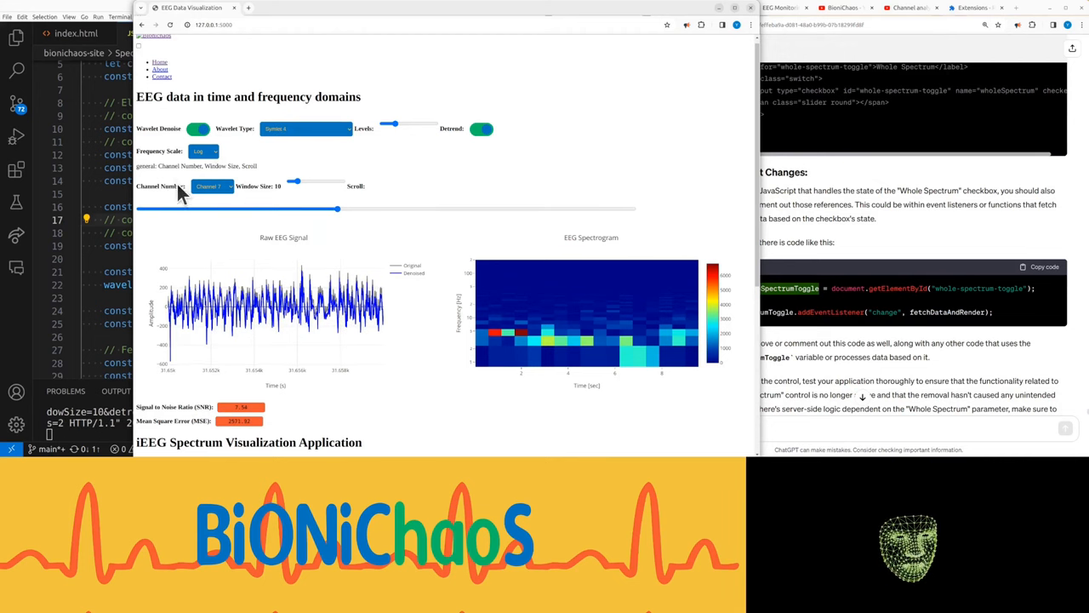
pyautogui.doubleClick(196, 165)
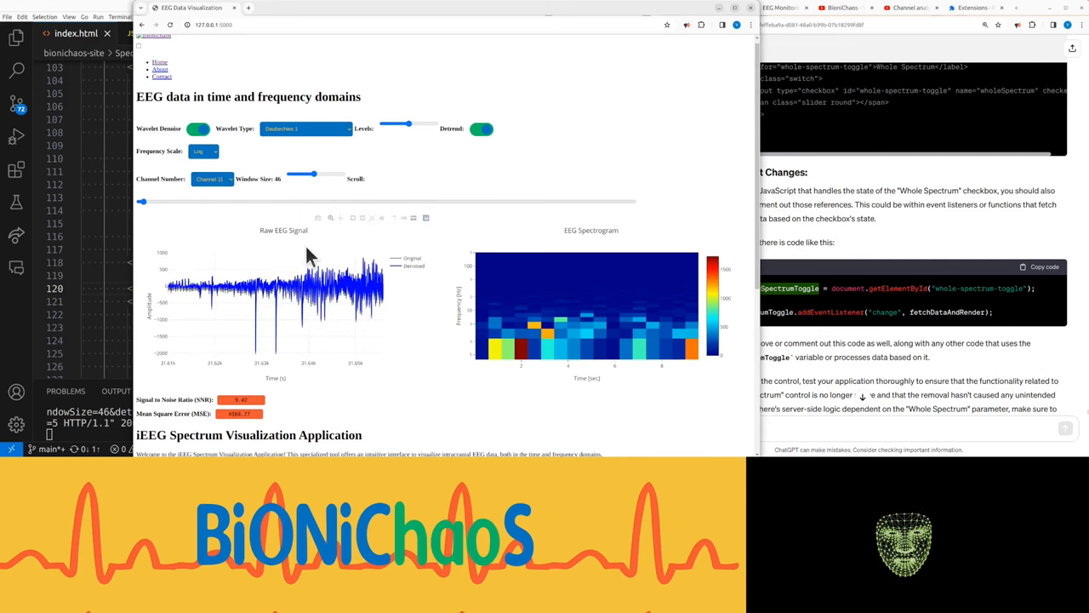
pyautogui.moveTo(617, 243)
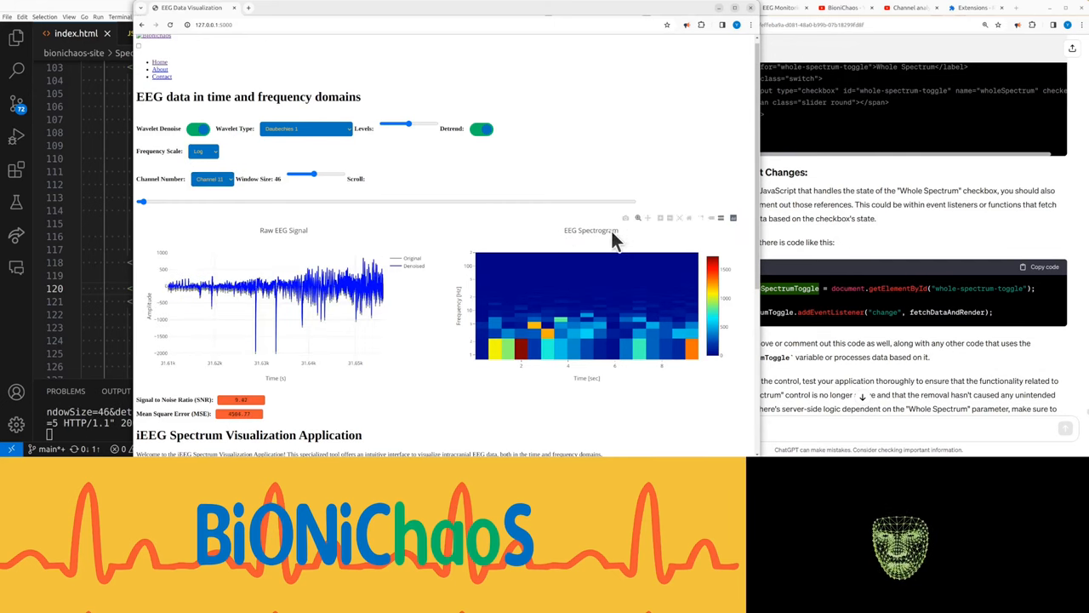
pyautogui.rightClick(553, 302)
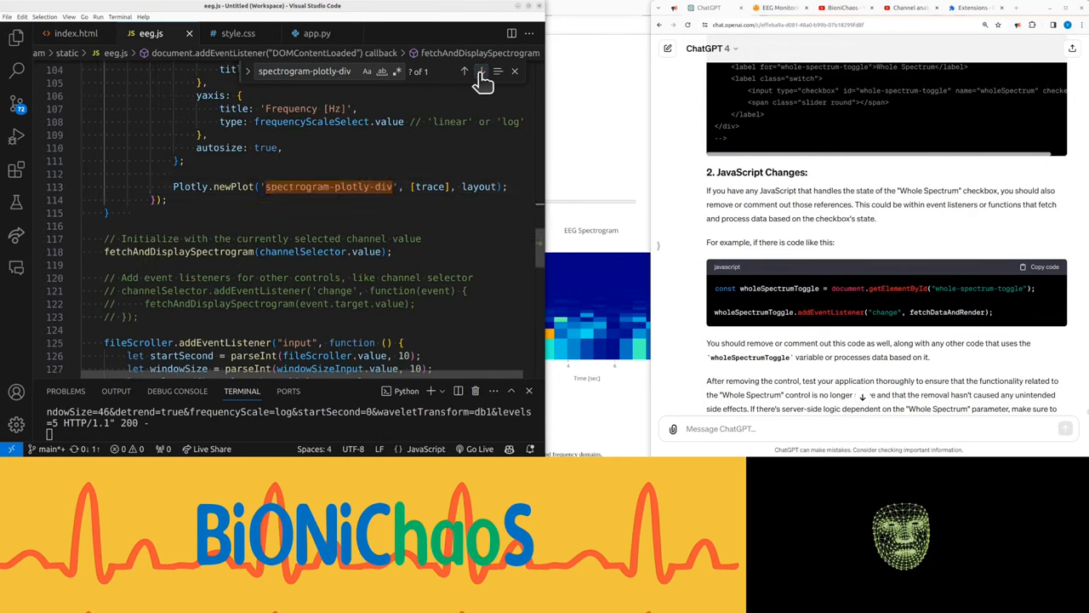
# Step: Find spectrogram-plotly-div in eeg.js and ask ChatGPT to redraw it when inputs change
pyautogui.click(481, 70)
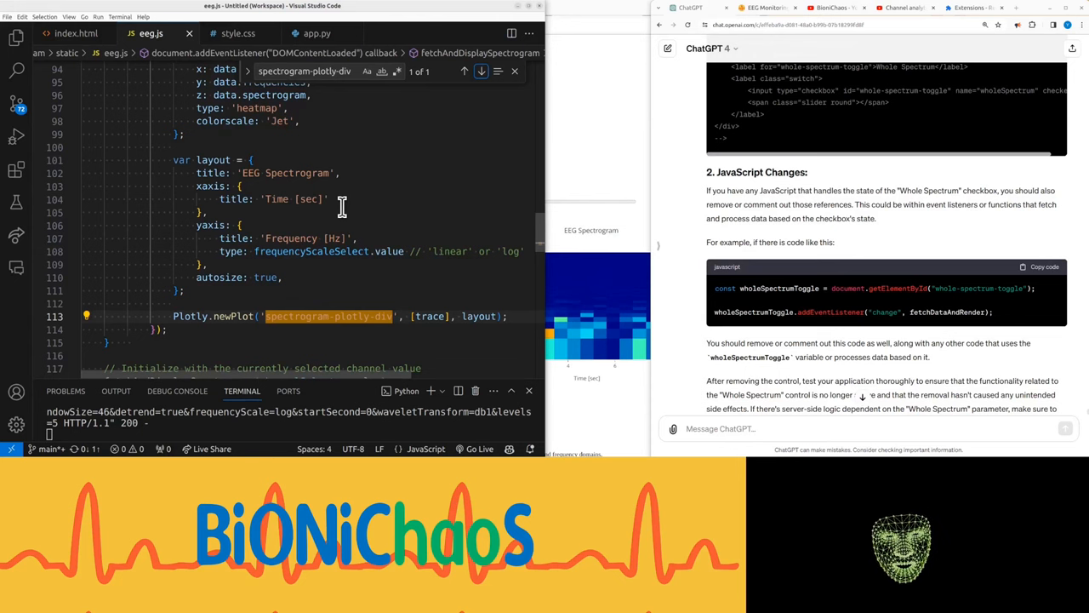
pyautogui.write('spectrogram-plotly-div to update when inputs chan')
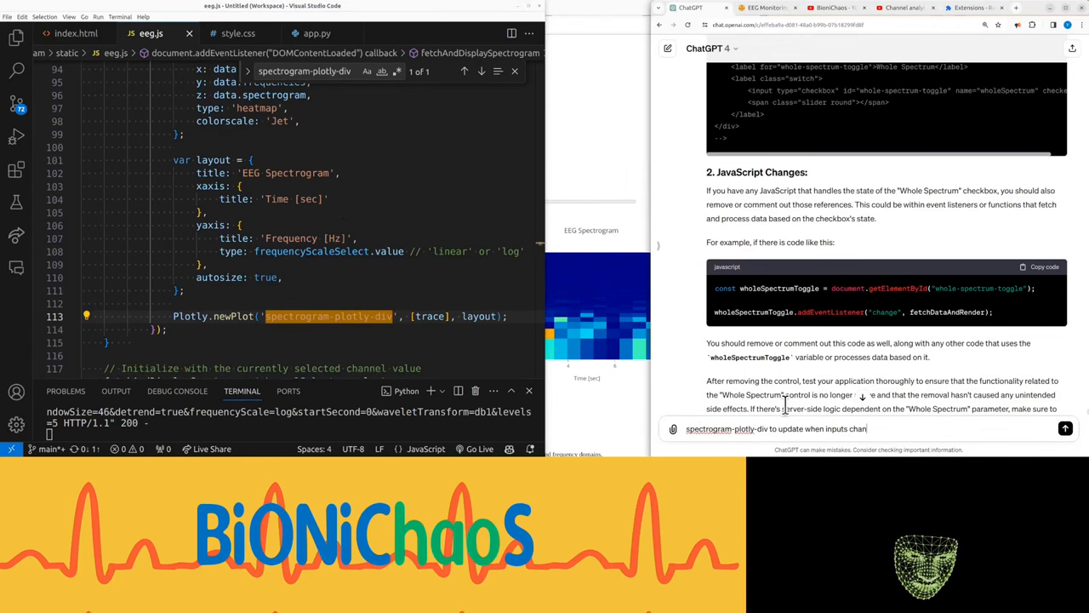
pyautogui.click(1064, 428)
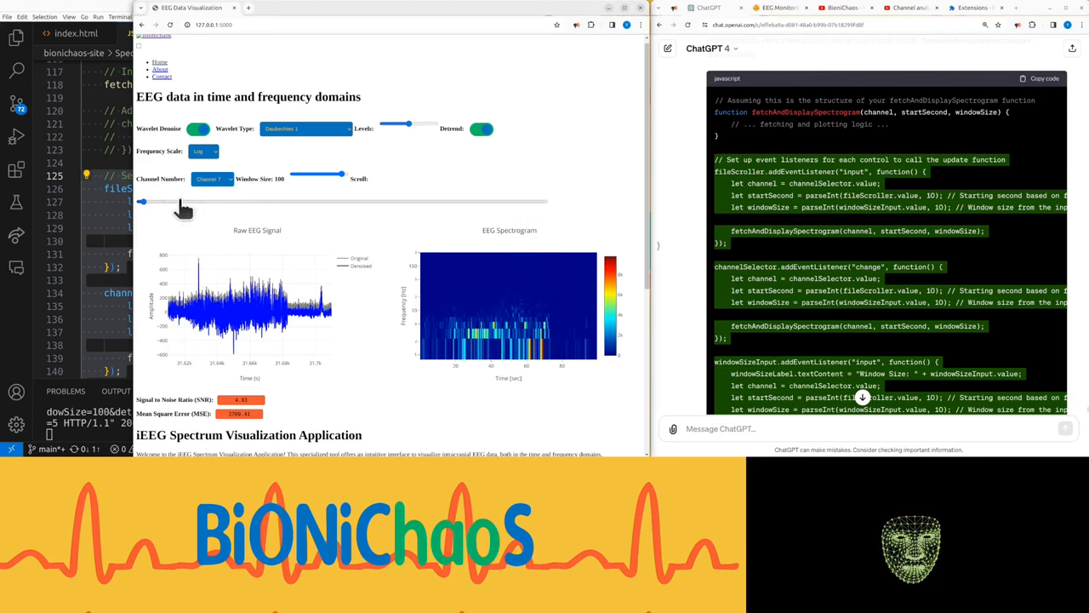
# Step: Try window sizes and channels, ending on channel 10 with a window size of 33
pyautogui.moveTo(340, 173); pyautogui.dragTo(334, 173)
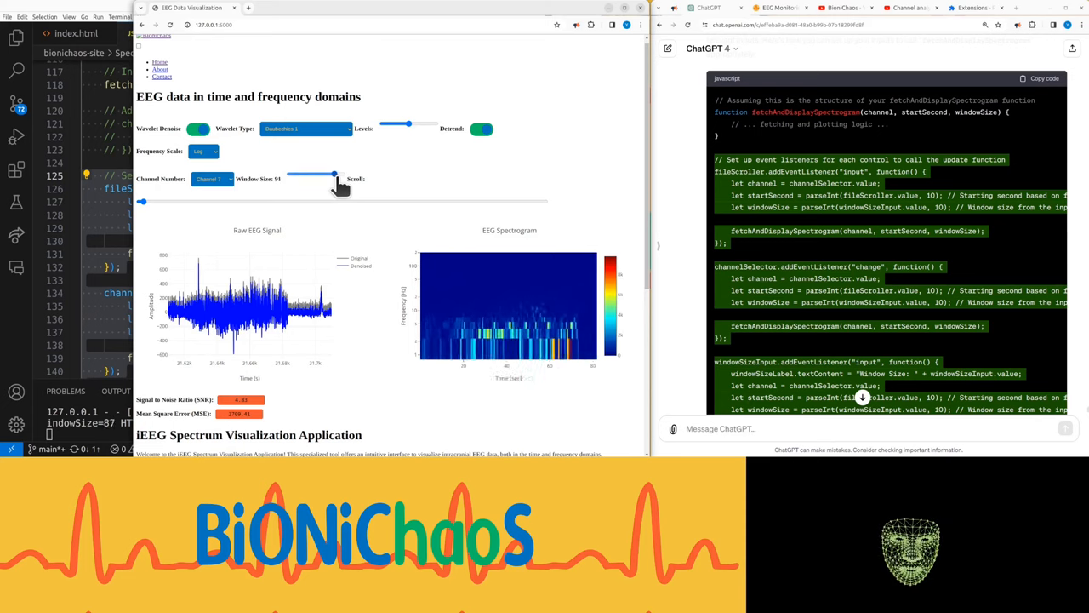
pyautogui.moveTo(334, 174); pyautogui.dragTo(340, 174)
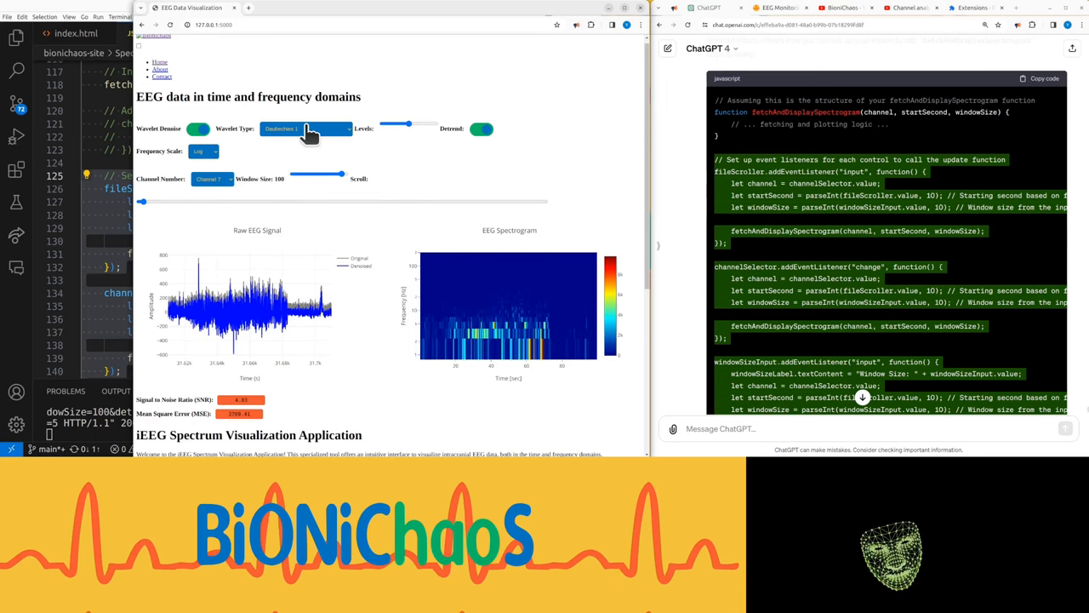
pyautogui.click(210, 179)
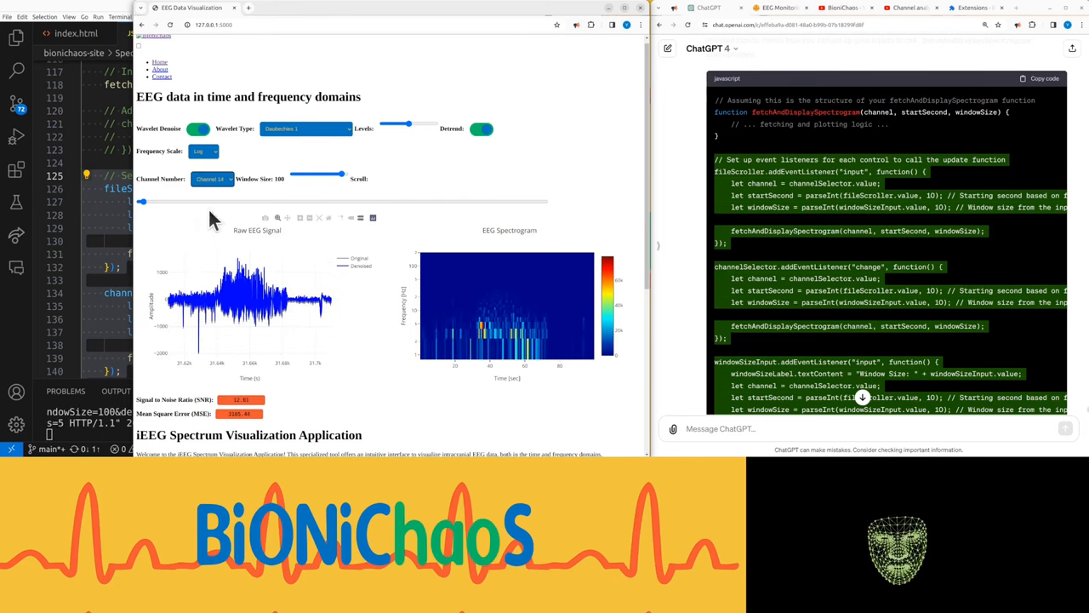
pyautogui.click(210, 178)
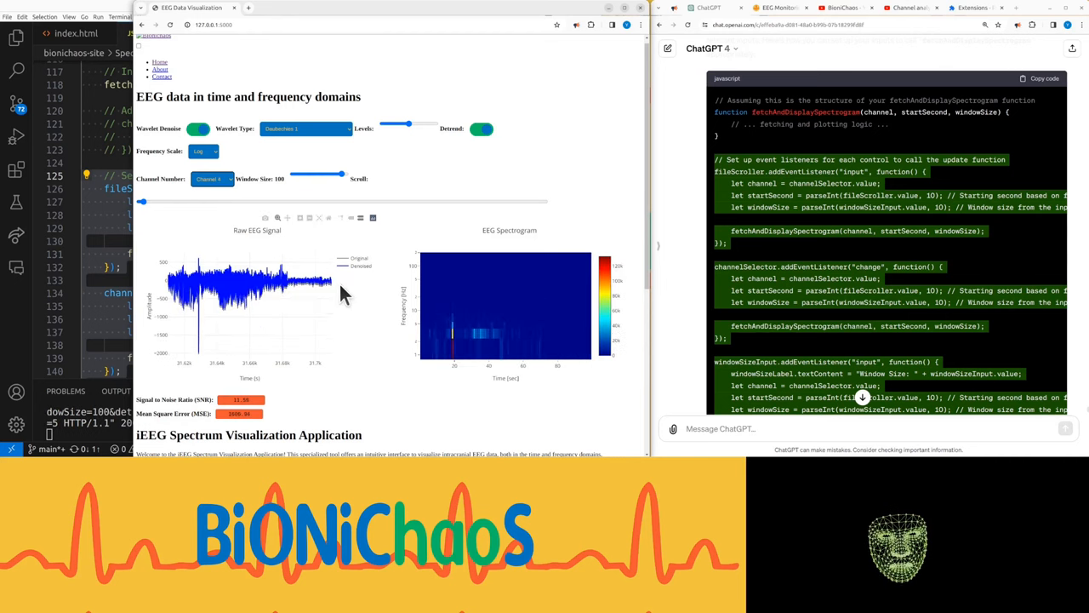
pyautogui.moveTo(401, 351)
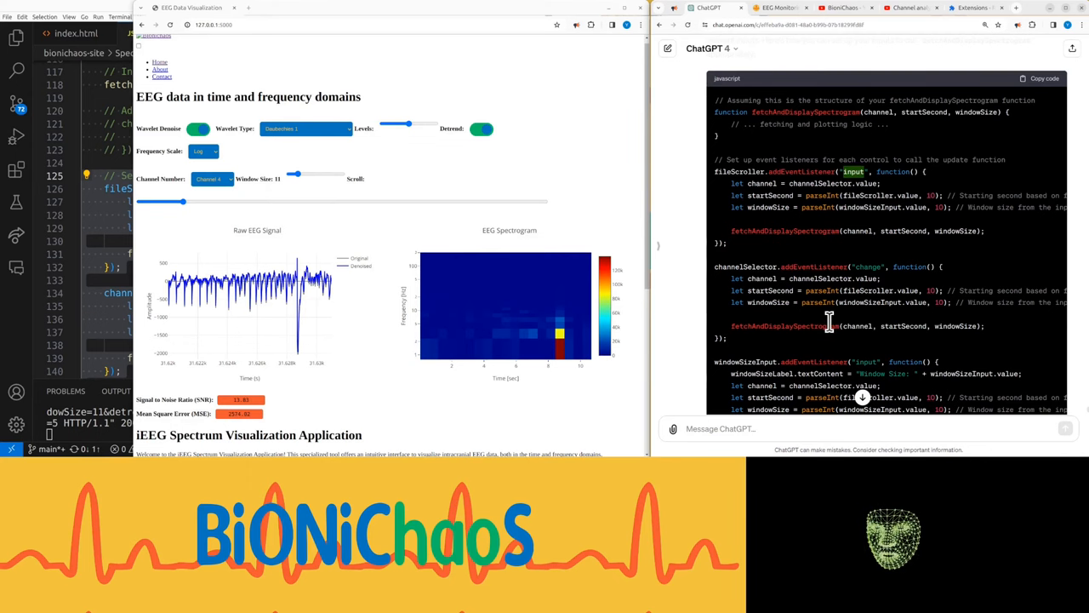
pyautogui.click(209, 179)
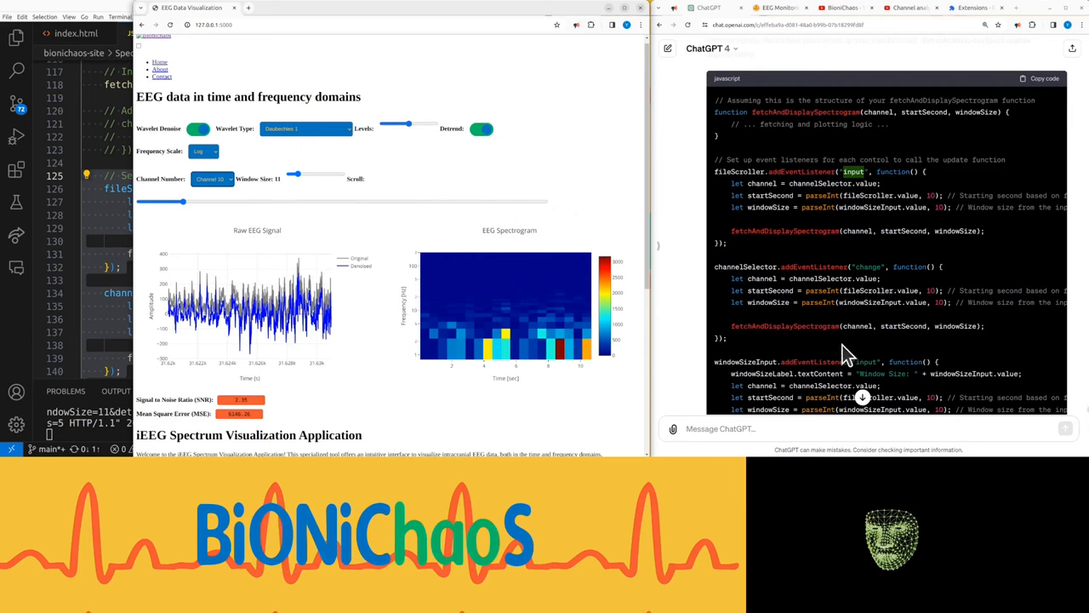
pyautogui.moveTo(293, 173); pyautogui.dragTo(307, 174)
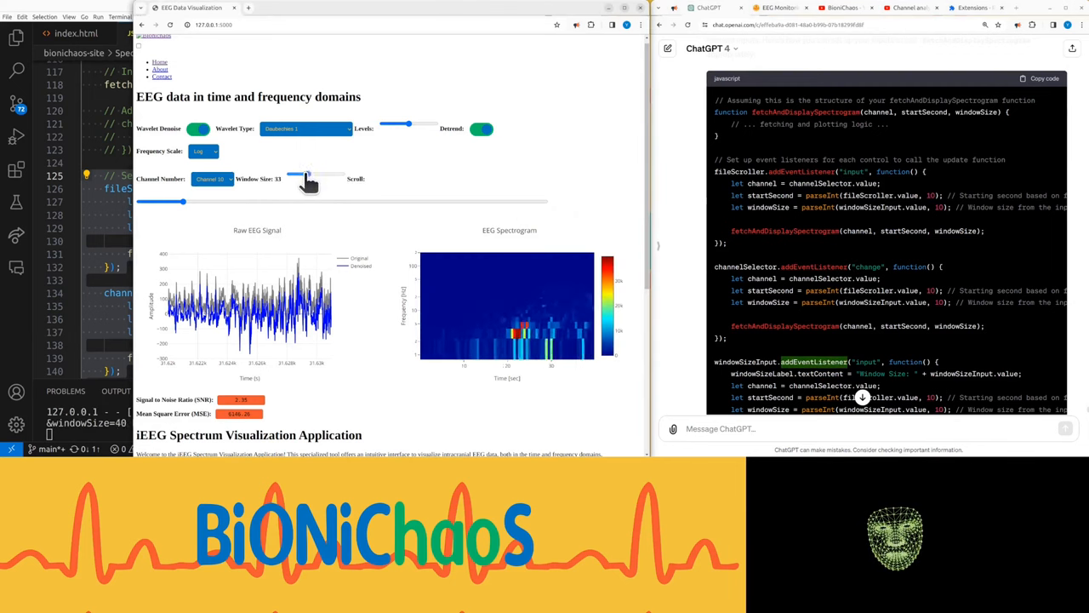
pyautogui.moveTo(305, 174); pyautogui.dragTo(295, 174)
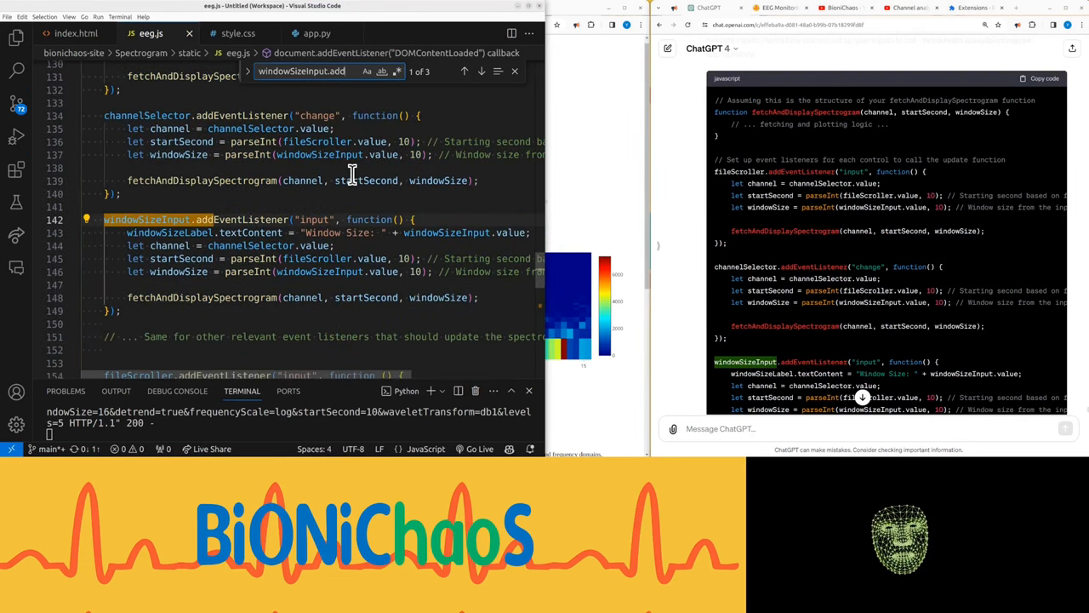
# Step: Inspect windowSizeInput.addEventListener in eeg.js, then set channel 7 to window size 51 later in time
pyautogui.click(464, 70)
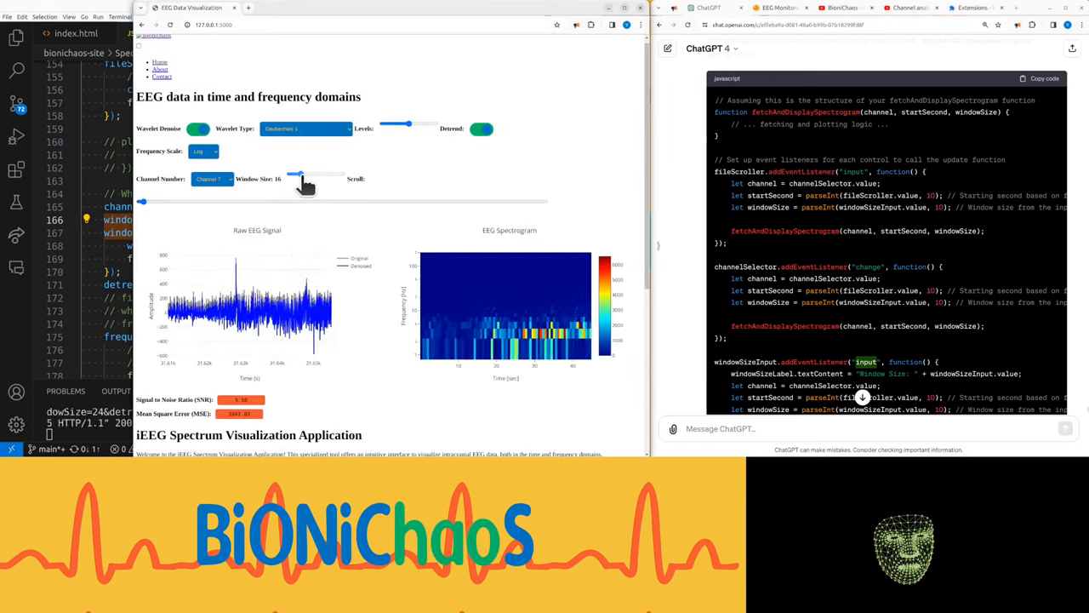
pyautogui.moveTo(298, 174); pyautogui.dragTo(326, 174)
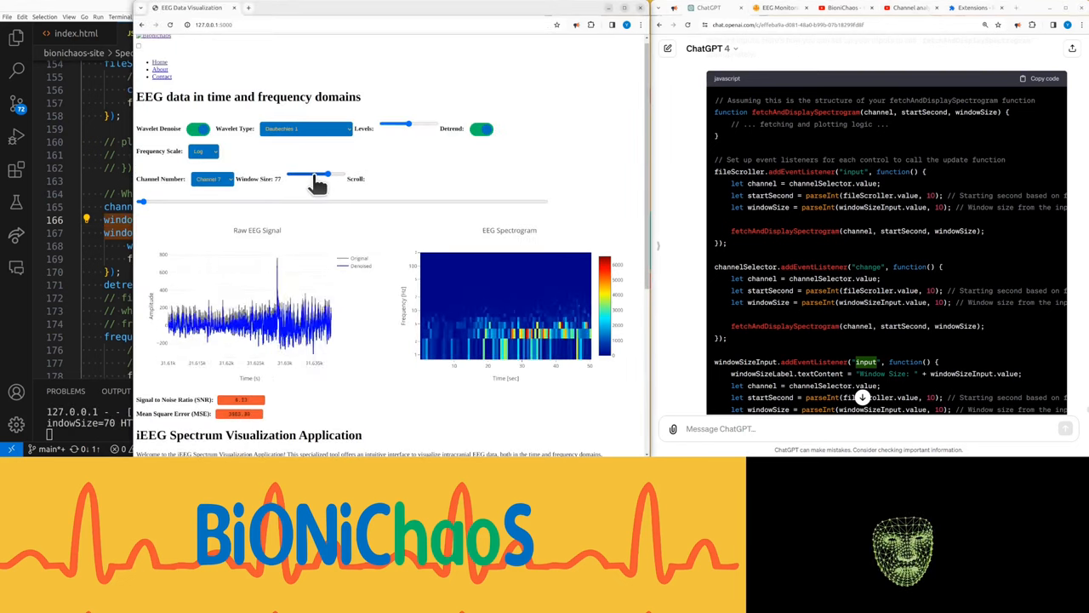
pyautogui.moveTo(328, 174); pyautogui.dragTo(316, 173)
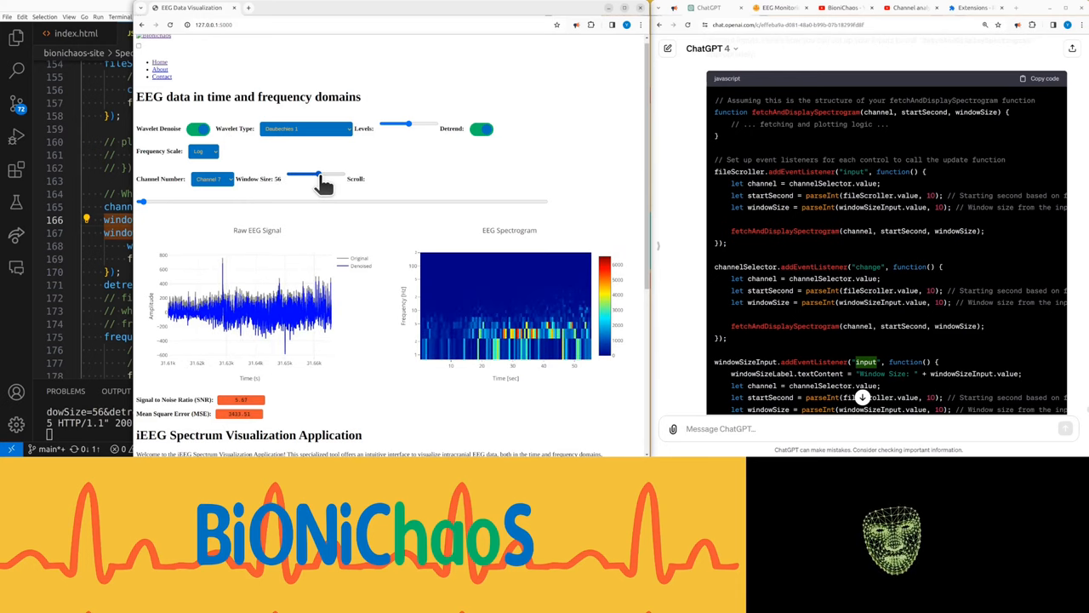
pyautogui.moveTo(317, 174); pyautogui.dragTo(296, 174)
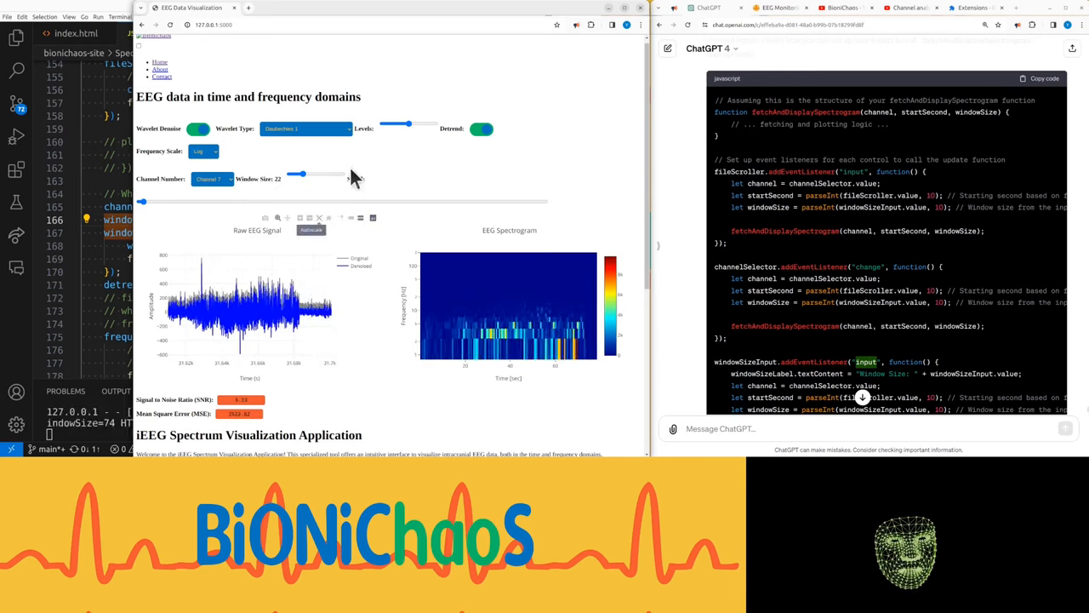
pyautogui.moveTo(296, 173); pyautogui.dragTo(322, 174)
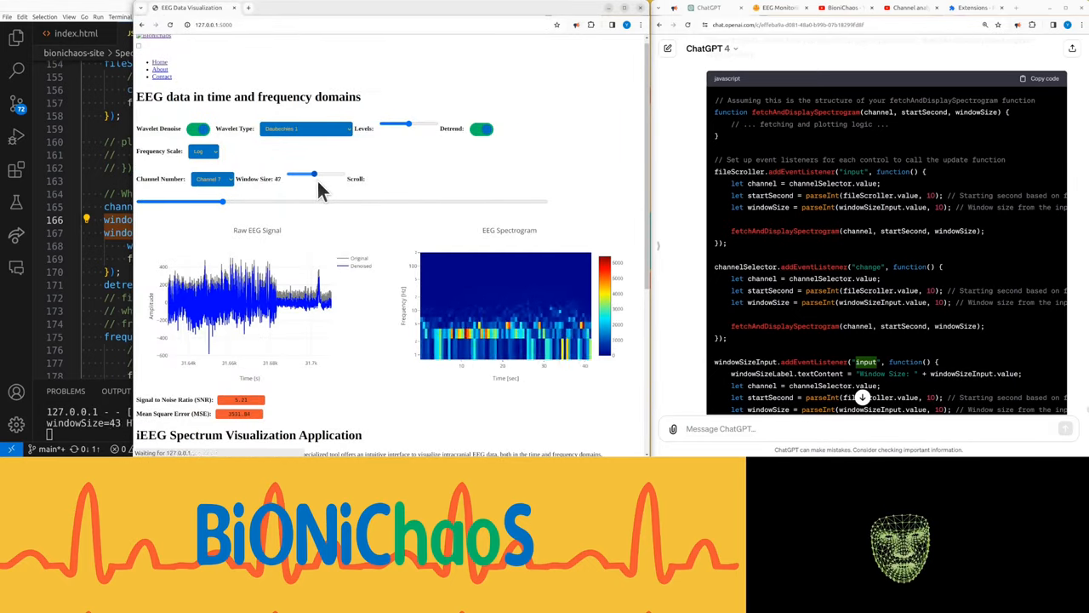
pyautogui.moveTo(308, 173); pyautogui.dragTo(316, 174)
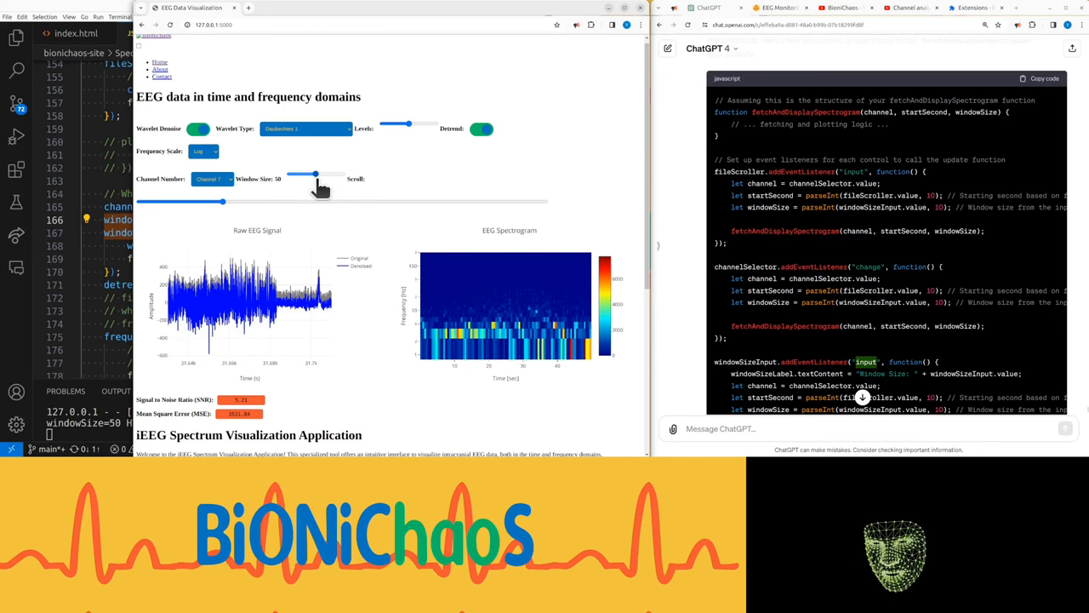
pyautogui.moveTo(315, 173); pyautogui.dragTo(317, 174)
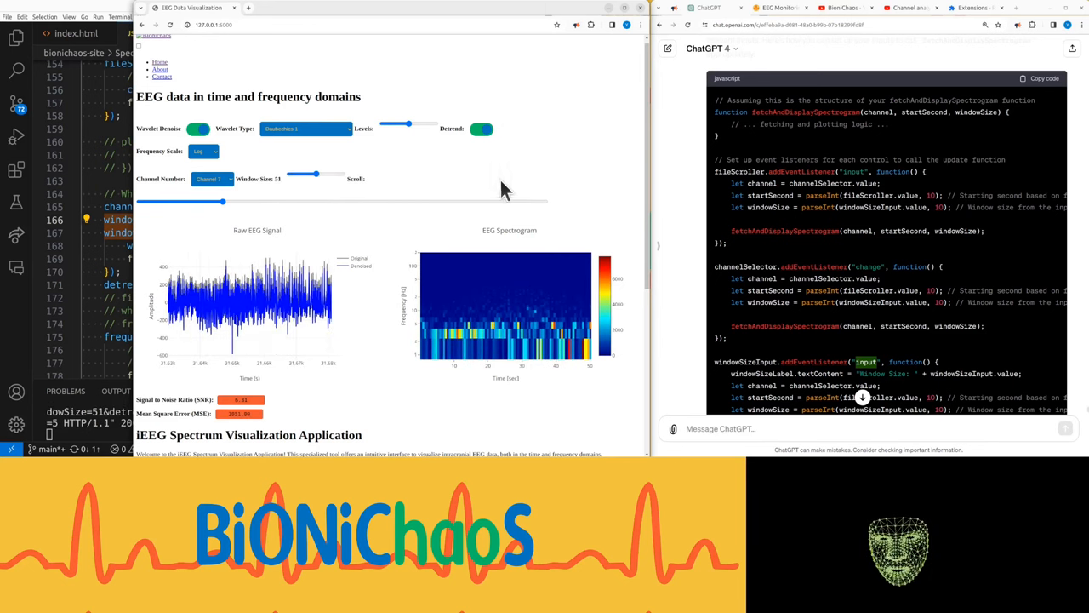
pyautogui.moveTo(315, 174); pyautogui.dragTo(308, 173)
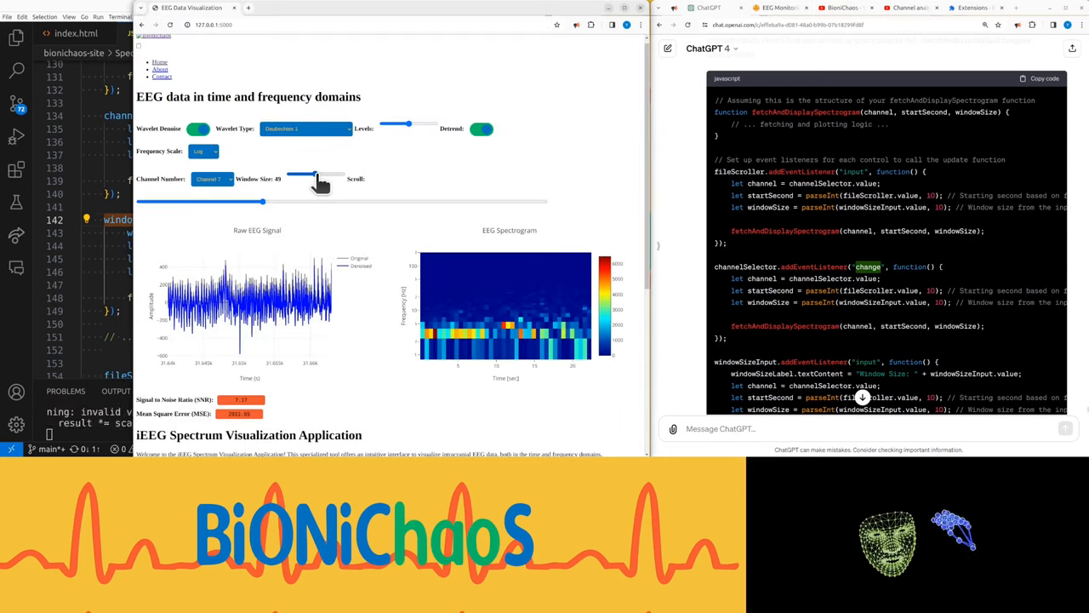
# Step: Swing the window size between 100 and 34, and toggle Wavelet Denoise off and on
pyautogui.moveTo(296, 173); pyautogui.dragTo(341, 173)
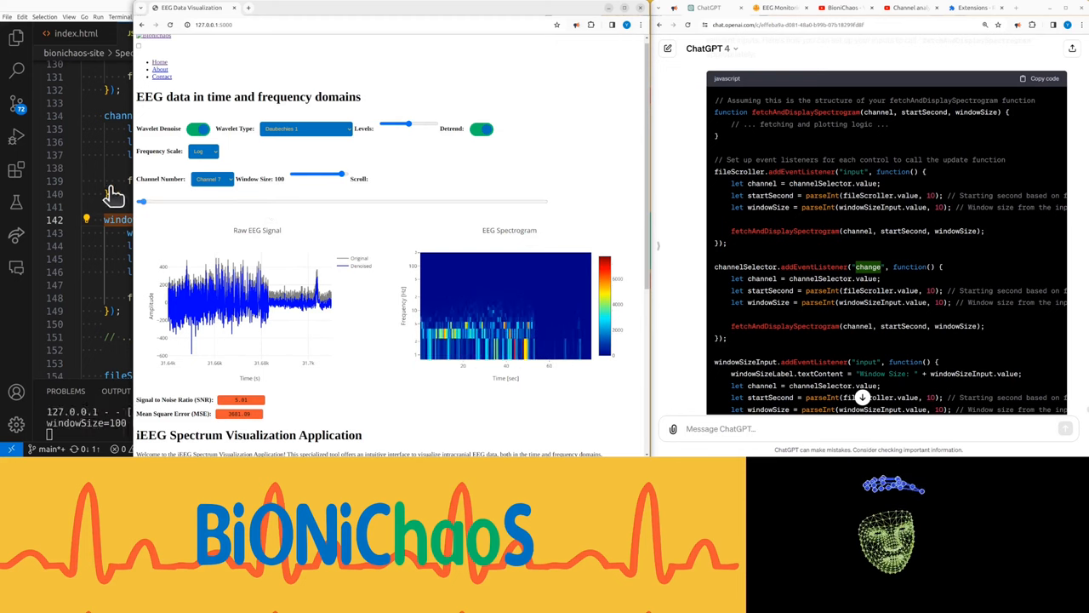
pyautogui.moveTo(340, 174); pyautogui.dragTo(299, 174)
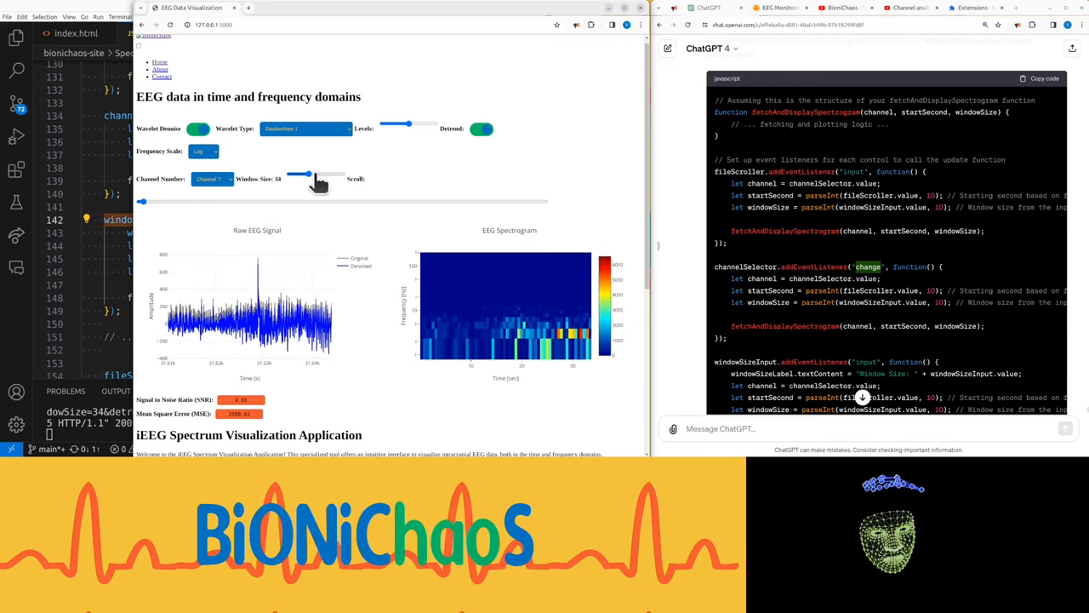
pyautogui.moveTo(299, 174); pyautogui.dragTo(339, 174)
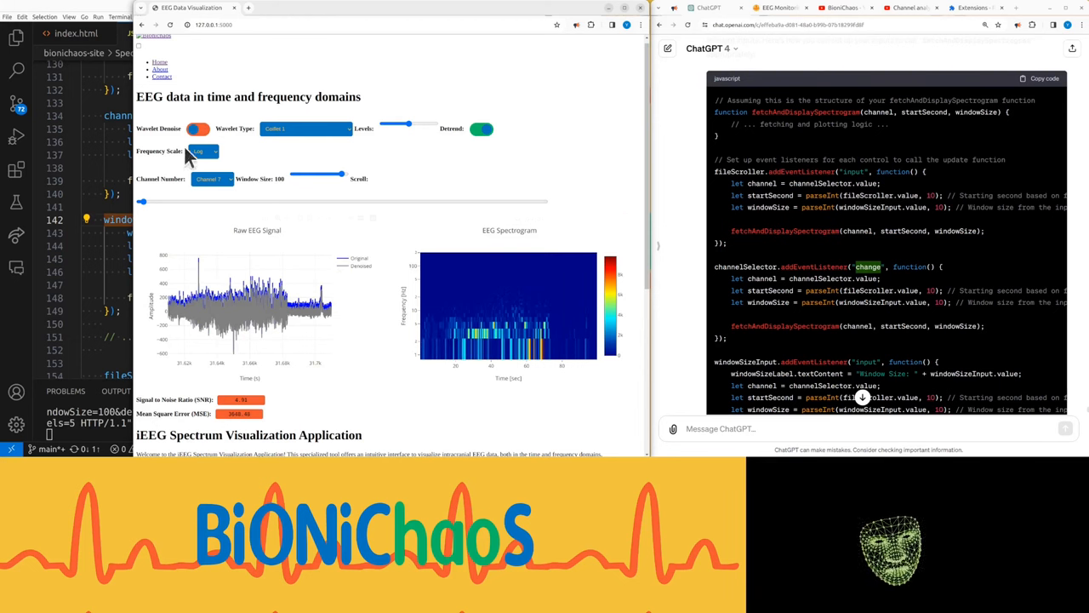
pyautogui.click(198, 128)
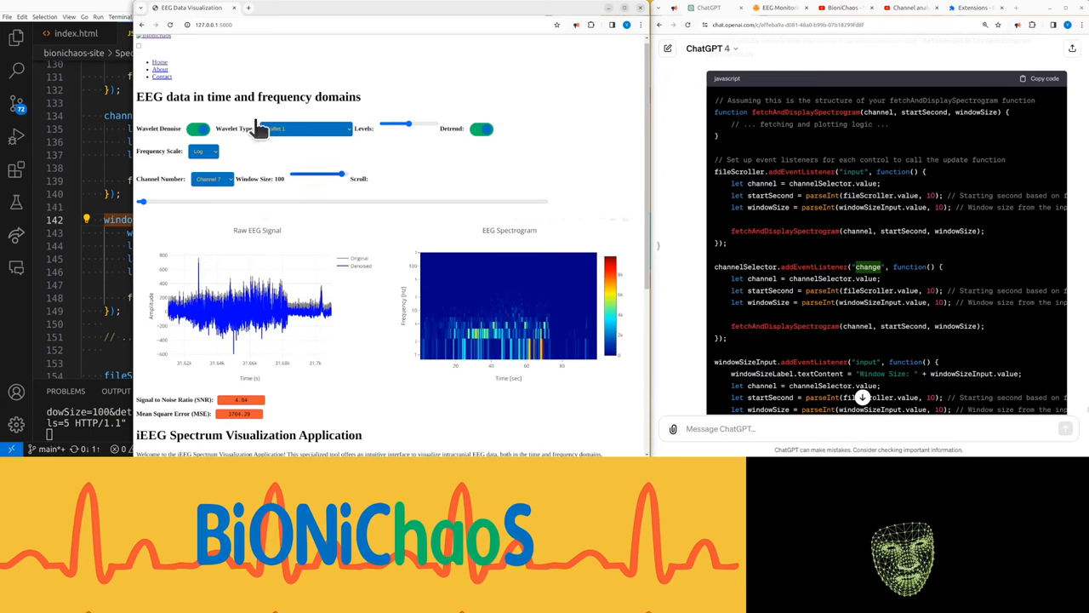
pyautogui.click(197, 129)
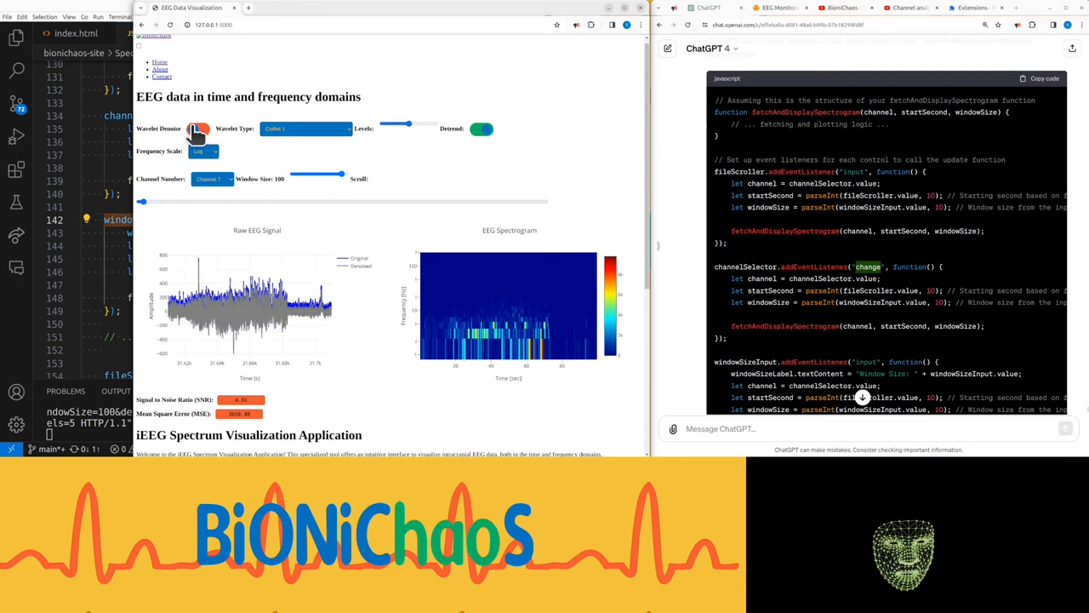
pyautogui.click(198, 128)
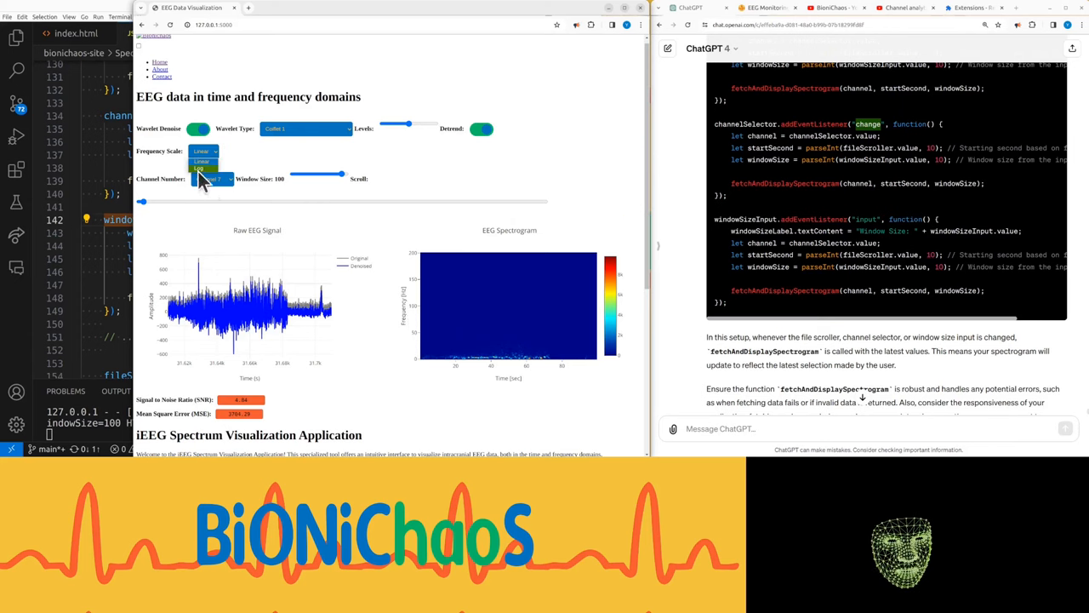
# Step: Choose the log frequency scale, show channel 2, and set the window size to 28
pyautogui.click(204, 167)
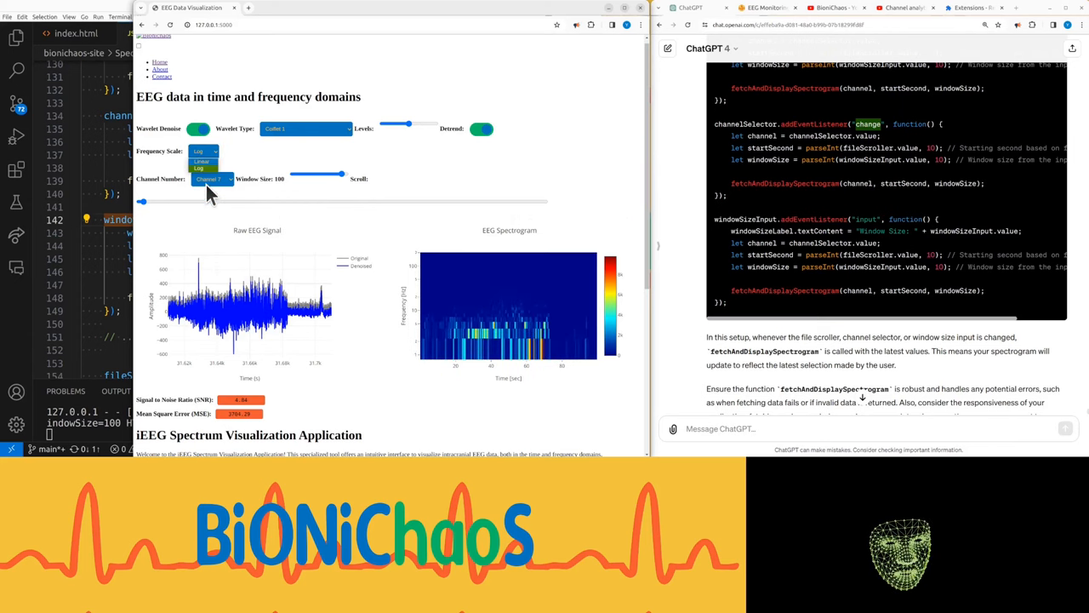
pyautogui.click(208, 168)
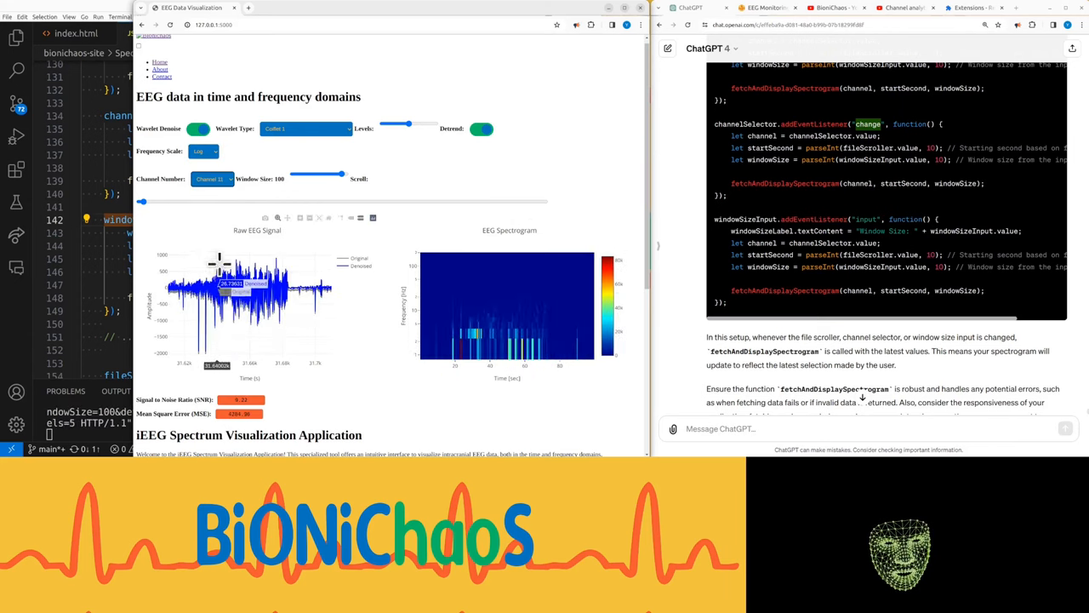
pyautogui.click(211, 179)
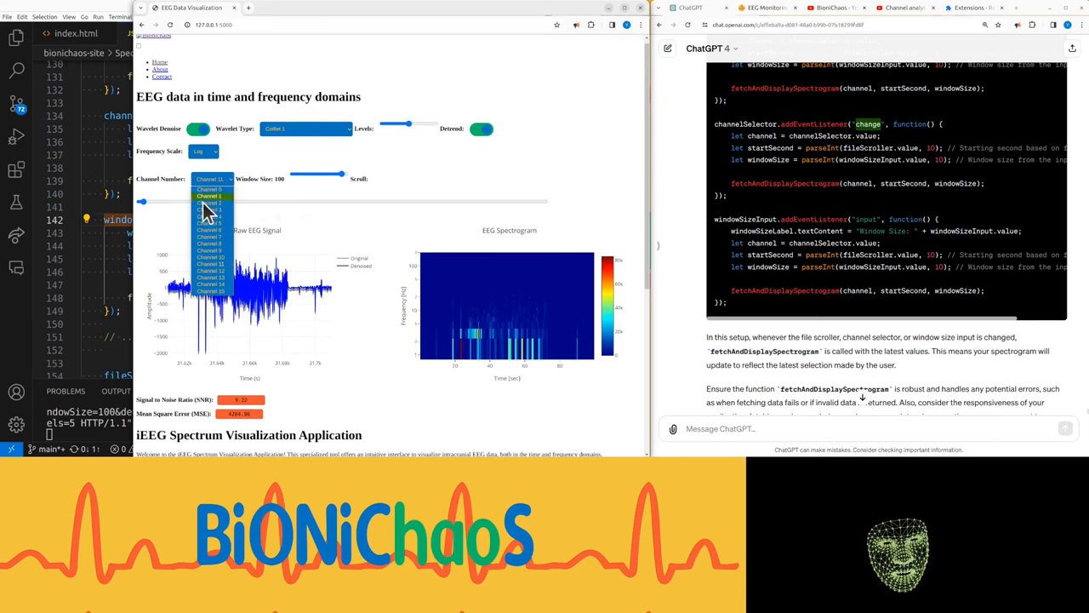
pyautogui.click(208, 196)
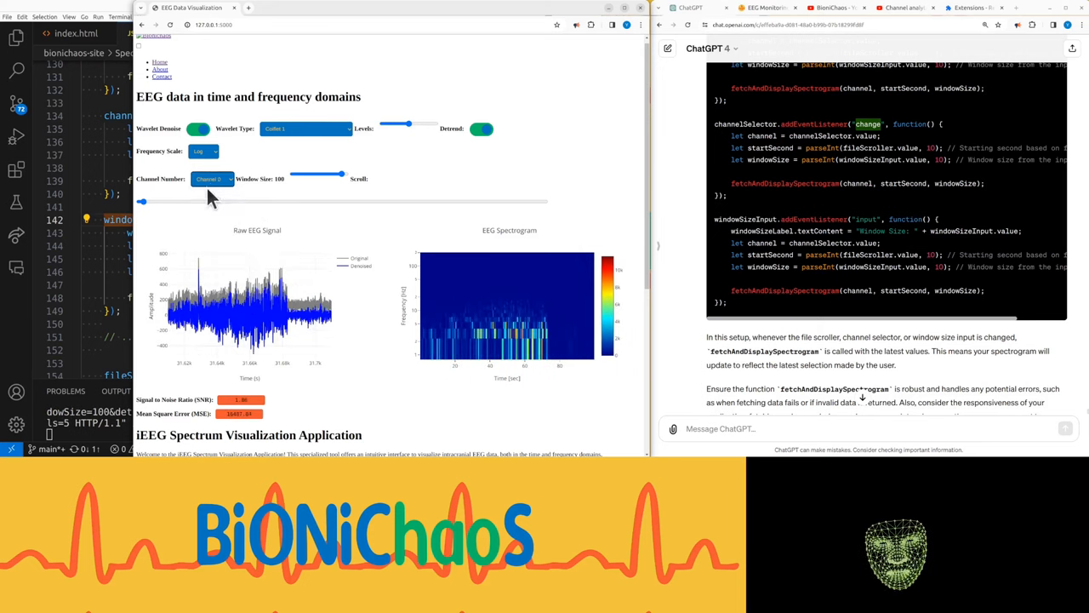
pyautogui.moveTo(140, 201); pyautogui.dragTo(342, 200)
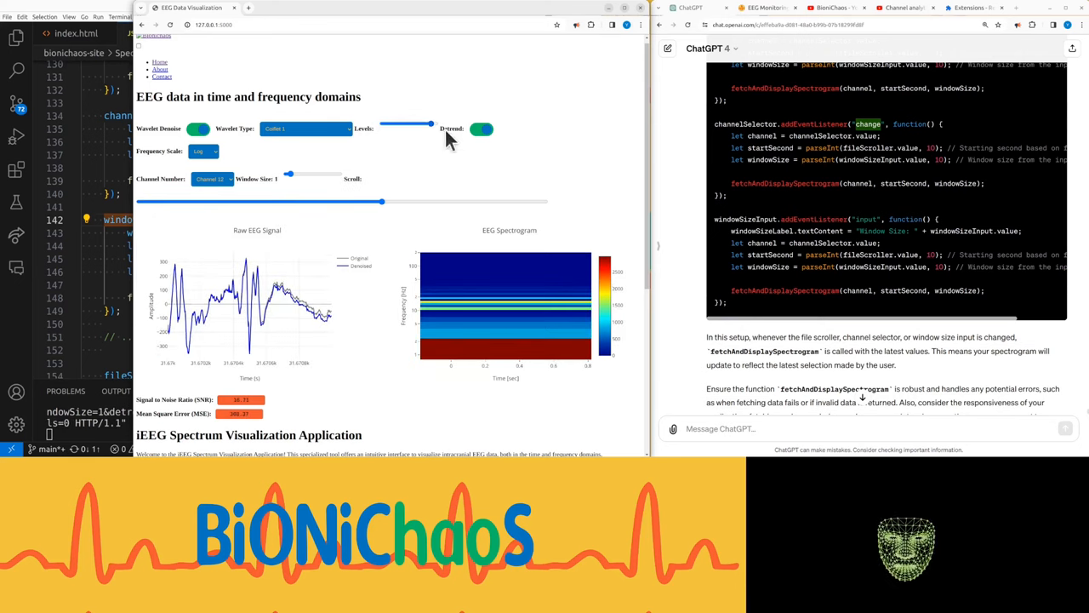
pyautogui.moveTo(381, 202); pyautogui.dragTo(186, 201)
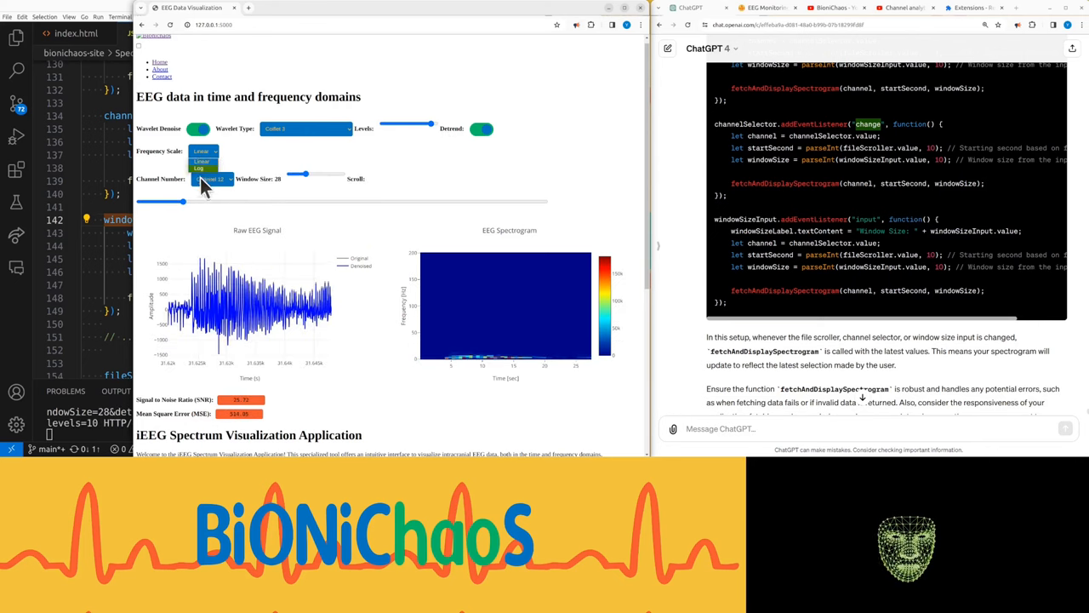
pyautogui.click(198, 169)
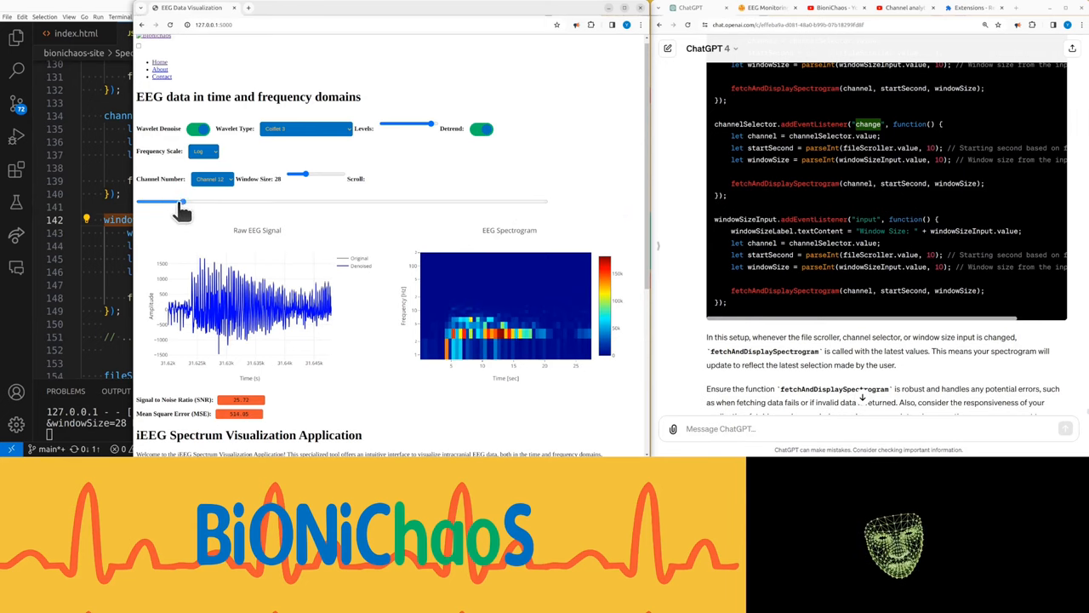
# Step: Scroll from the recording start to near the end and back to the middle
pyautogui.moveTo(183, 200); pyautogui.dragTo(141, 200)
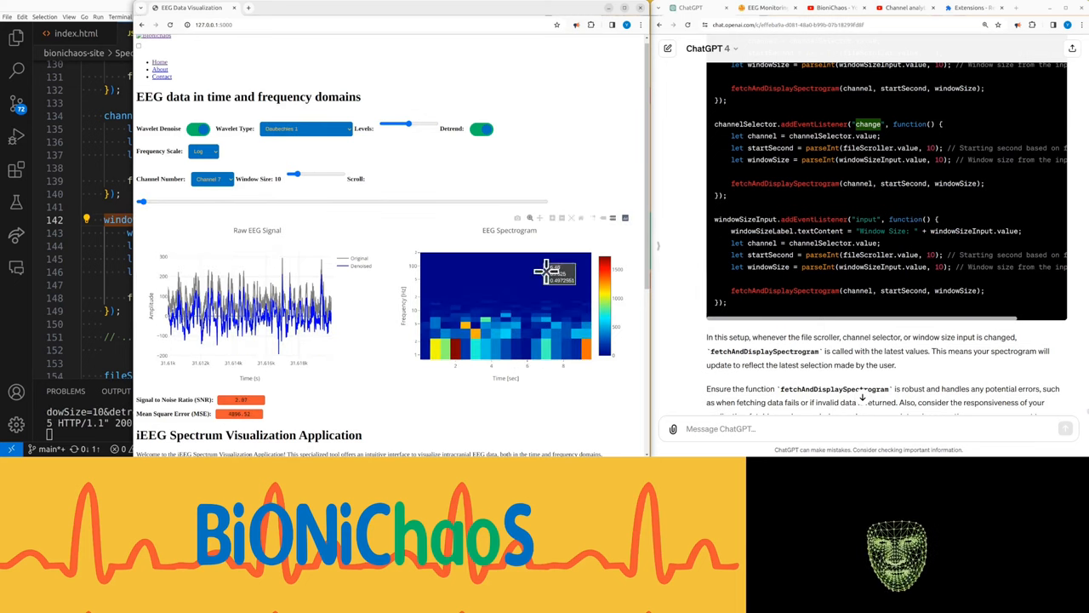
pyautogui.moveTo(608, 341)
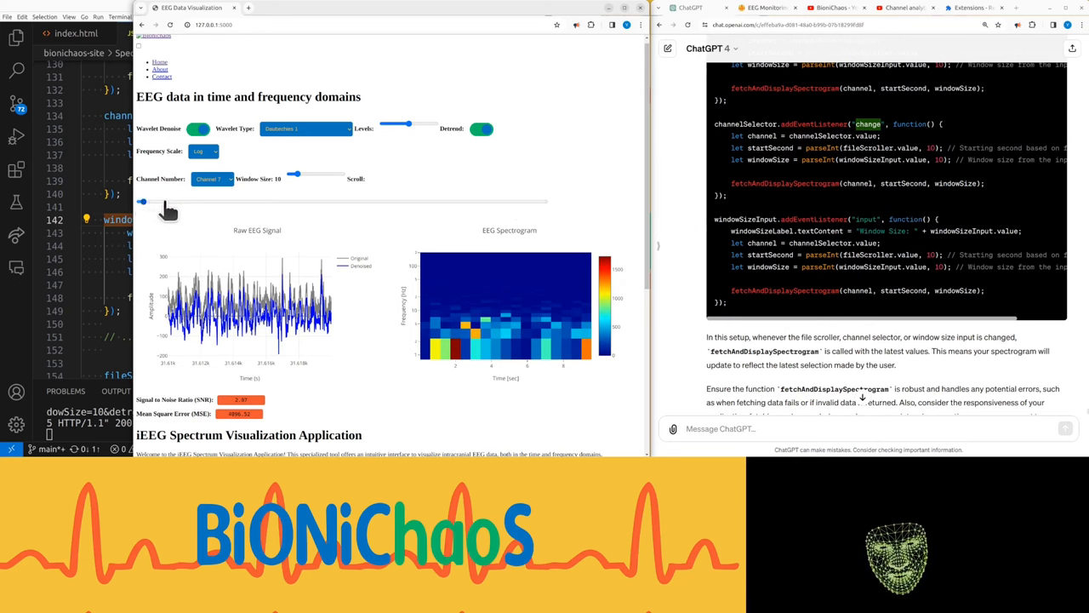
pyautogui.moveTo(142, 202); pyautogui.dragTo(262, 202)
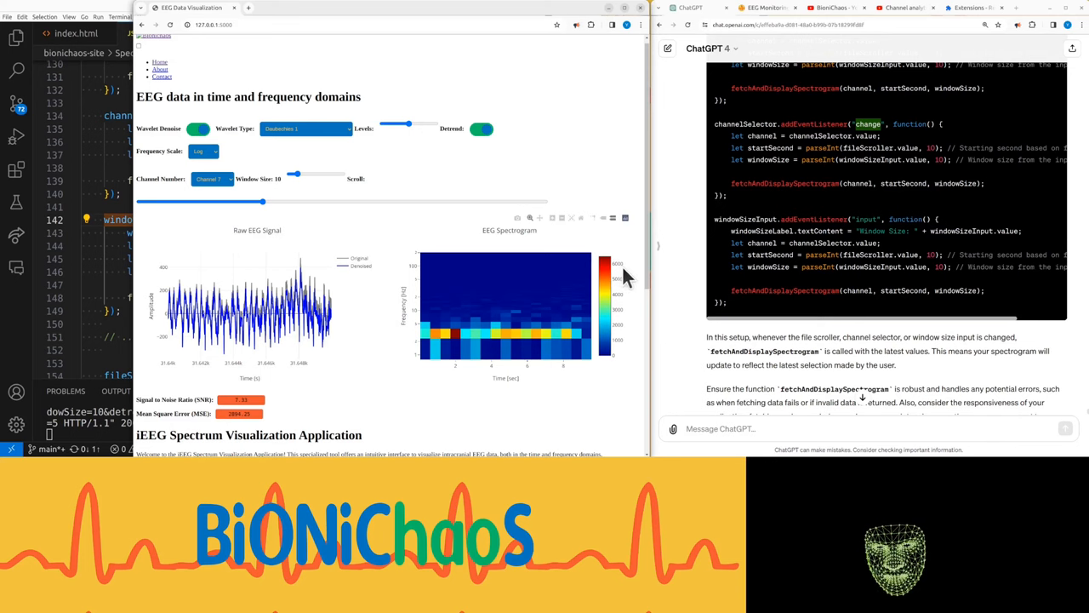
pyautogui.click(262, 201)
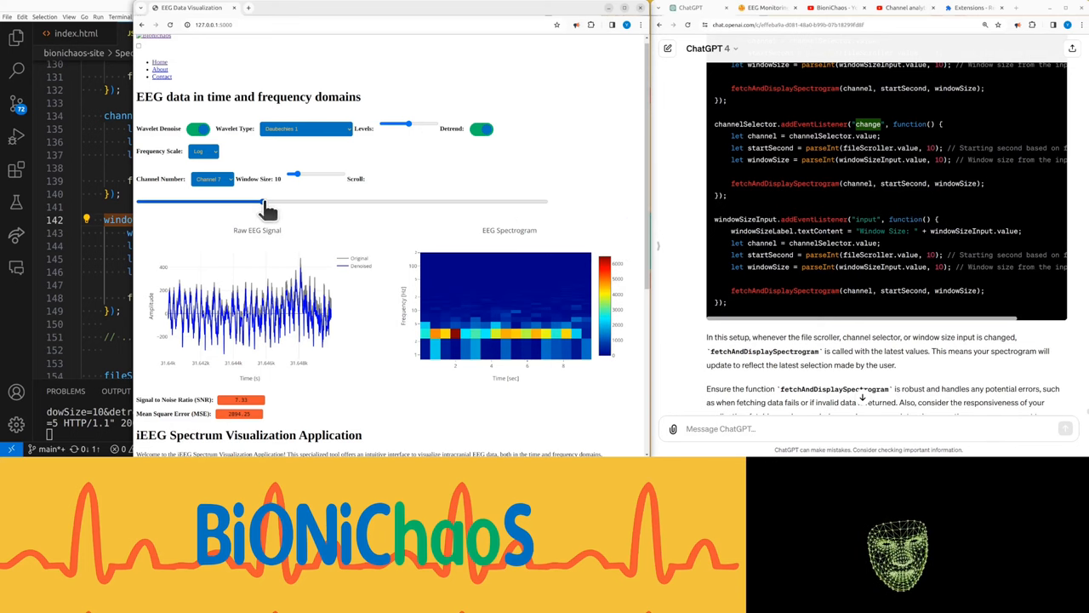
pyautogui.moveTo(266, 202); pyautogui.dragTo(142, 202)
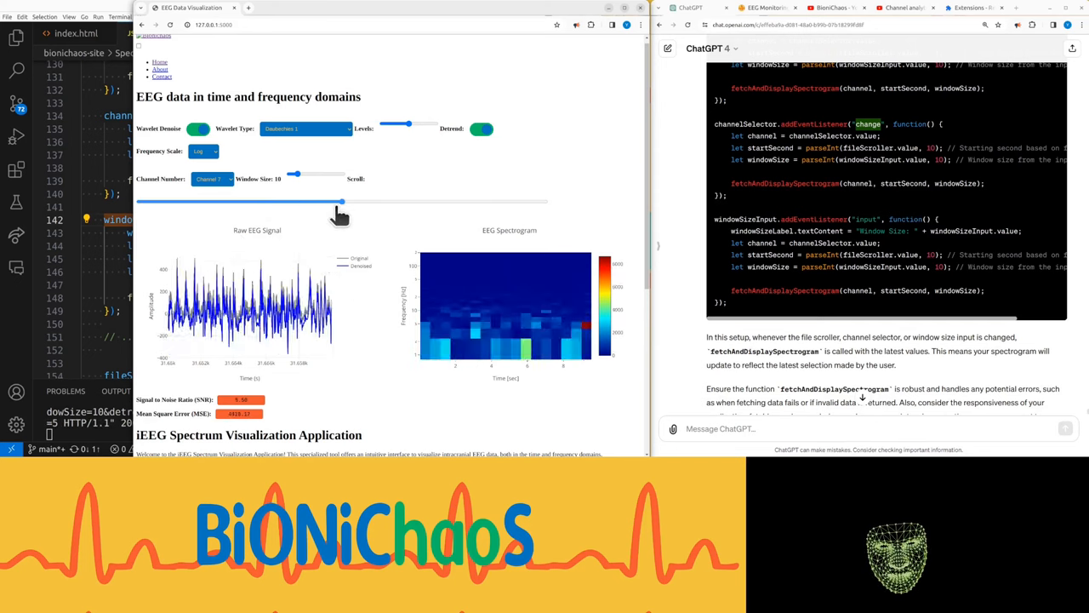
pyautogui.moveTo(341, 202); pyautogui.dragTo(501, 202)
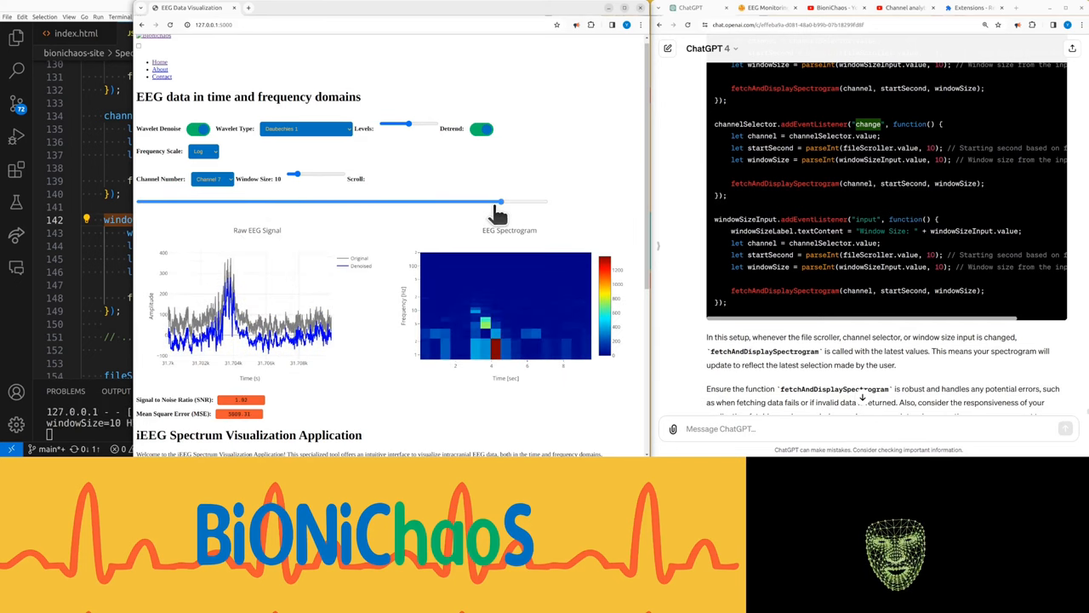
pyautogui.moveTo(501, 202); pyautogui.dragTo(340, 201)
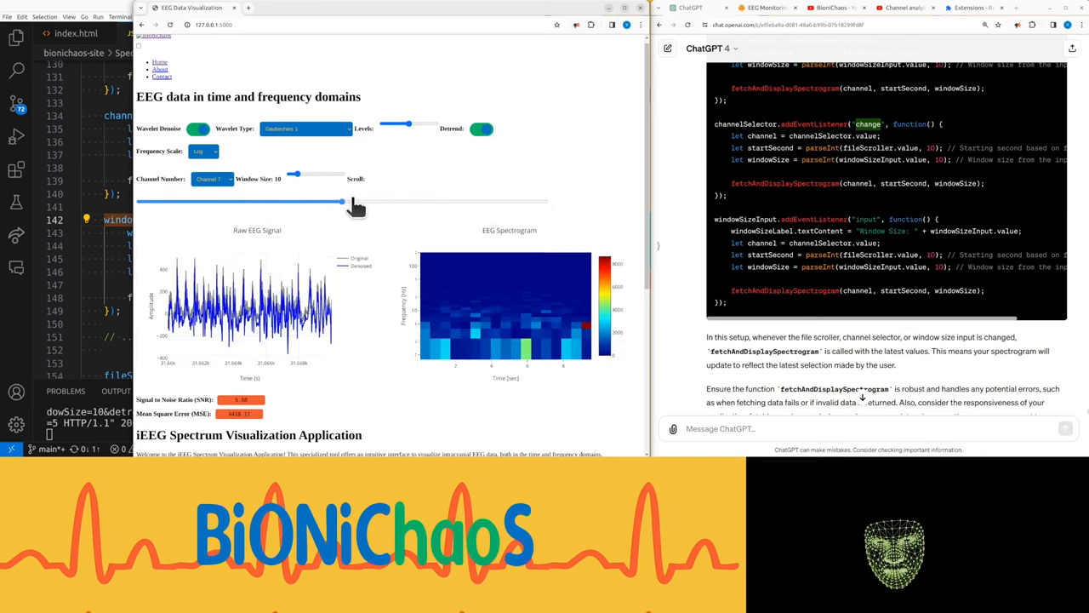
# Step: Scroll the time window back and forth between earlier and later positions
pyautogui.moveTo(340, 202); pyautogui.dragTo(262, 202)
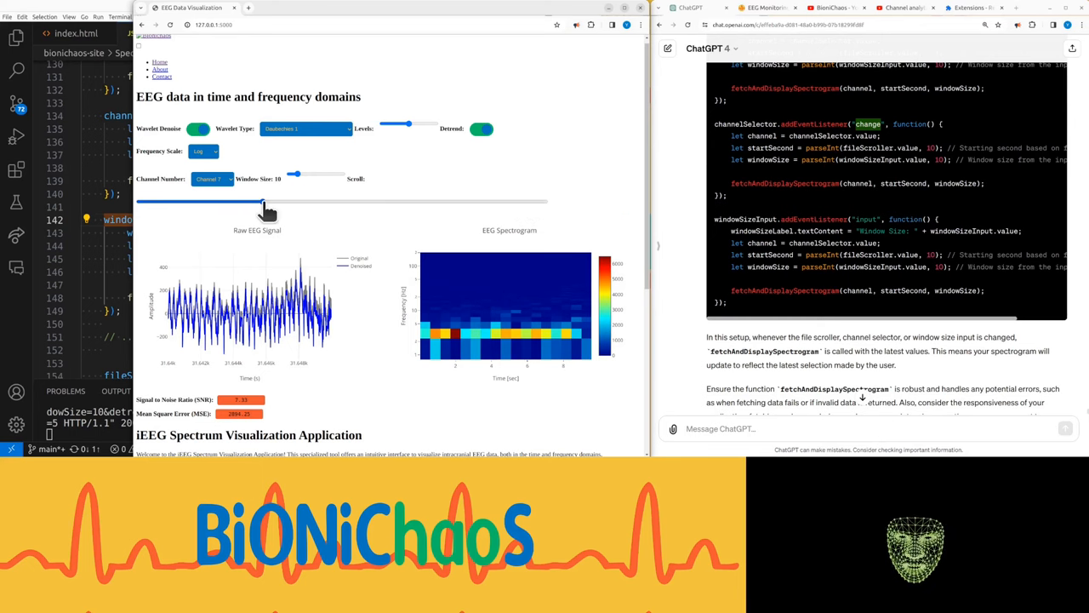
pyautogui.moveTo(263, 201); pyautogui.dragTo(183, 201)
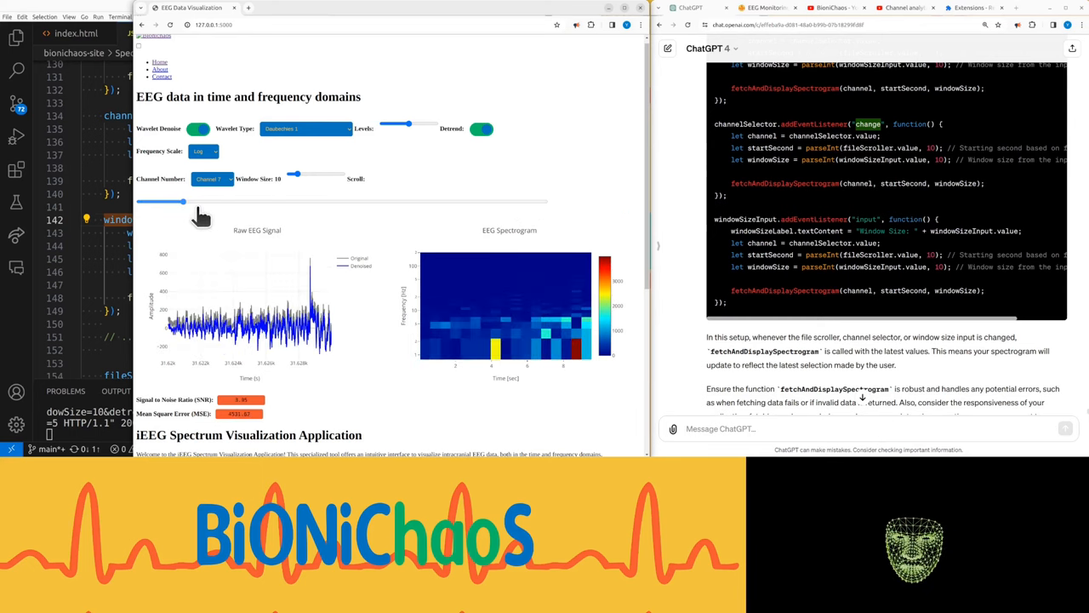
pyautogui.moveTo(185, 201); pyautogui.dragTo(301, 200)
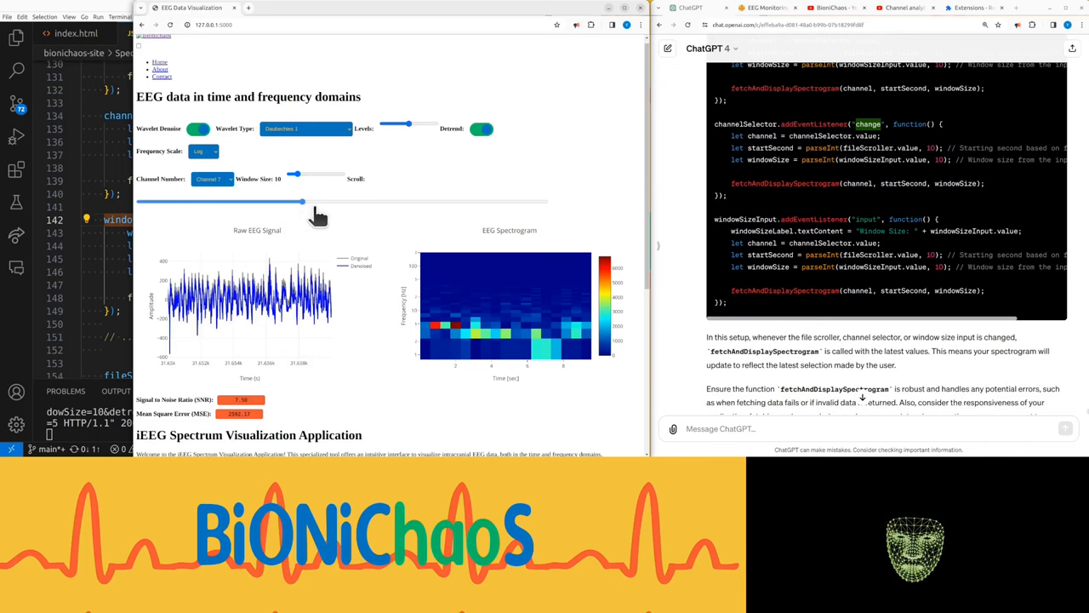
pyautogui.moveTo(300, 202); pyautogui.dragTo(420, 202)
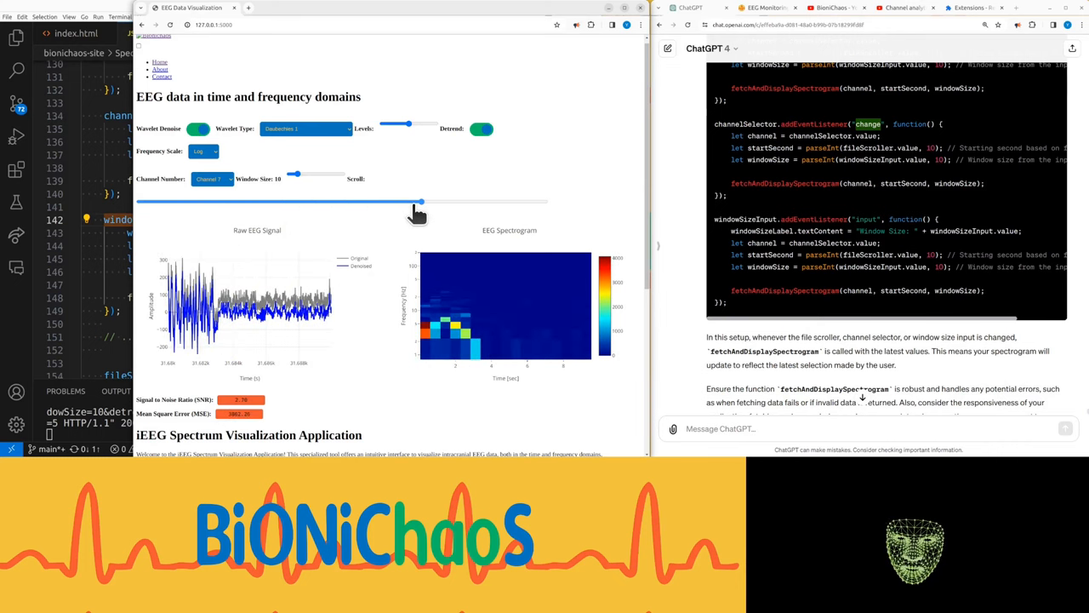
pyautogui.moveTo(417, 202); pyautogui.dragTo(381, 202)
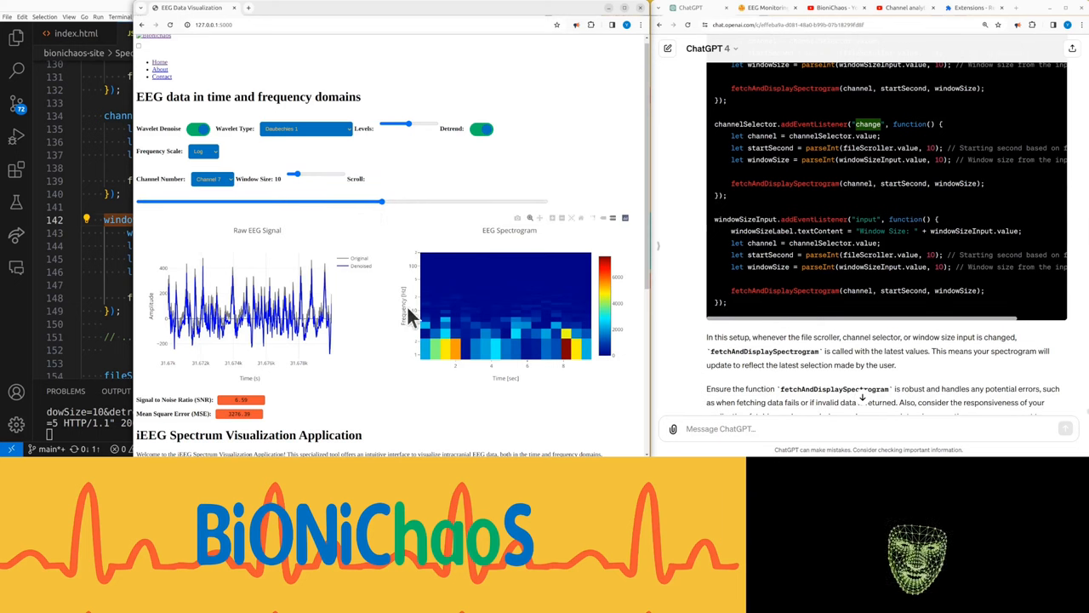
pyautogui.moveTo(381, 201); pyautogui.dragTo(341, 202)
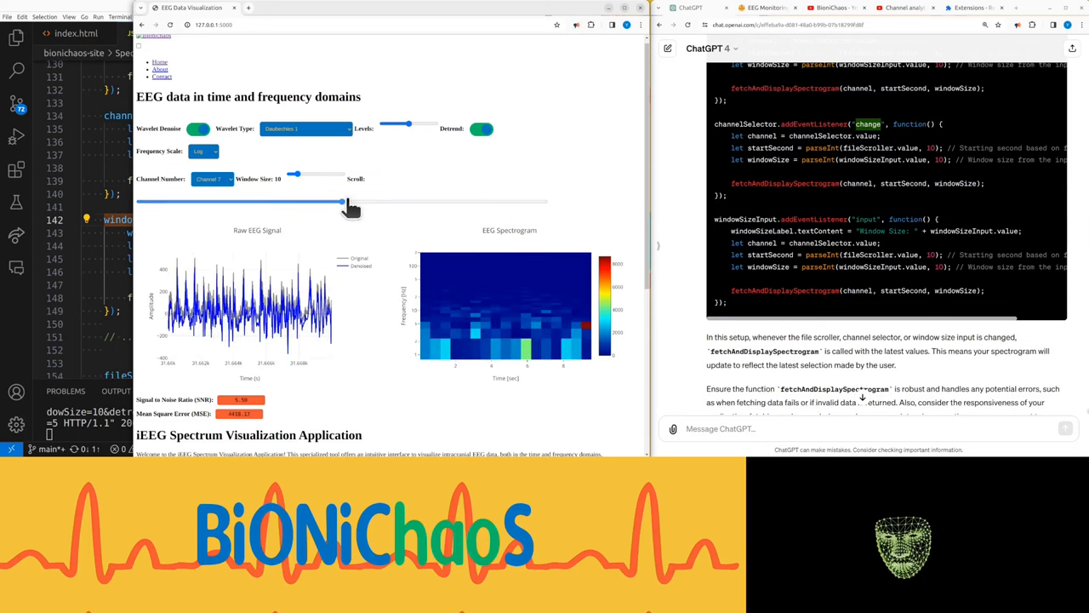
pyautogui.moveTo(341, 202); pyautogui.dragTo(255, 202)
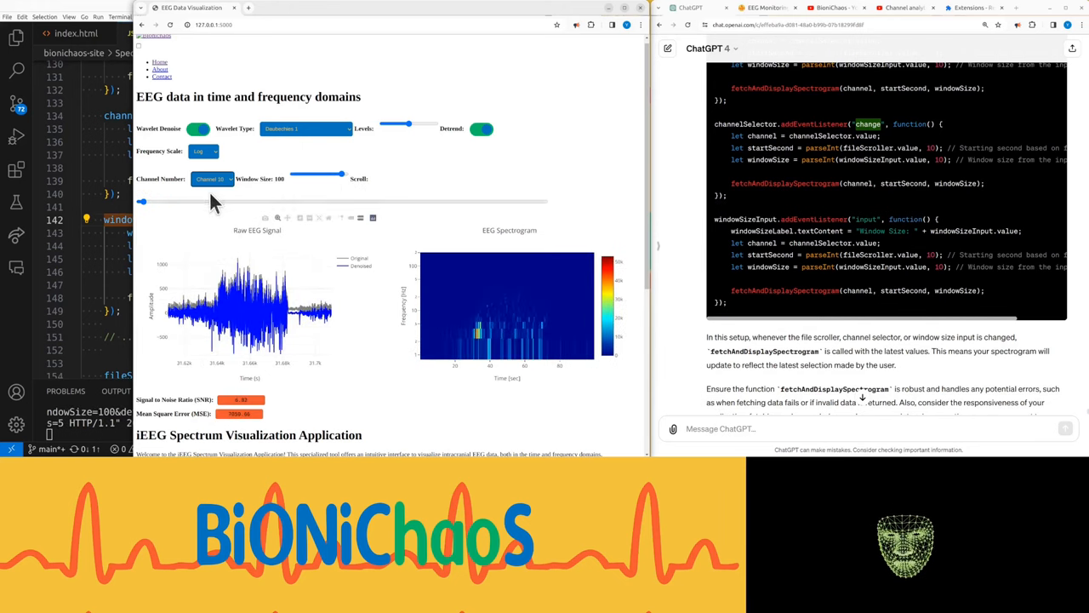
# Step: Show channel 3 at window size 100 with Coiflet 1 denoising in the EEG app
pyautogui.click(211, 178)
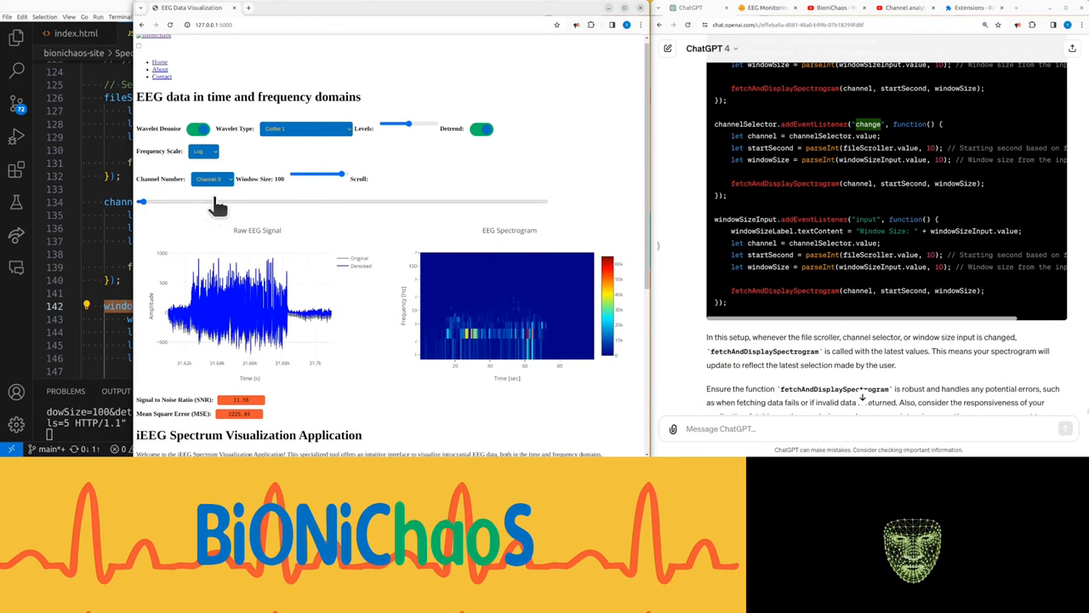
pyautogui.click(210, 179)
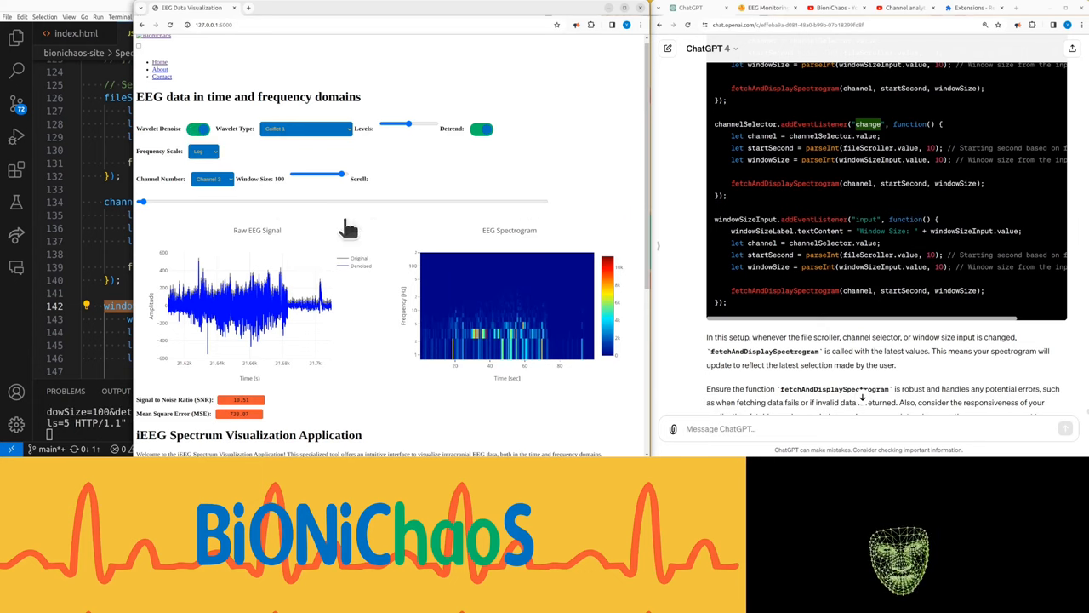
pyautogui.moveTo(356, 280)
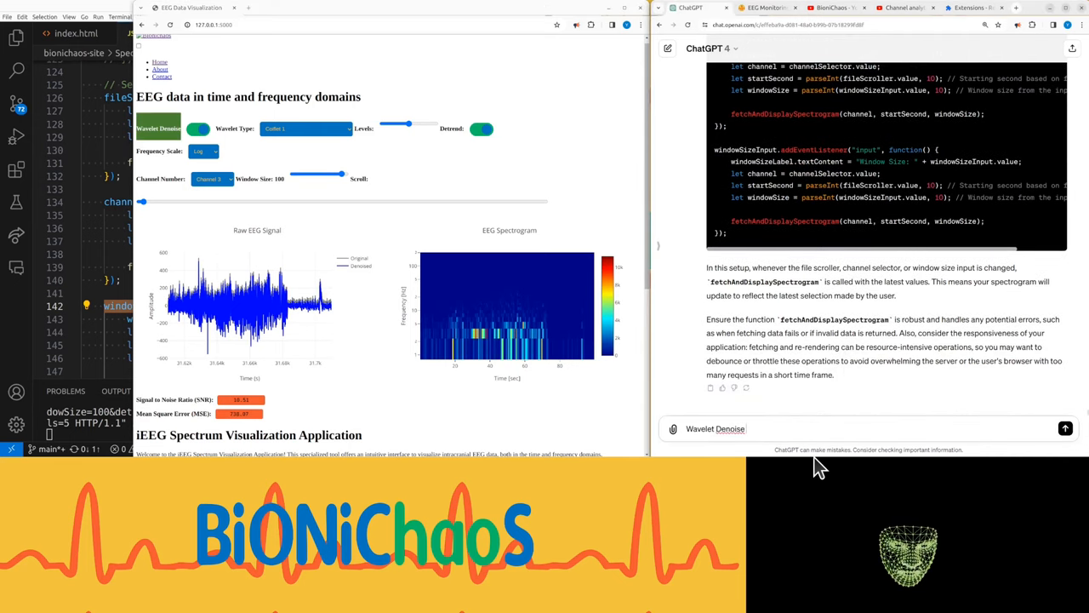
# Step: Ask ChatGPT: 'Wavelet Denoise should also change spectrogram'
pyautogui.write('should also')
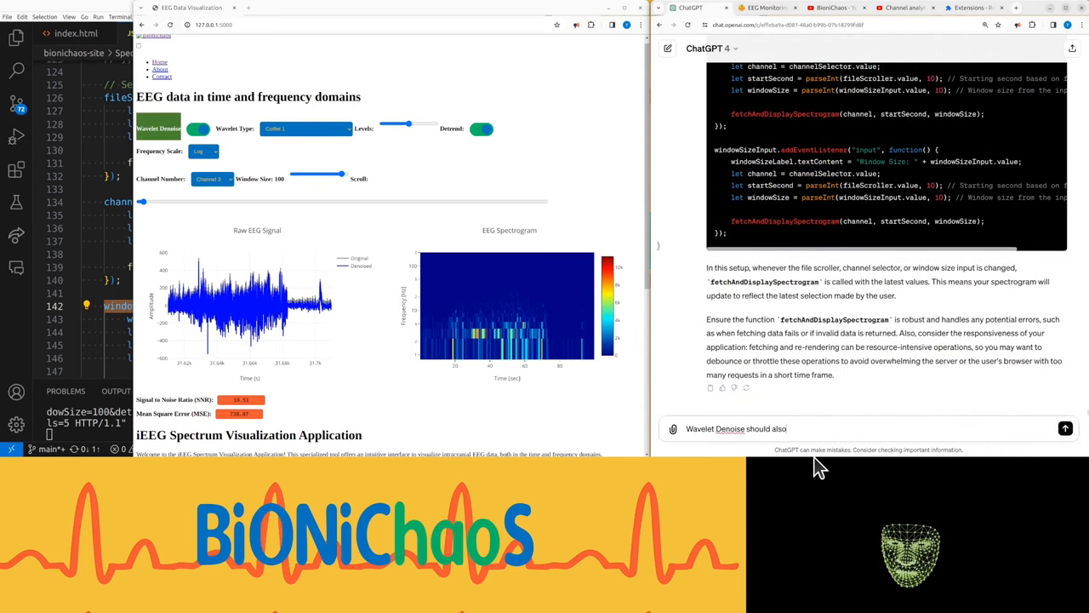
pyautogui.write('change')
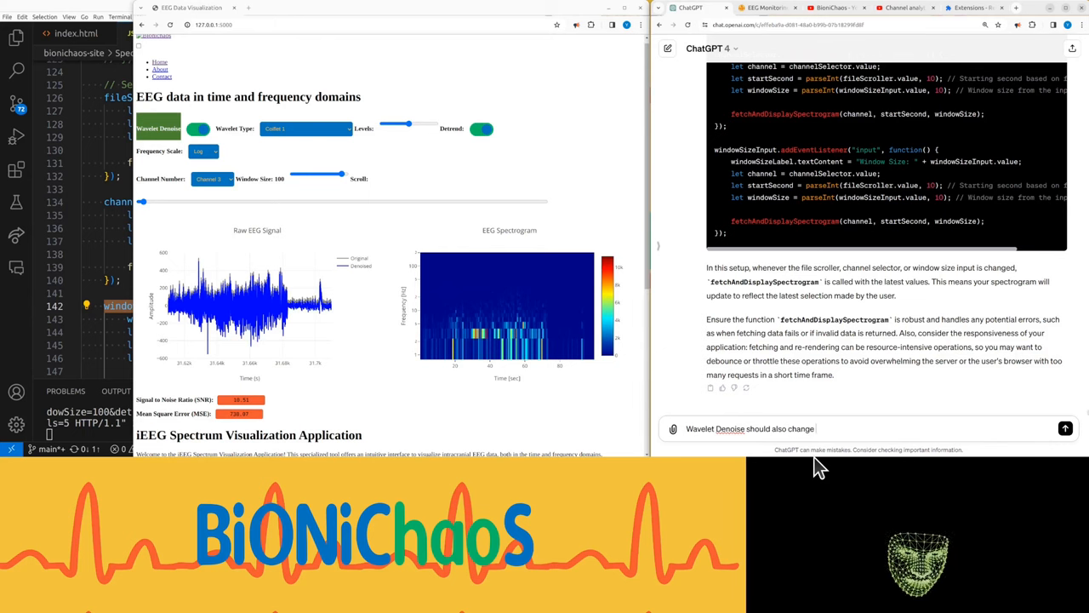
pyautogui.click(1066, 428)
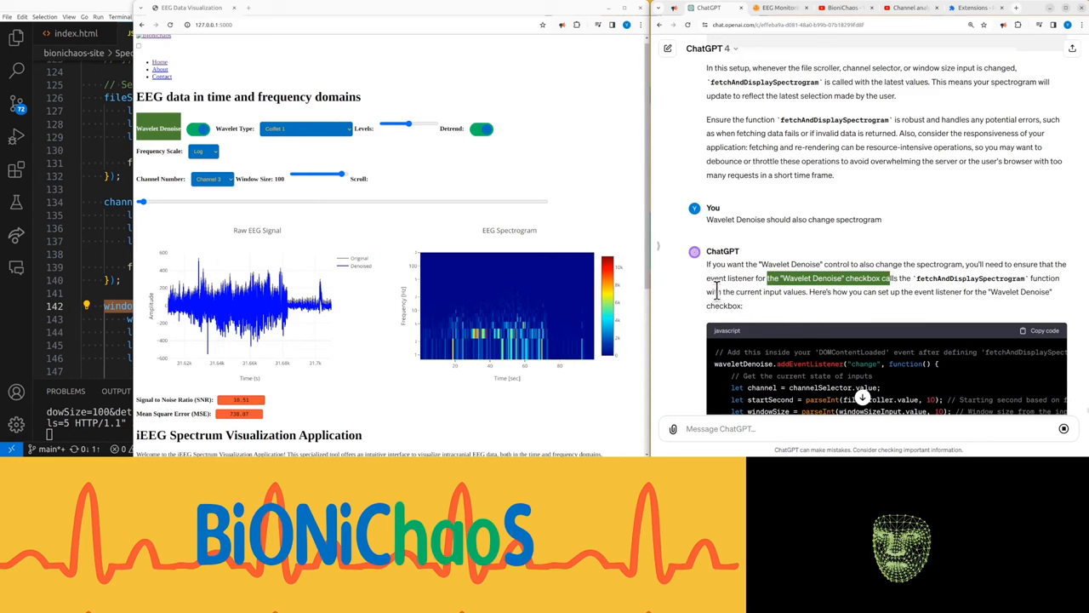
# Step: Read ChatGPT's reply on passing denoise state through fetchAndDisplaySpectrogram to the server
pyautogui.scroll(-3)
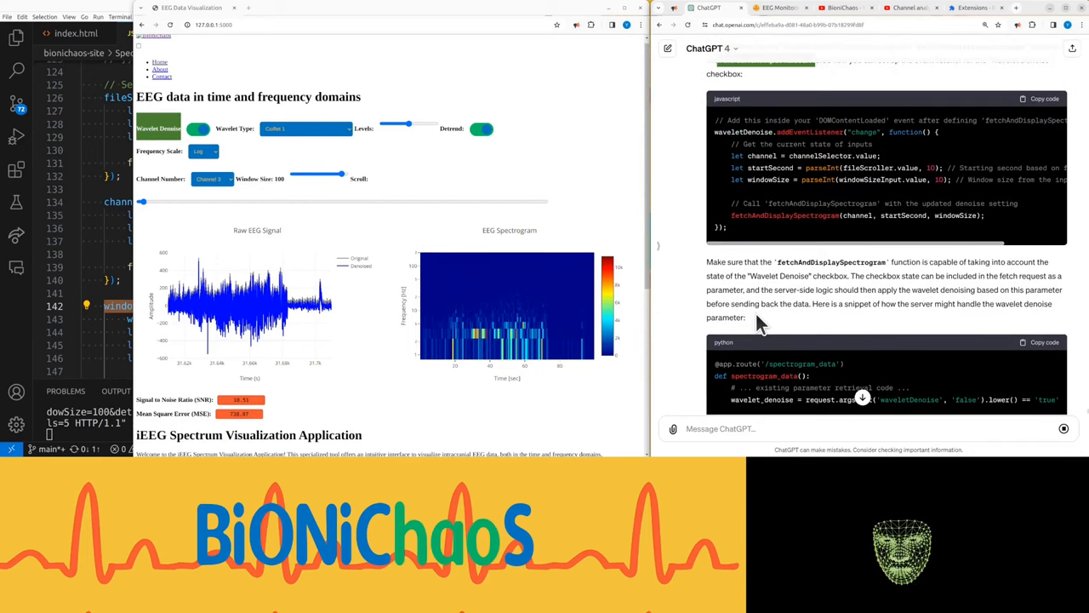
pyautogui.scroll(-3)
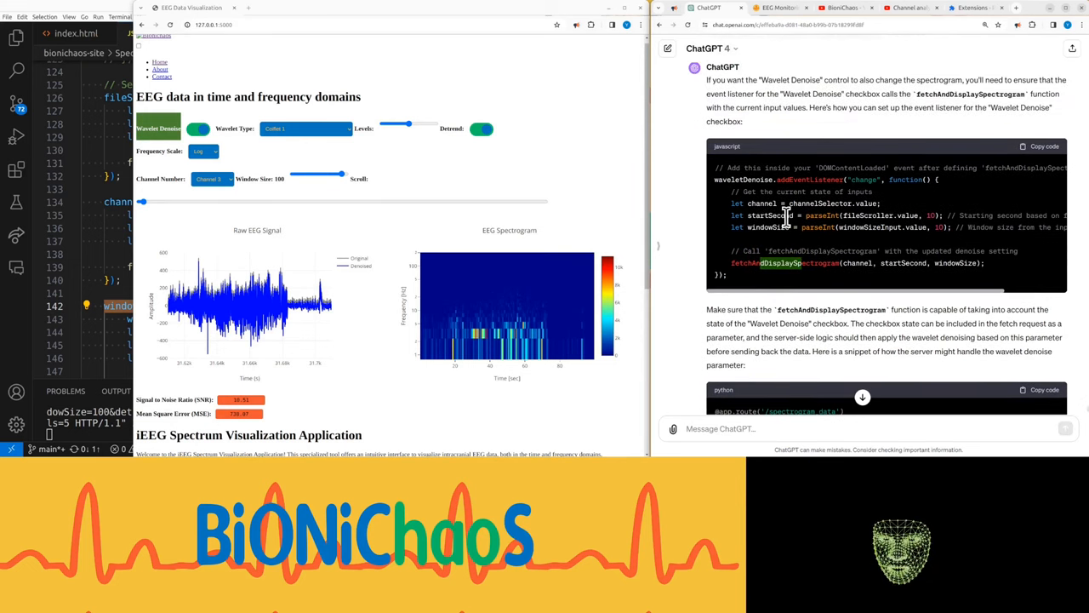
pyautogui.scroll(-3)
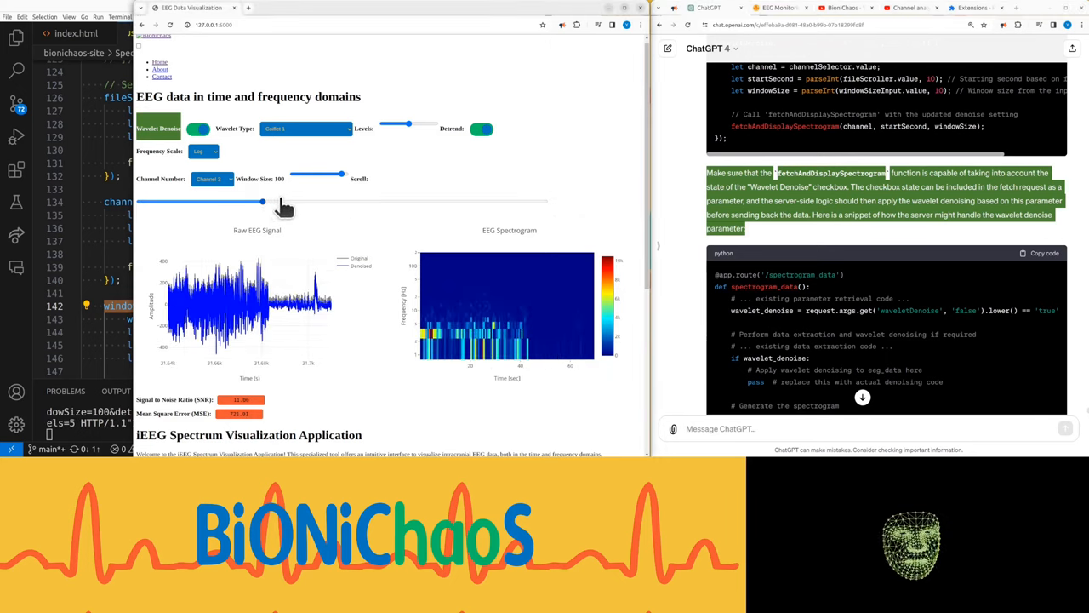
pyautogui.moveTo(262, 201); pyautogui.dragTo(184, 202)
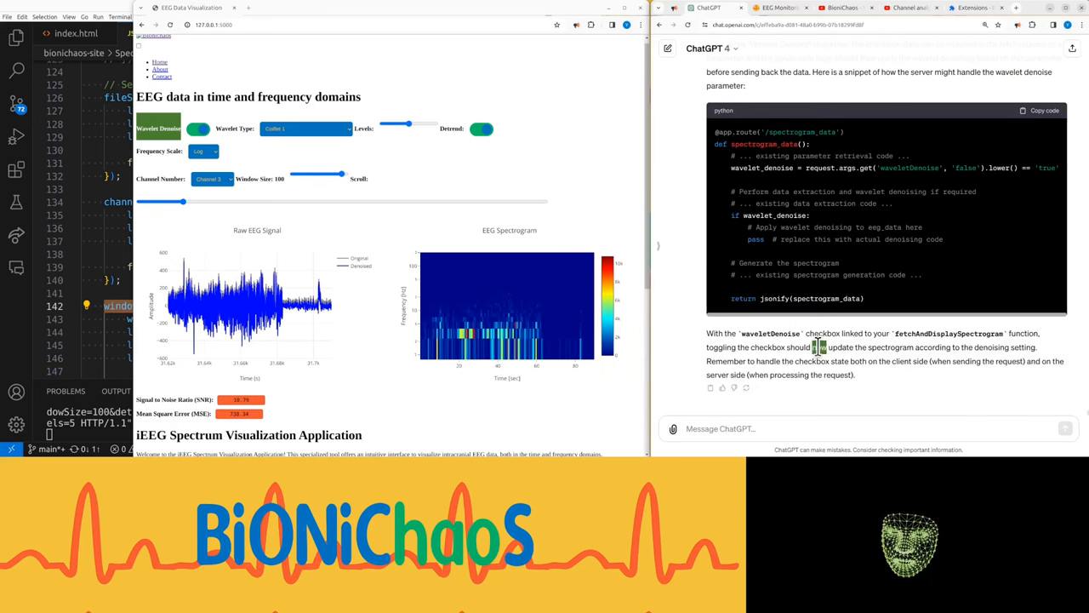
pyautogui.moveTo(706, 333); pyautogui.dragTo(855, 375)
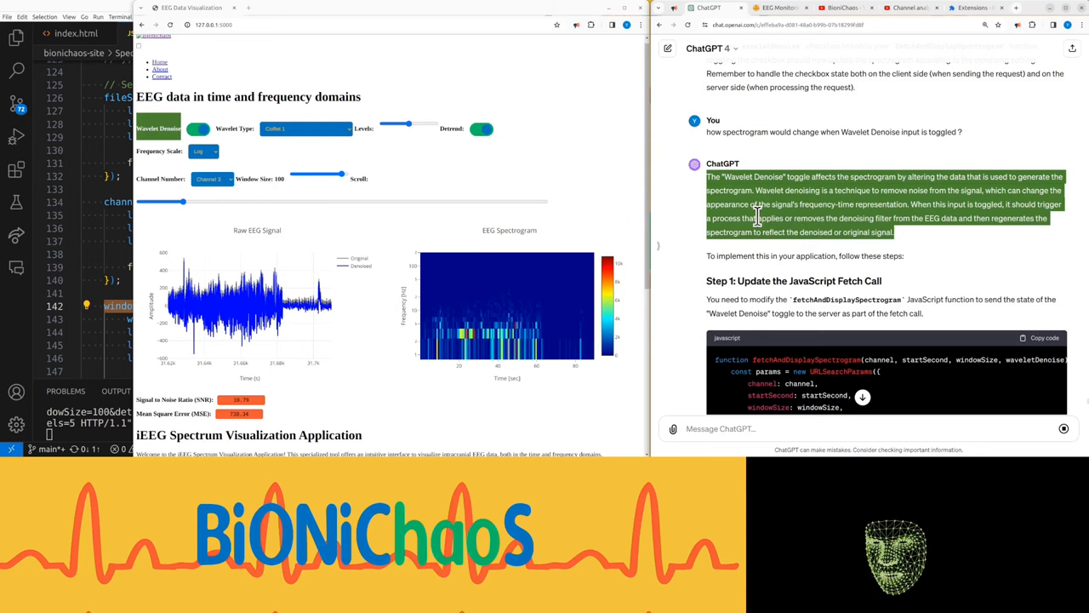
pyautogui.click(774, 7)
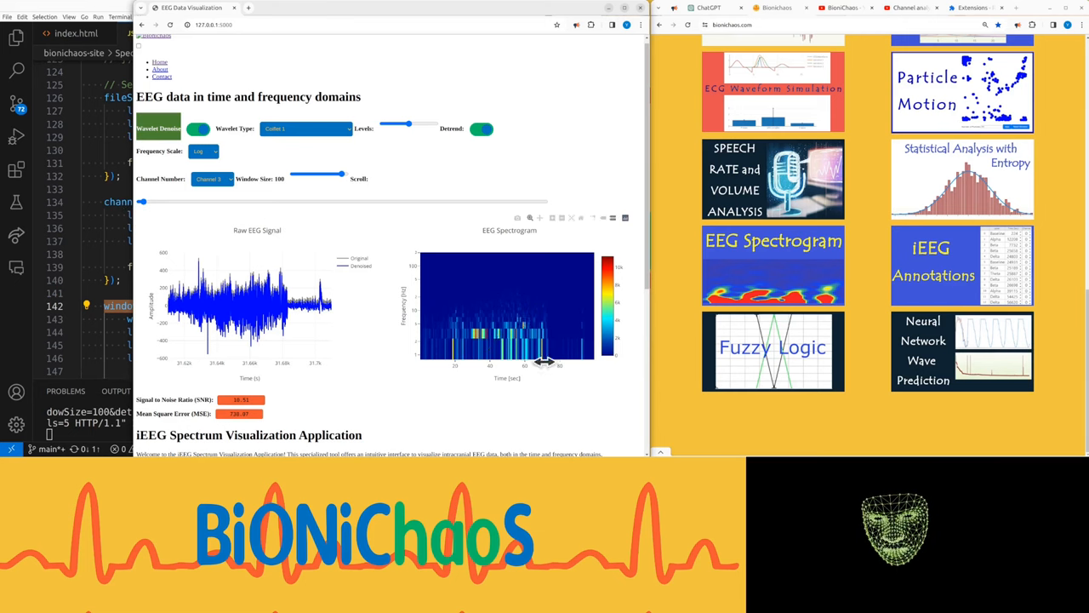
pyautogui.moveTo(507, 381)
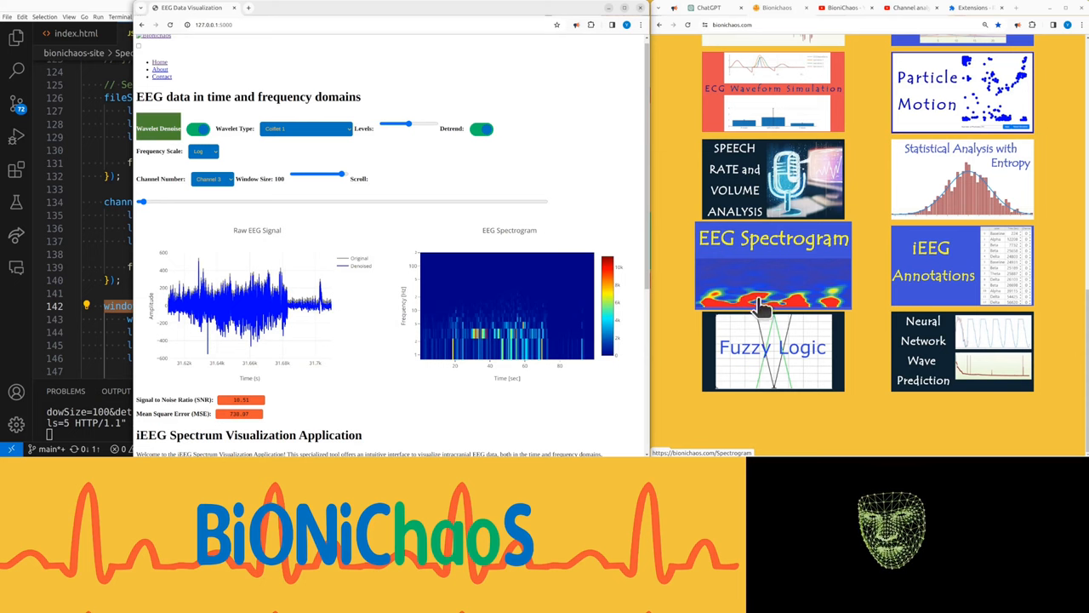
pyautogui.moveTo(757, 298)
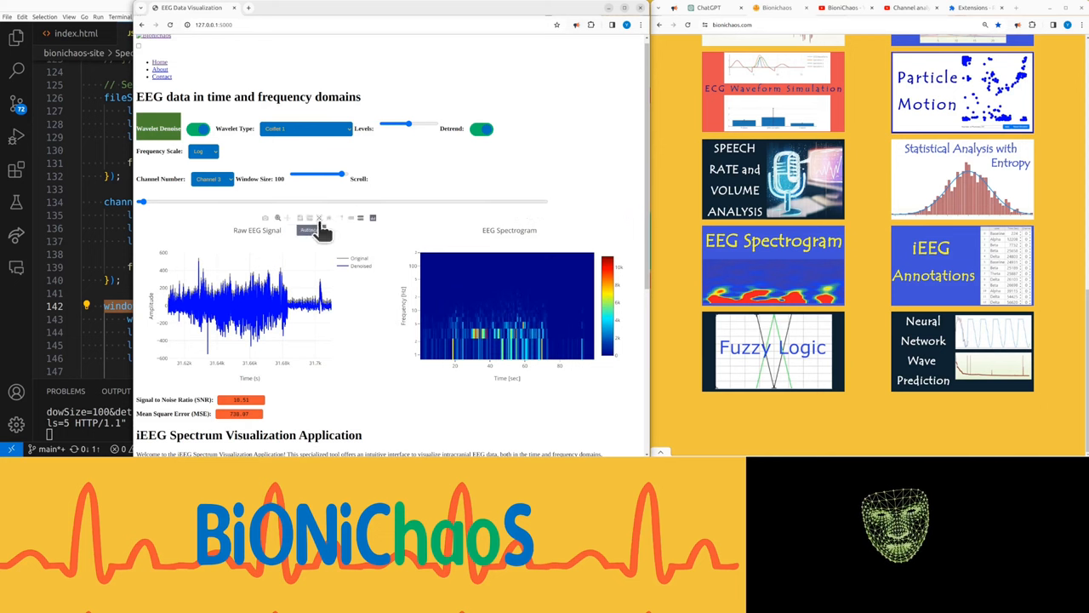
pyautogui.moveTo(238, 239)
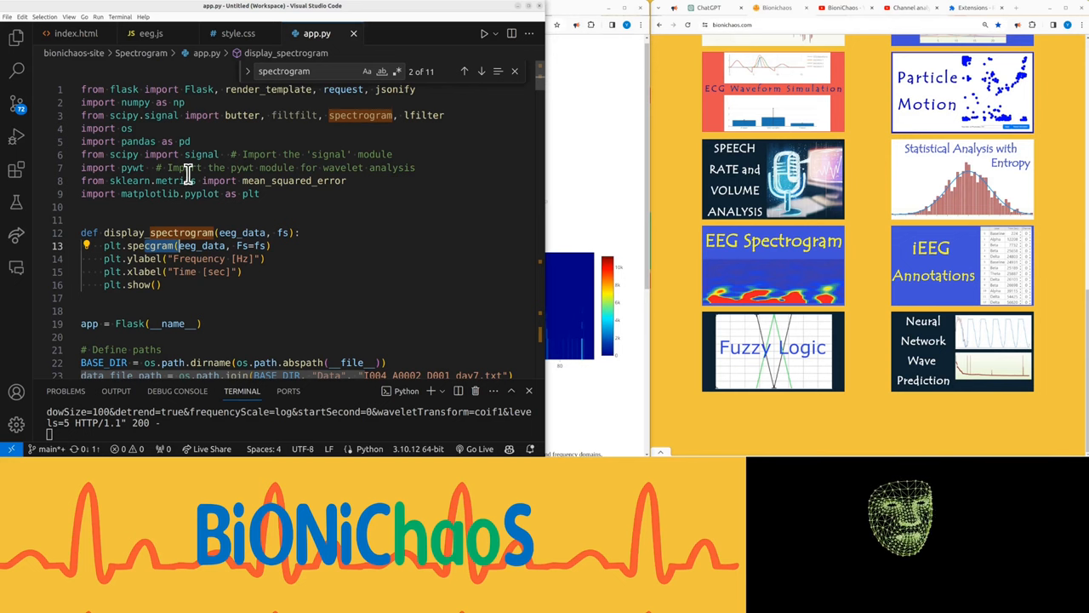
# Step: Select the specgram call and imported spectrogram name in app.py to inspect the spectrogram_data route
pyautogui.doubleClick(151, 193)
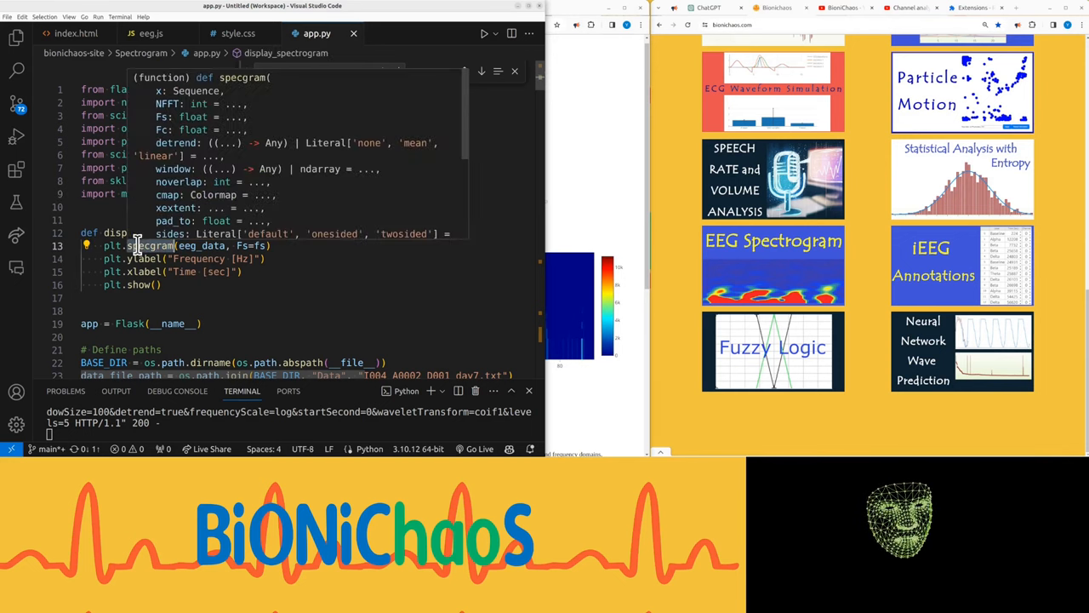
pyautogui.moveTo(237, 181)
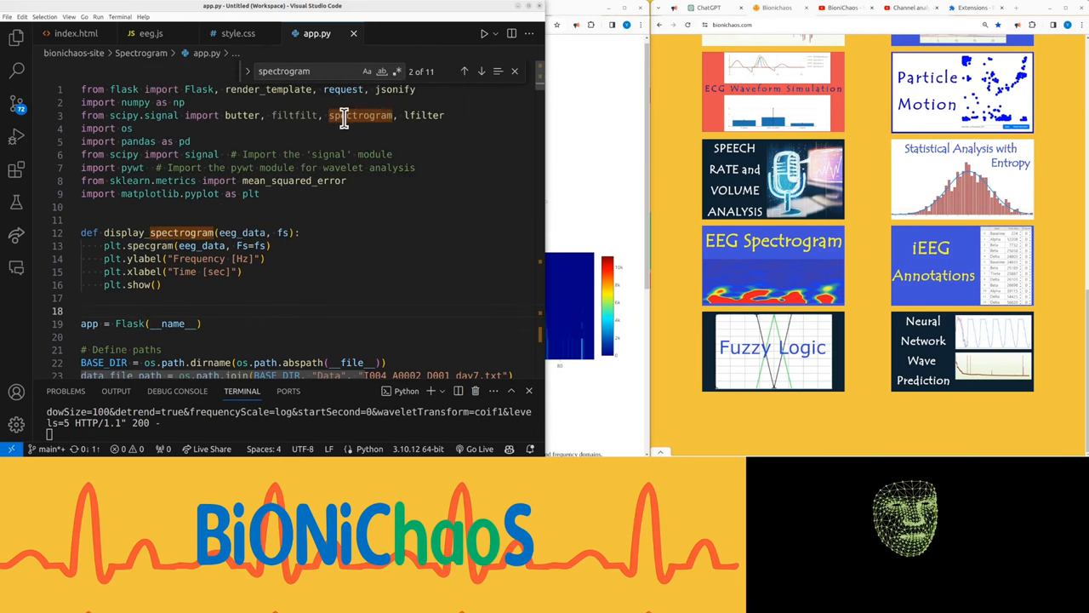
pyautogui.doubleClick(360, 115)
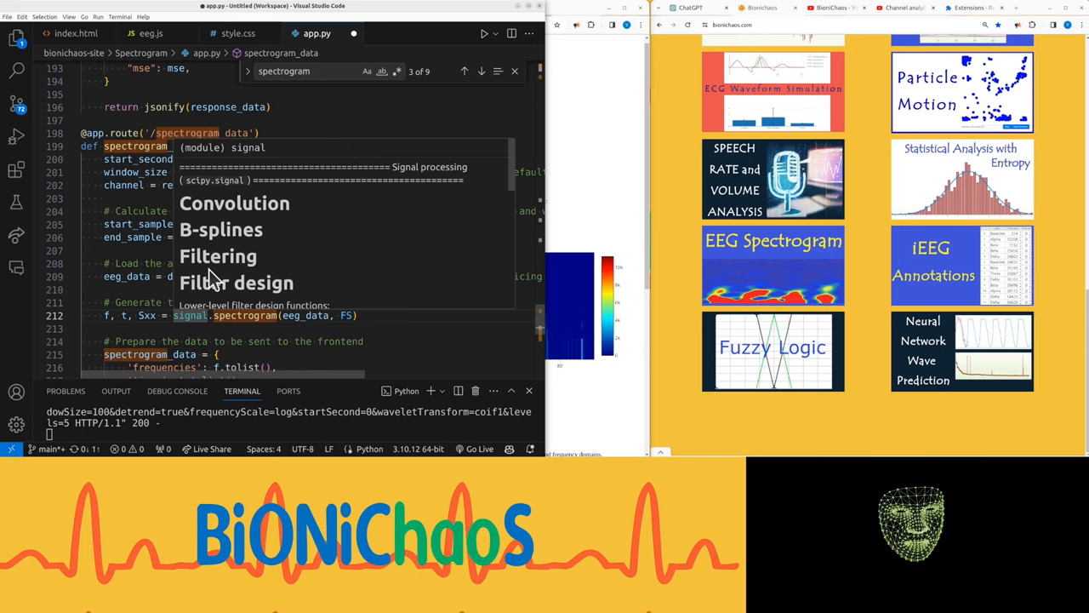
pyautogui.scroll(-3)
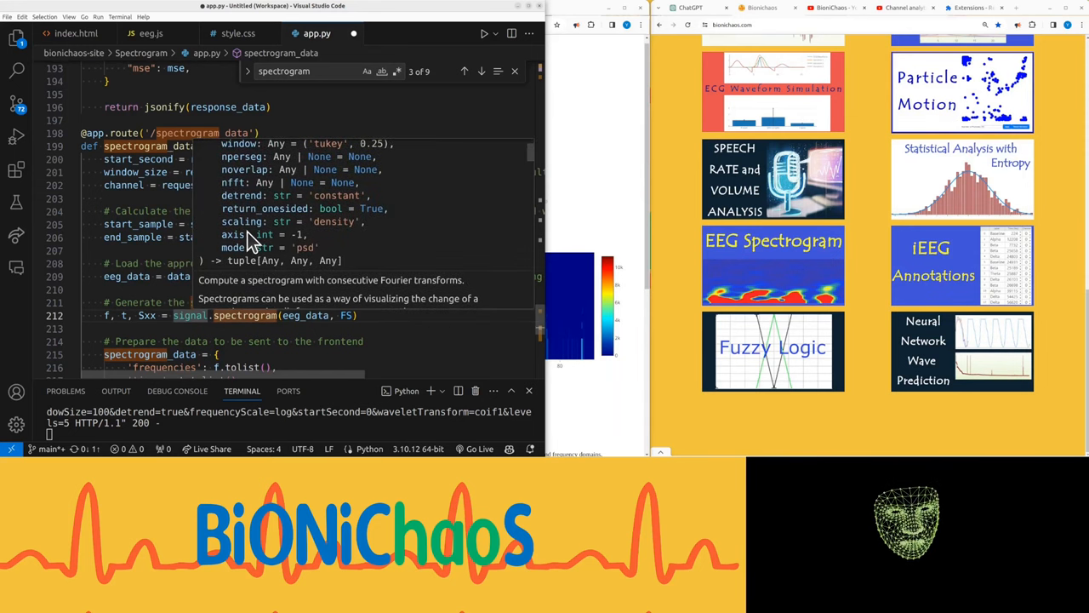
pyautogui.moveTo(237, 227)
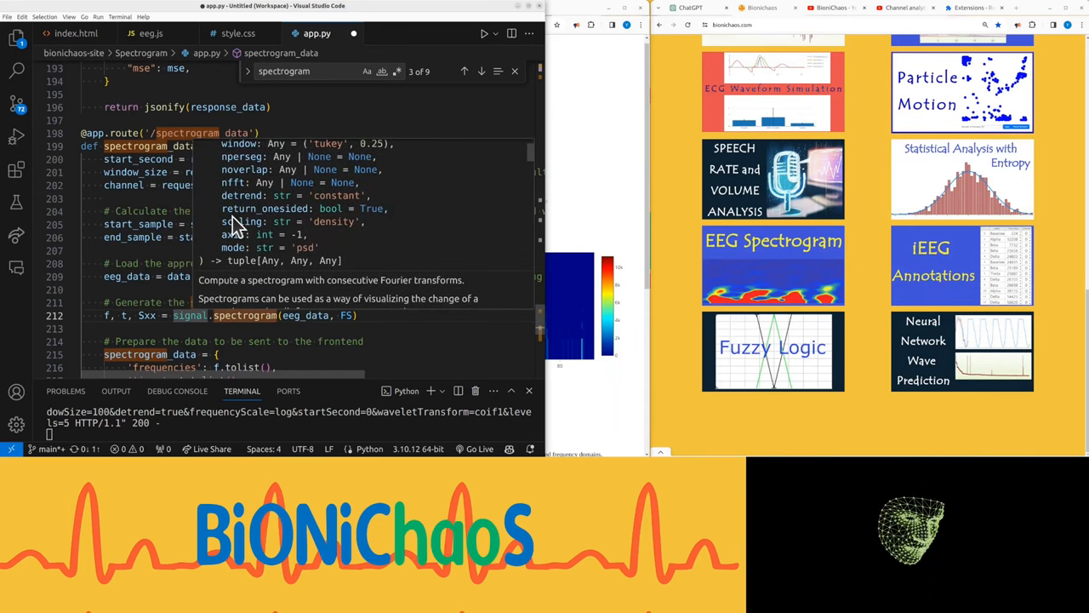